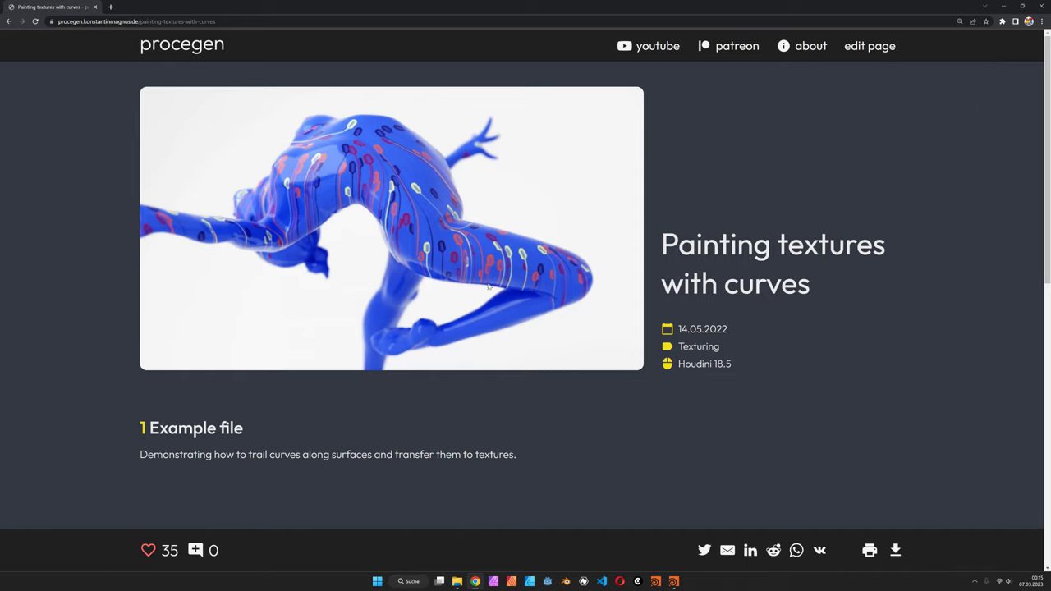
mouse_move(425, 200)
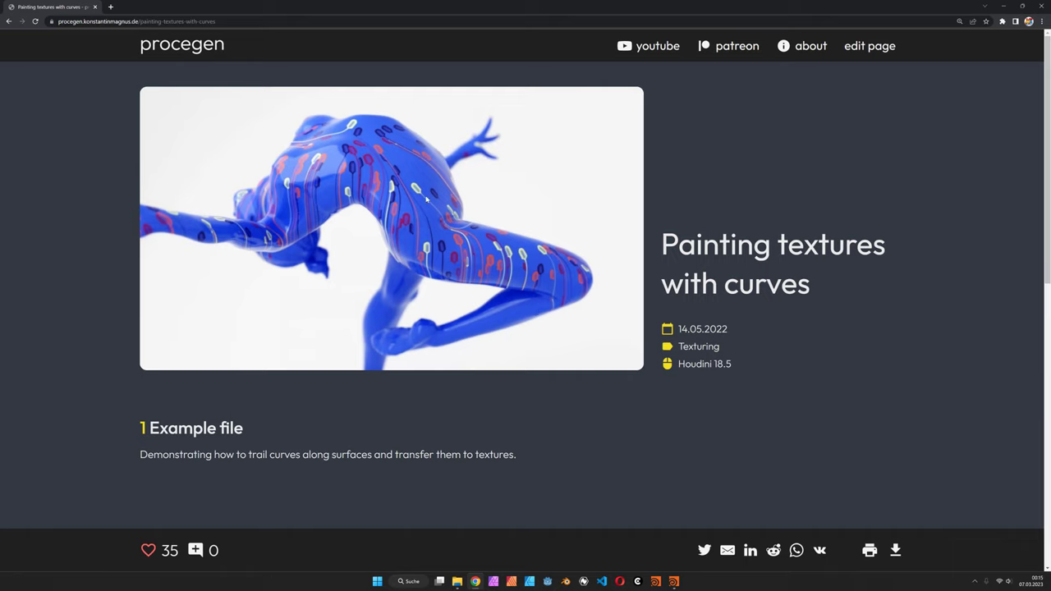
mouse_move(439, 266)
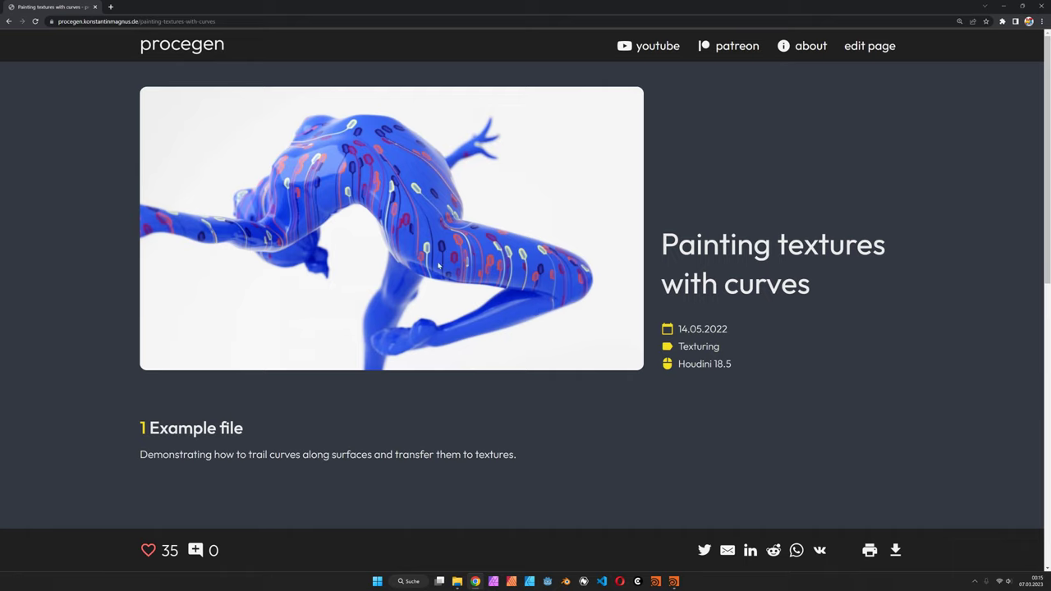
mouse_move(604, 300)
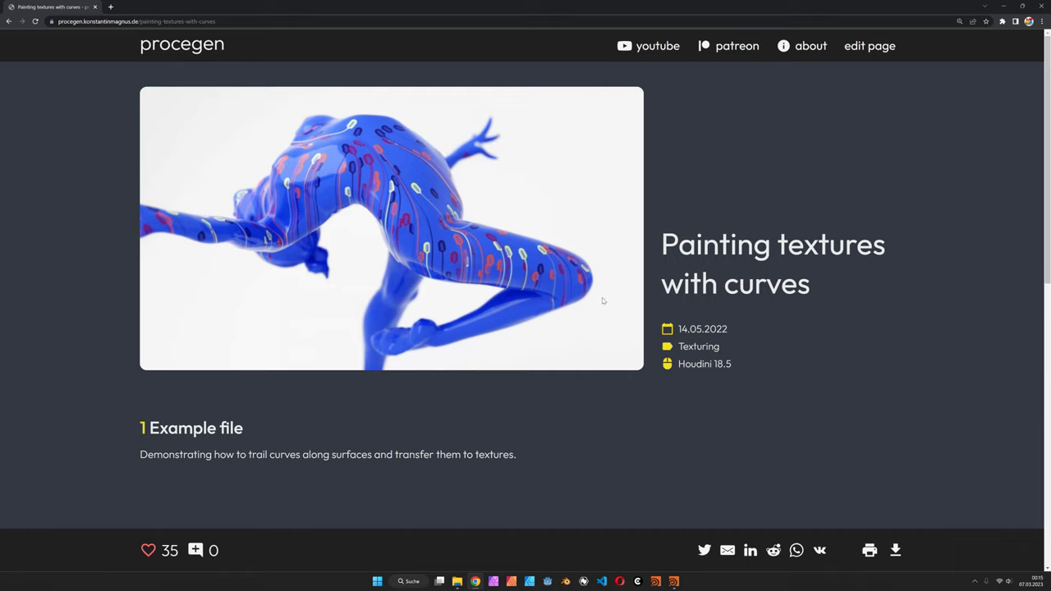
Scroll the 'Painting textures with curves' article down to its downloads and back up
scroll("down", 3)
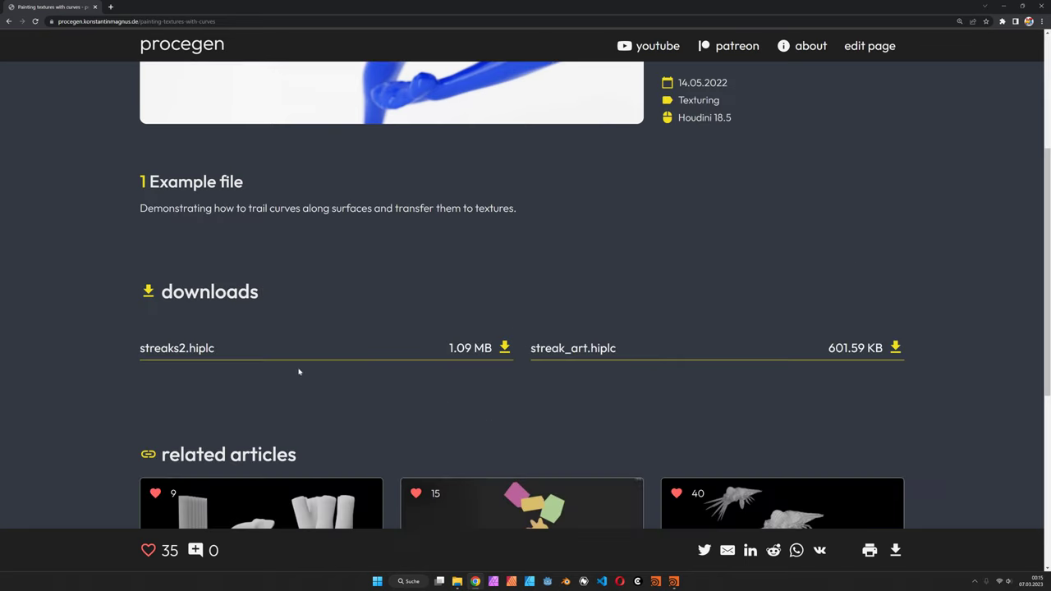
scroll("up", 3)
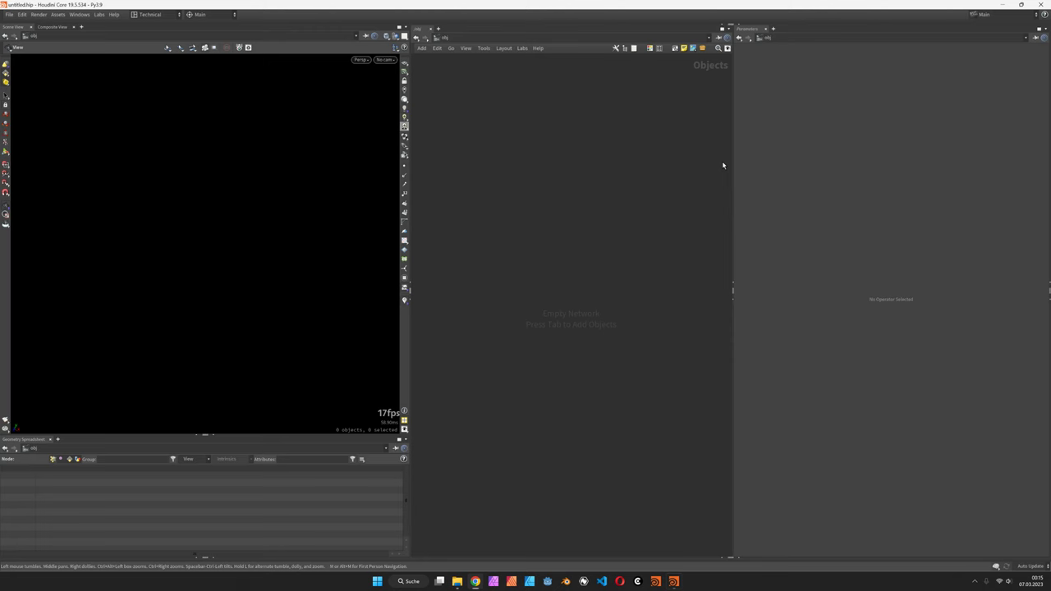
Load arched-gymnast-print-standalone.stl through a File SOP and frame the gymnast in the viewport
key("Tab")
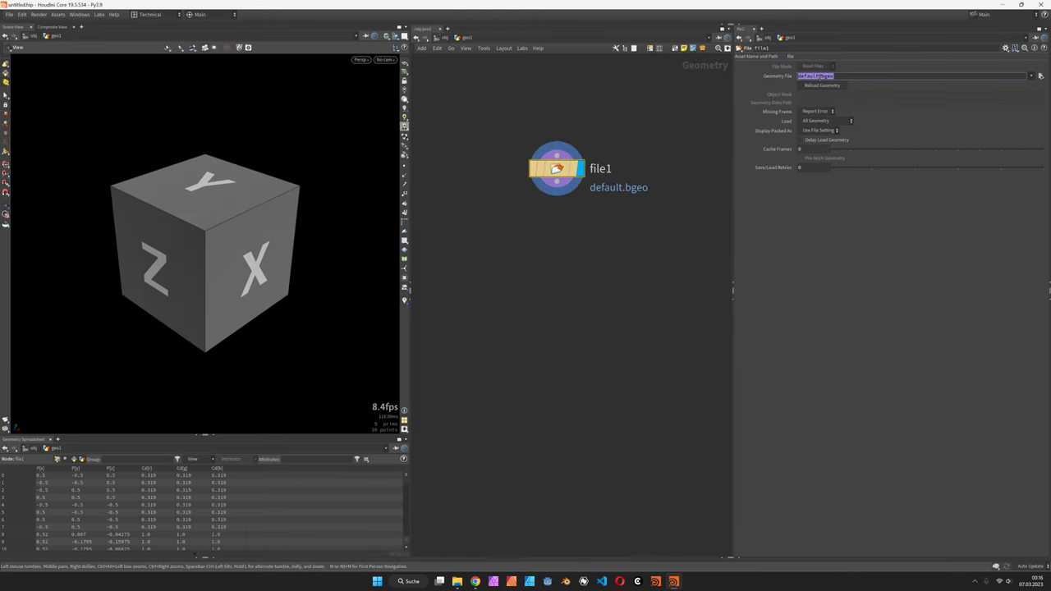
type("C:/Users/konst/Downloads/3D_scans_statues/arched-gymnast-print-standalone.stl")
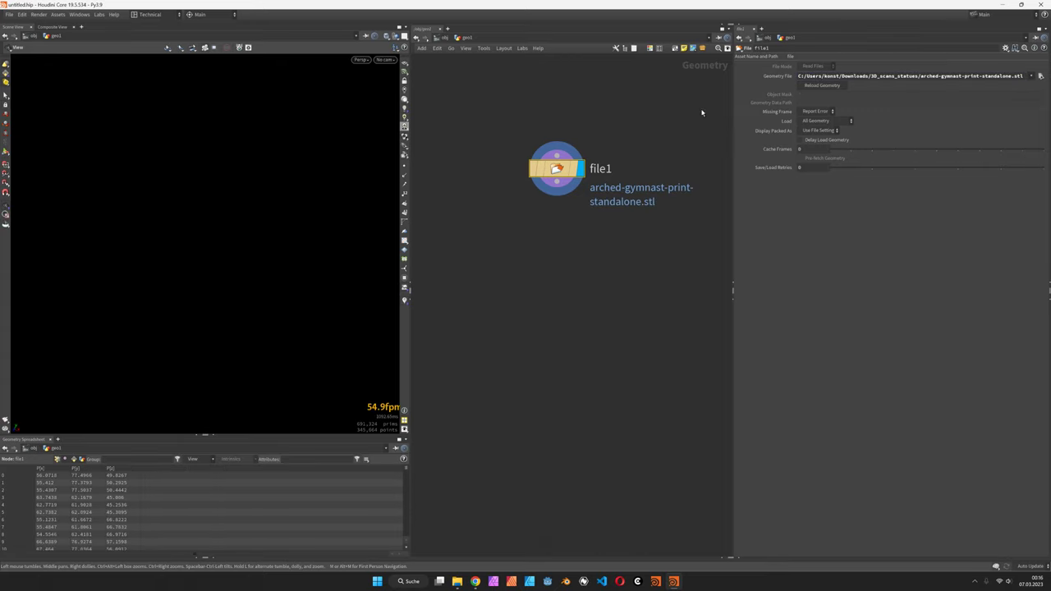
mouse_move(559, 184)
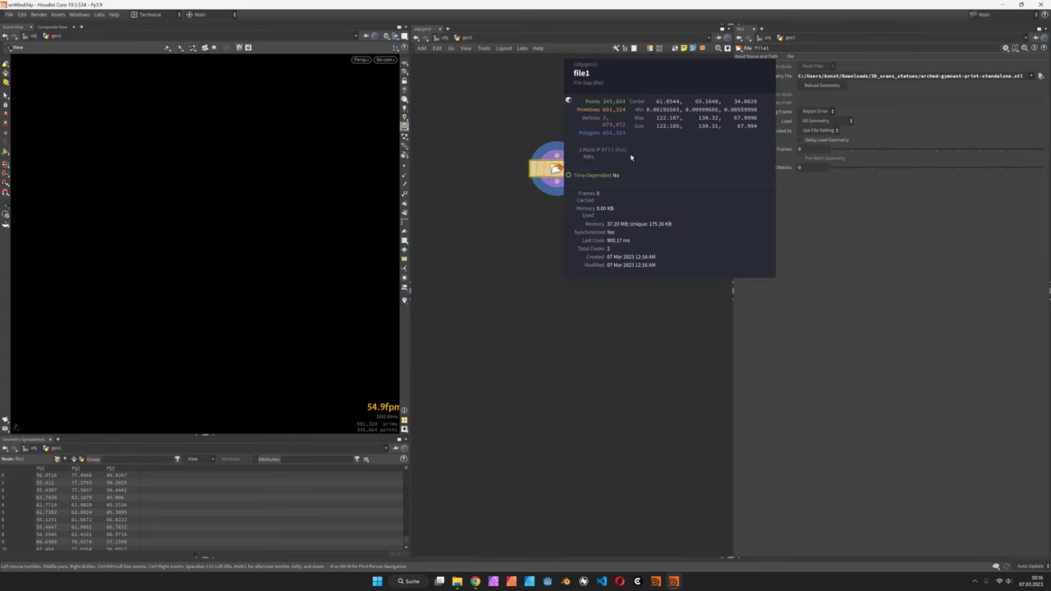
mouse_move(681, 132)
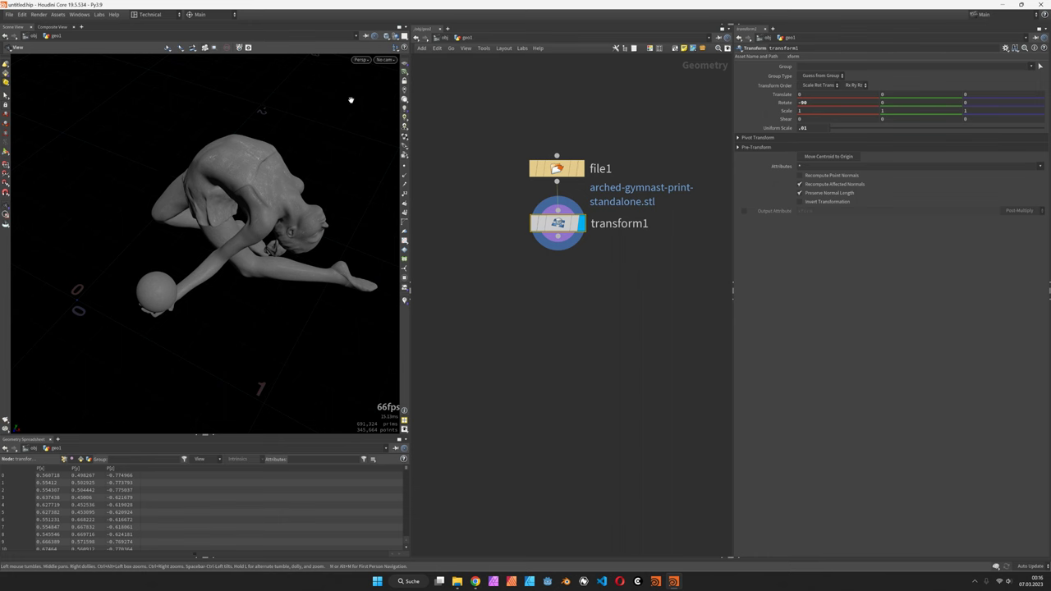
scroll("down", 3)
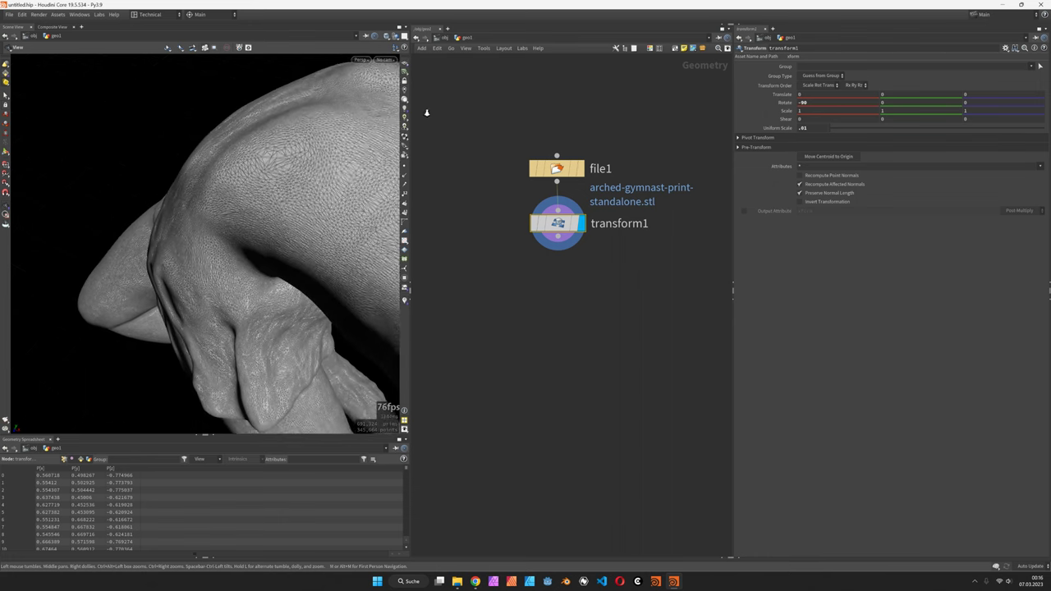
Remesh the gymnast uniformly with a target element size of 0.005
key("Tab")
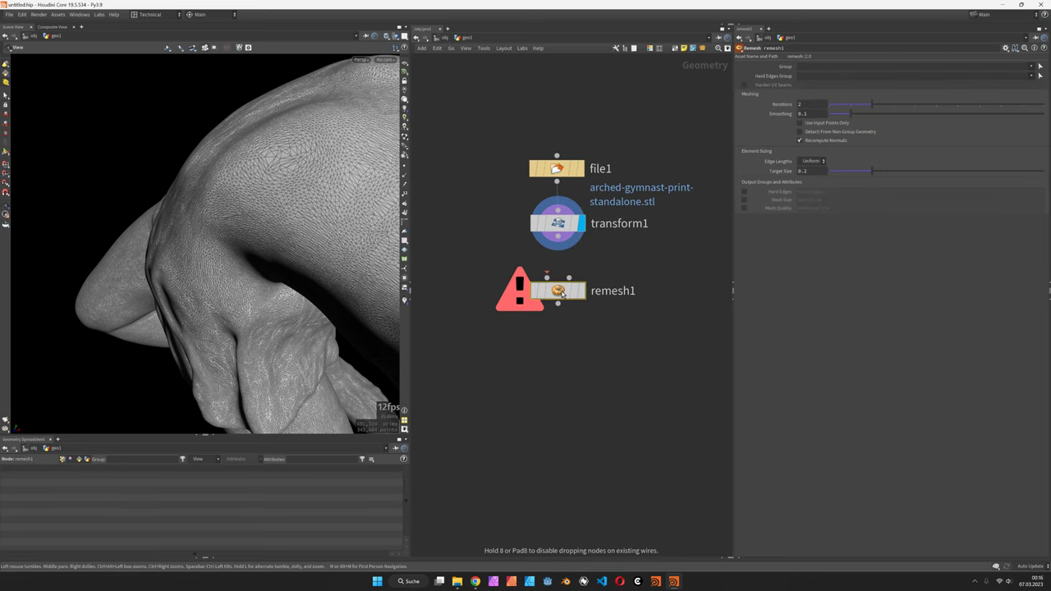
left_click(805, 170)
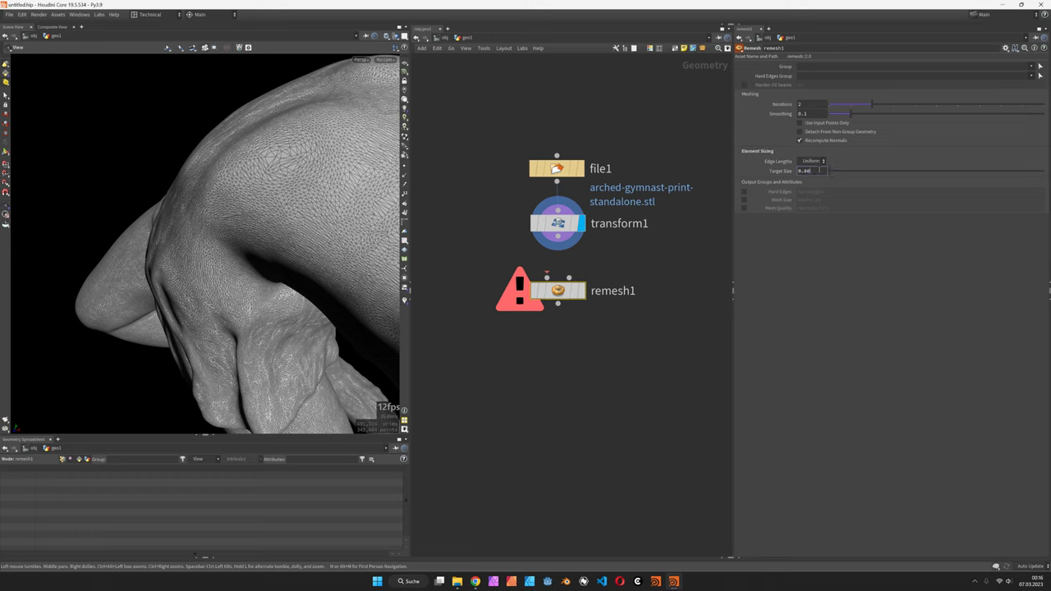
type("0.005")
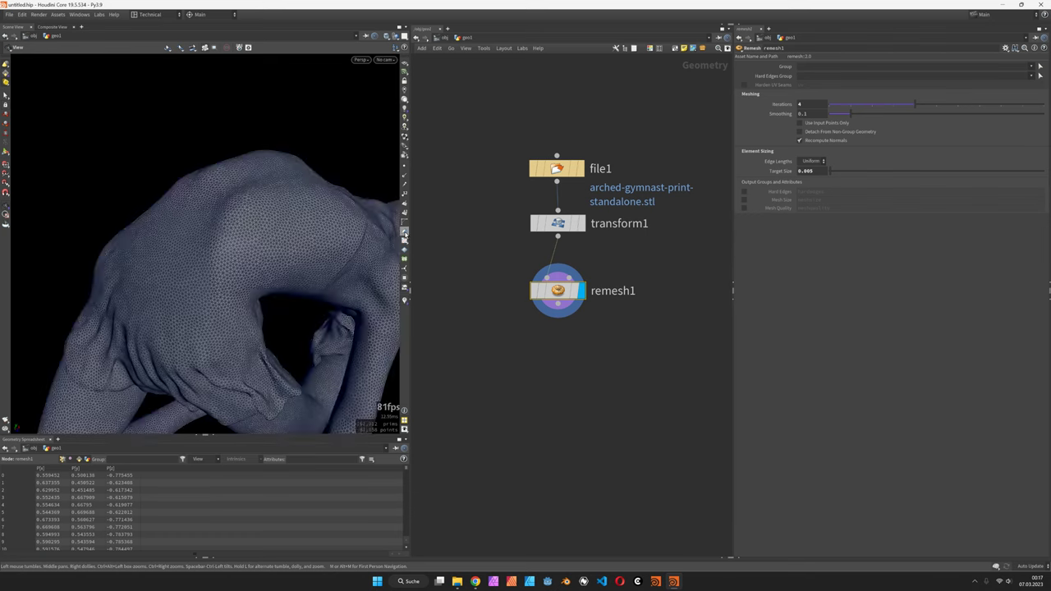
Append a Reverse SOP so the mesh faces flip and shade light grey
key("tab")
type("rev")
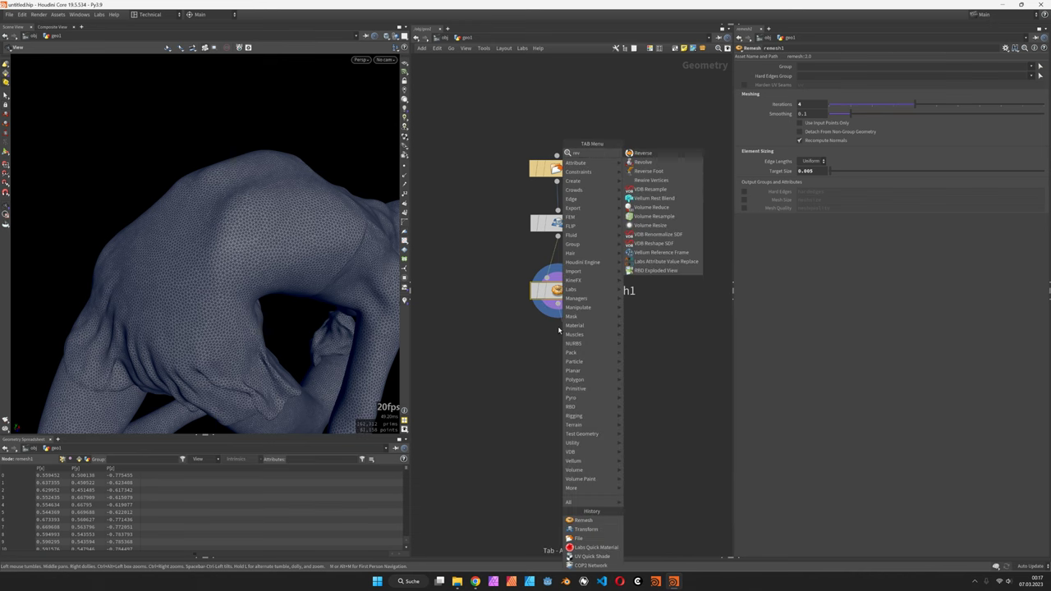
left_click(644, 152)
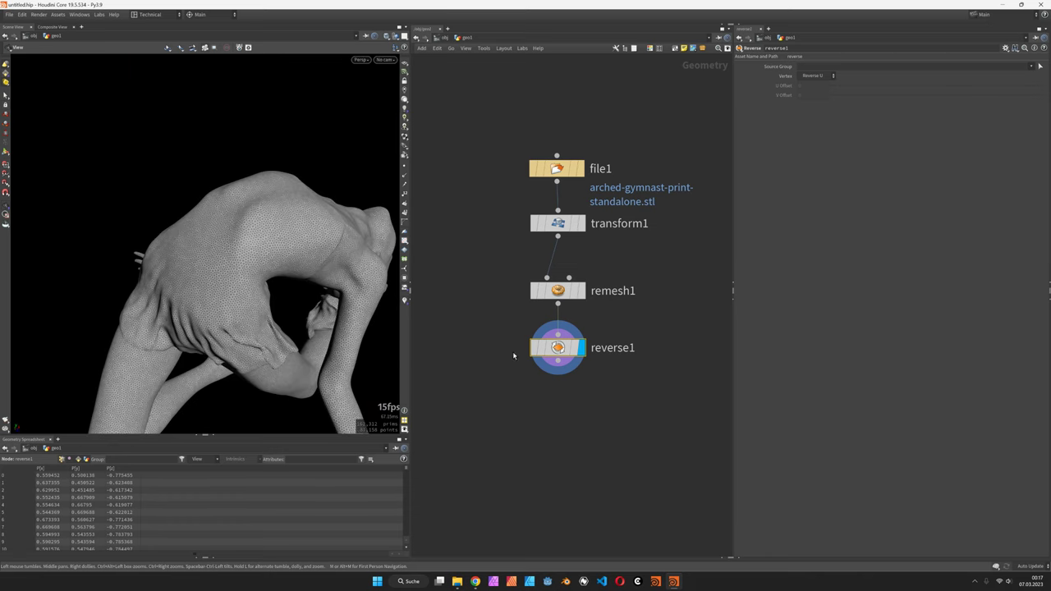
Add an Auto UV SOP after reverse1, briefly wire a Scatter, then display autouv1 again
key("tab")
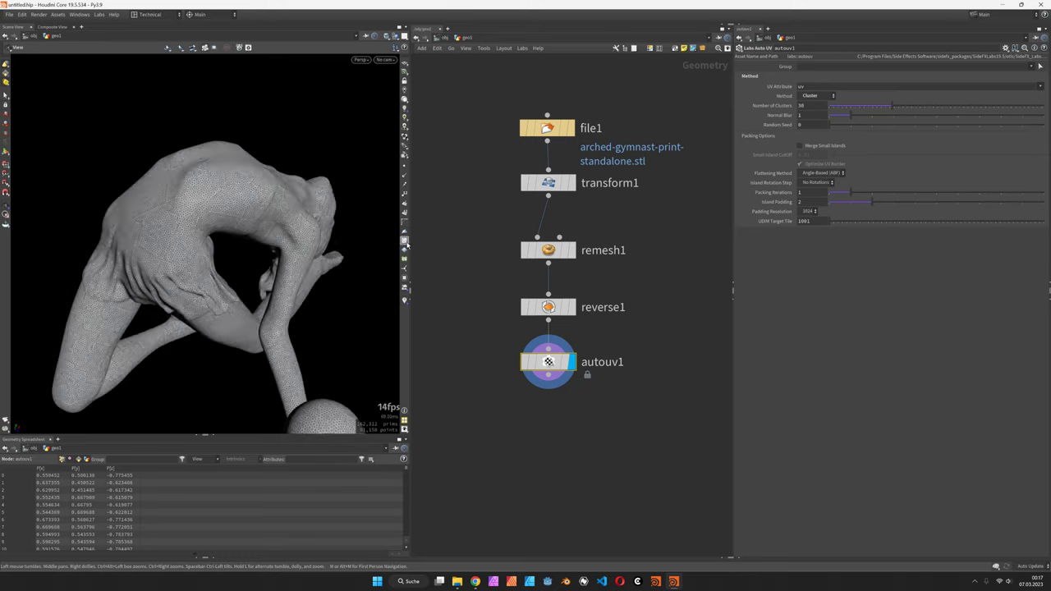
left_click_drag(205, 246, 259, 173)
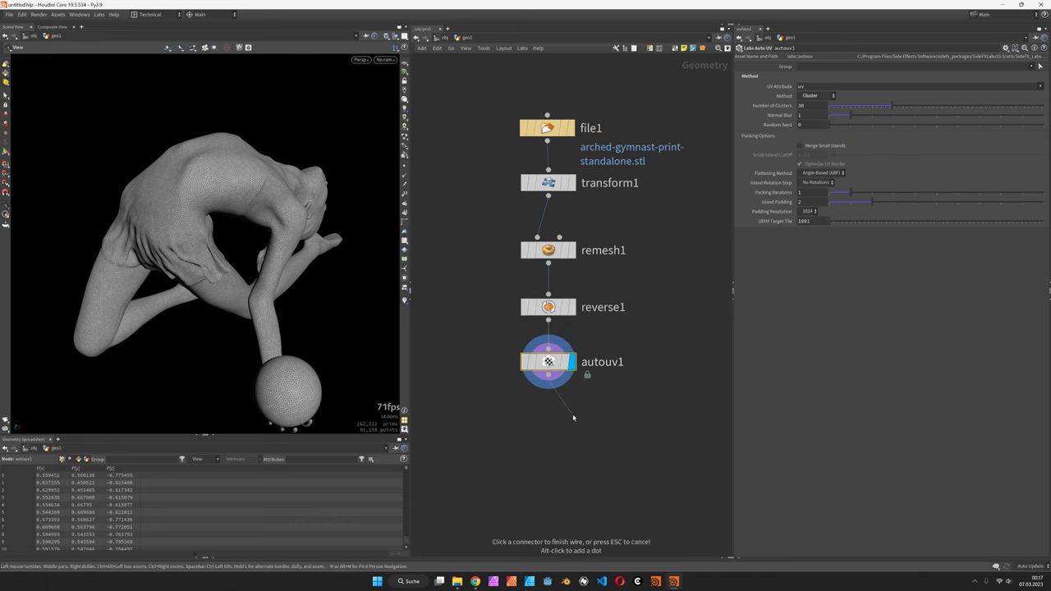
left_click(571, 417)
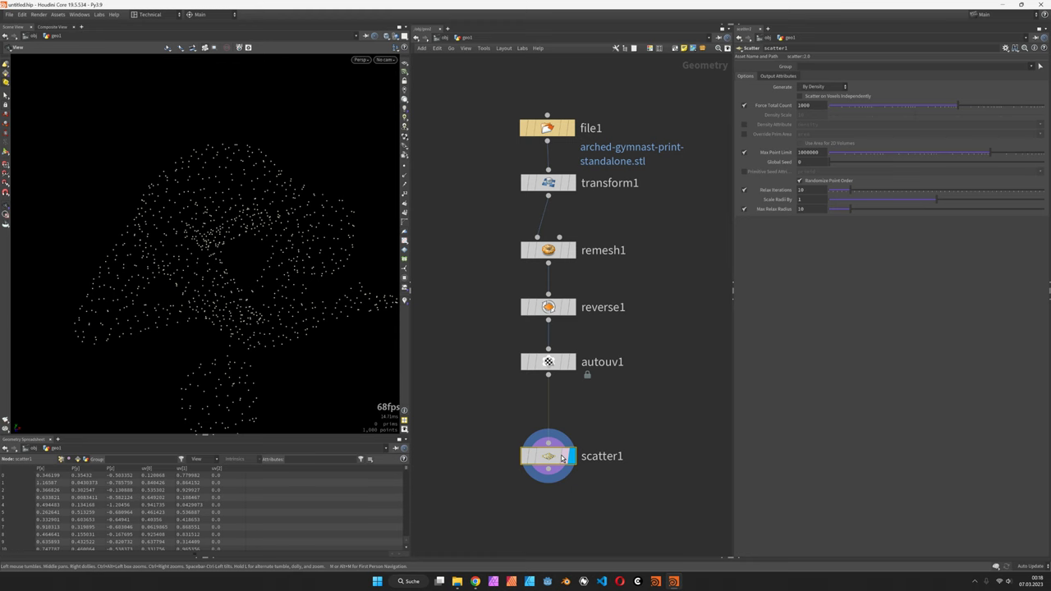
left_click(548, 361)
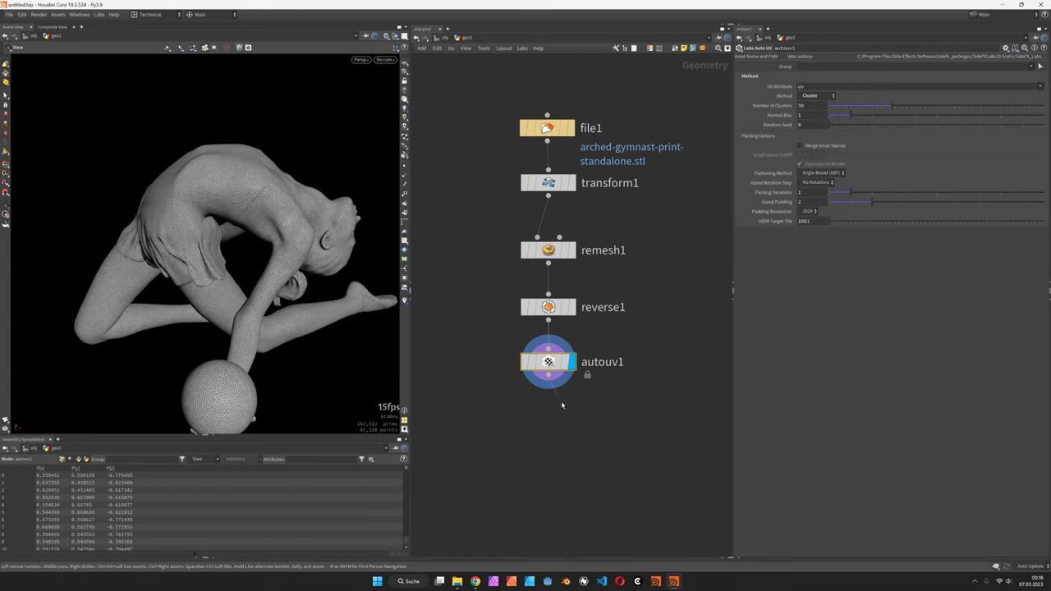
Add a Mask by Feature SOP set to a direction mask and inspect the red upward-facing areas
key("tab")
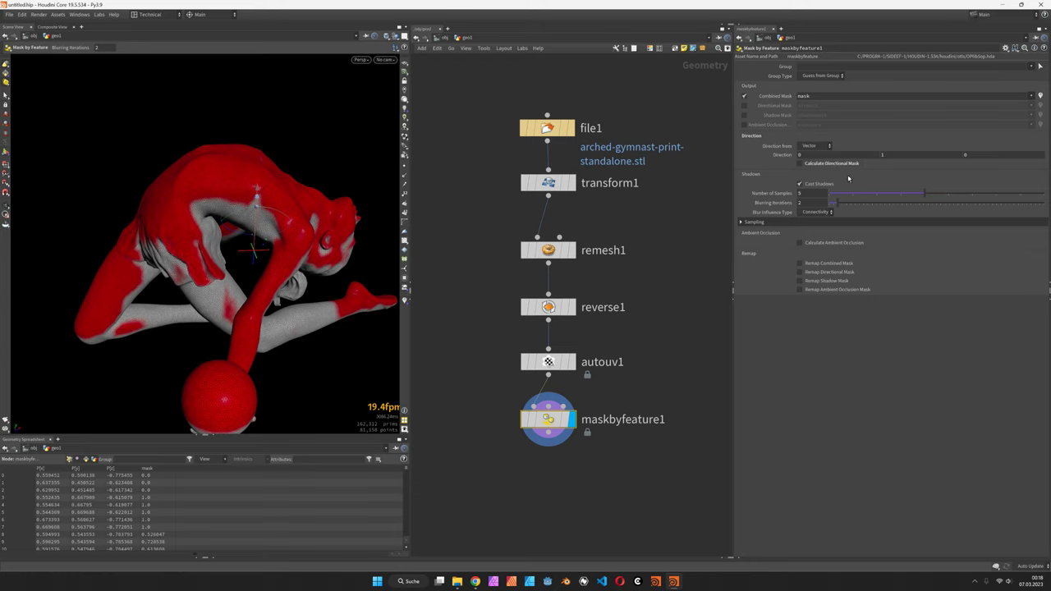
left_click(798, 162)
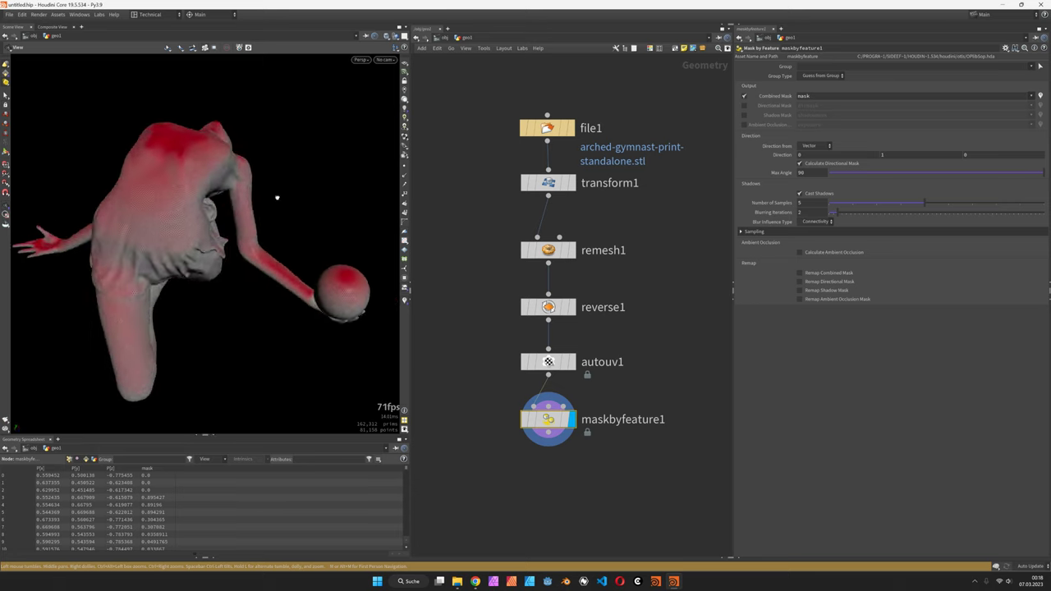
left_click_drag(276, 197, 140, 167)
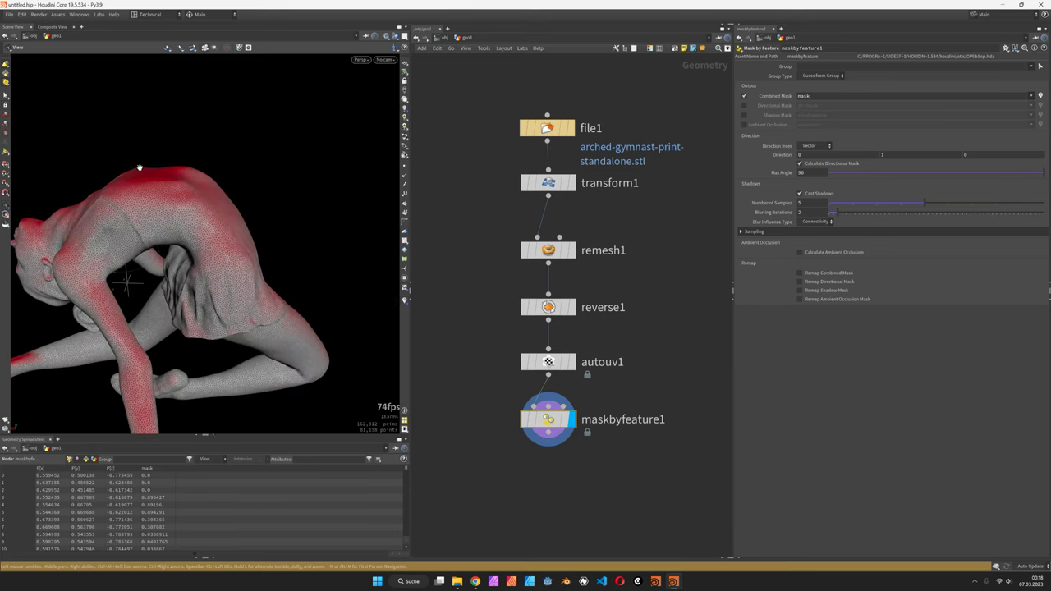
left_click_drag(140, 167, 145, 205)
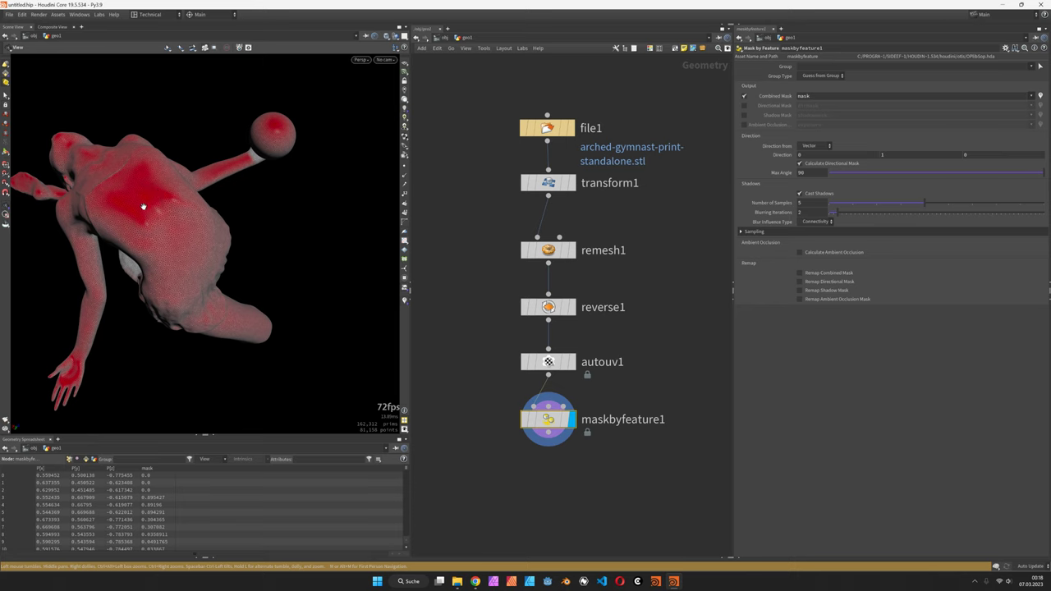
left_click_drag(143, 207, 289, 176)
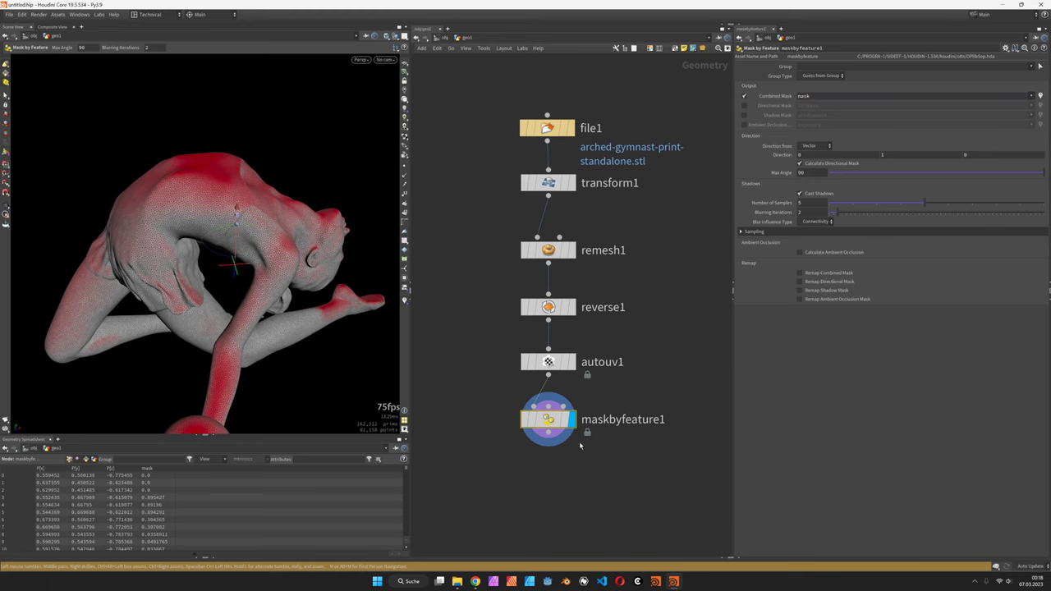
Create a Measure SOP from the Tab menu to insert below maskbyfeature1
key("tab")
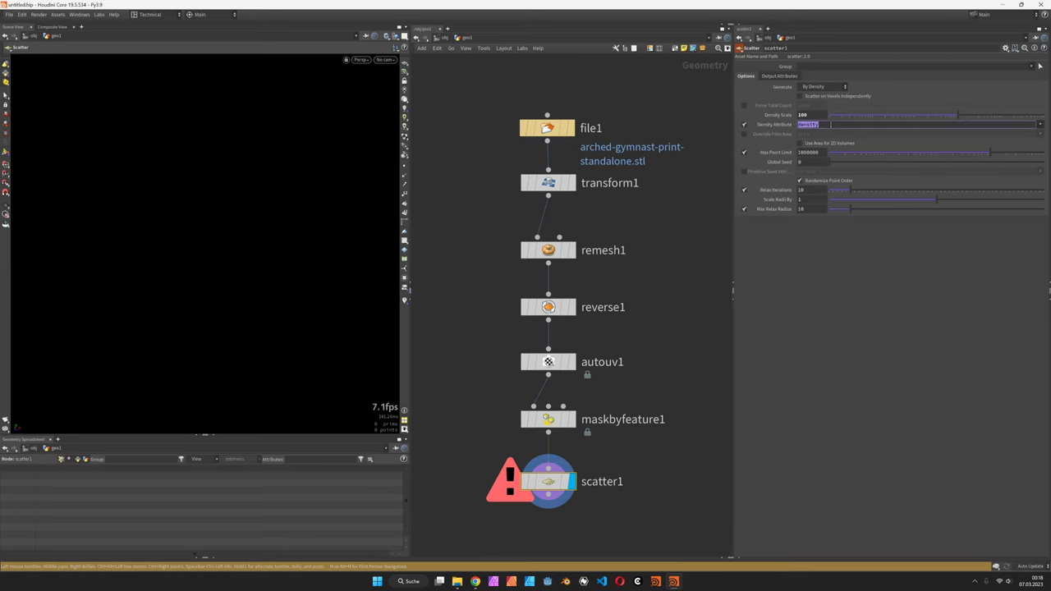
type("mask")
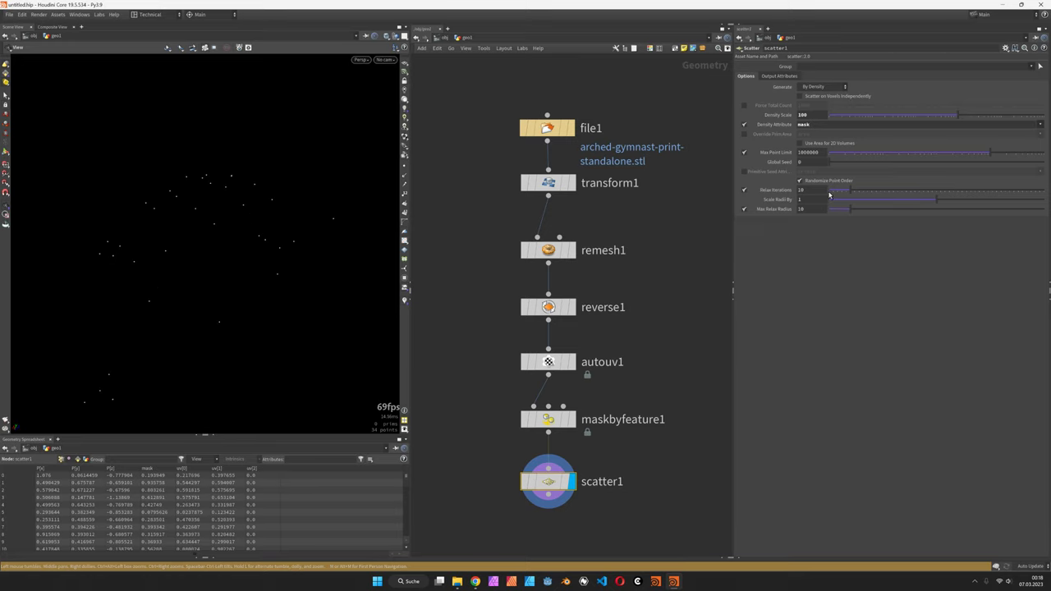
left_click(798, 181)
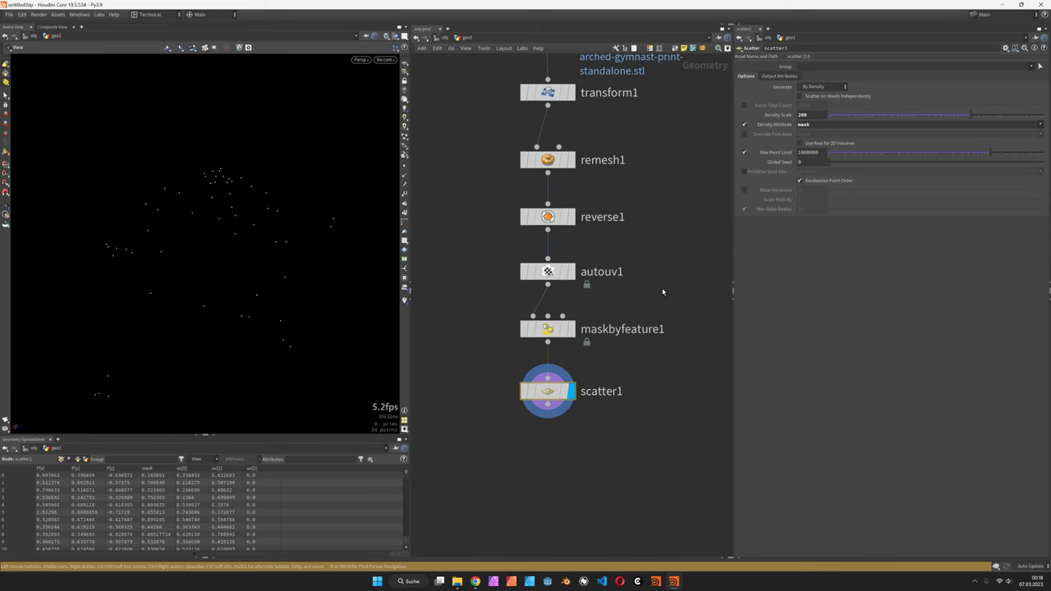
mouse_move(253, 165)
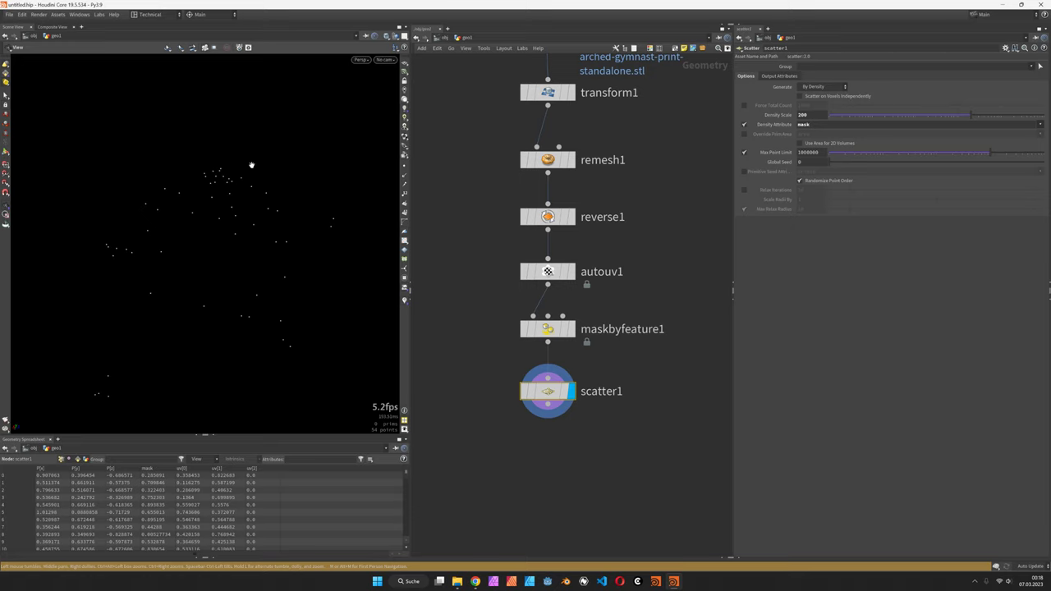
mouse_move(629, 357)
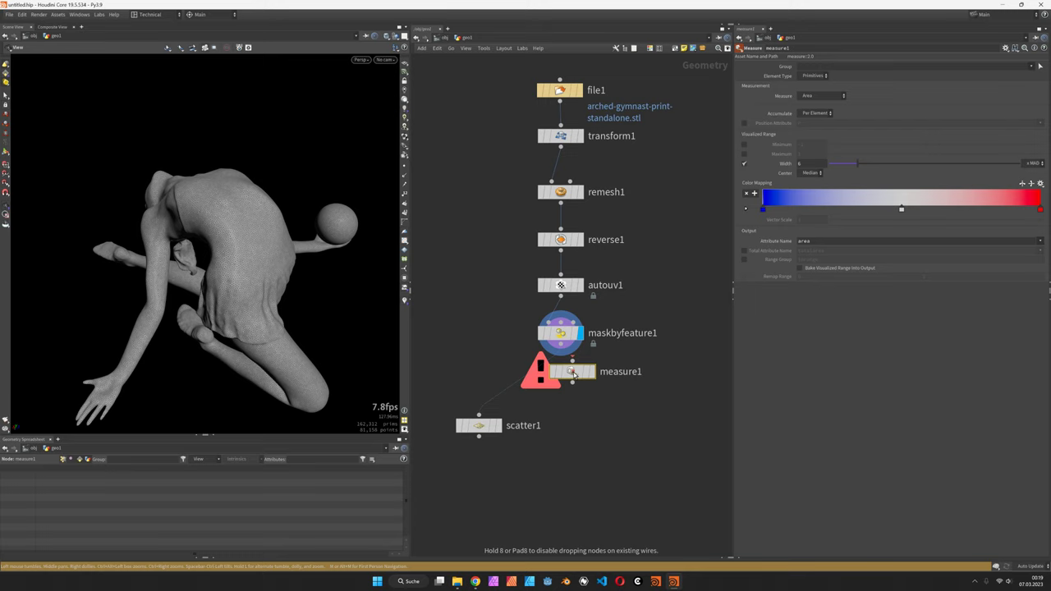
Place measure1 under the mask and set it to measure the Gradient of P, component Y
left_click(562, 379)
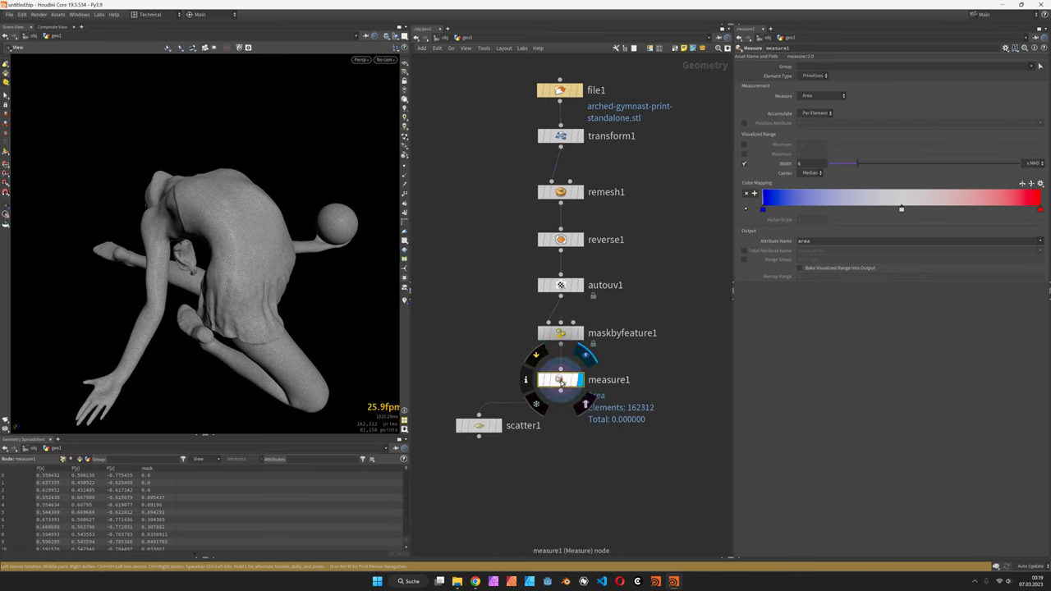
left_click(829, 76)
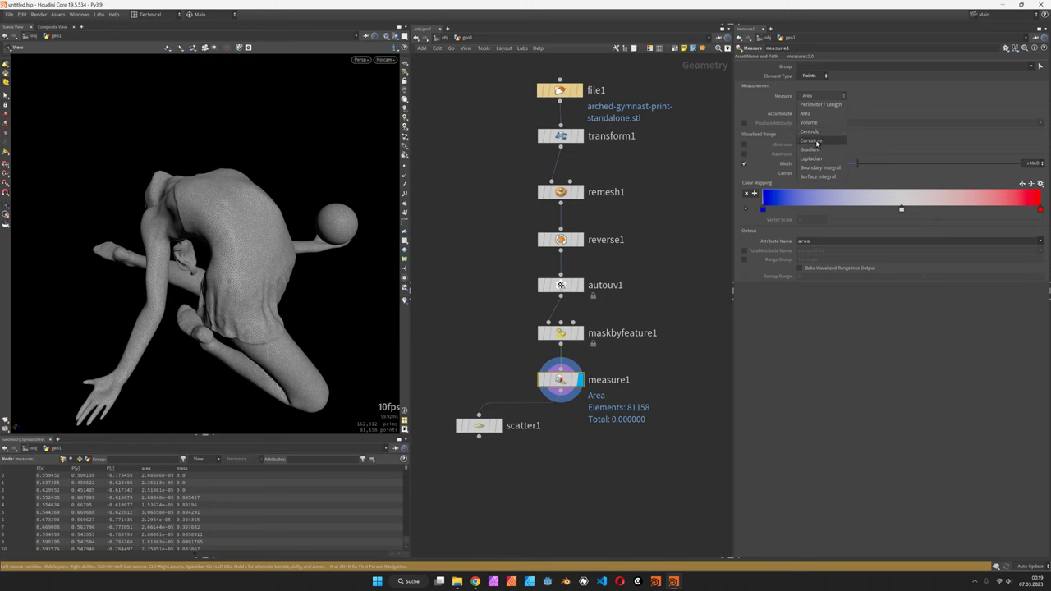
left_click(811, 148)
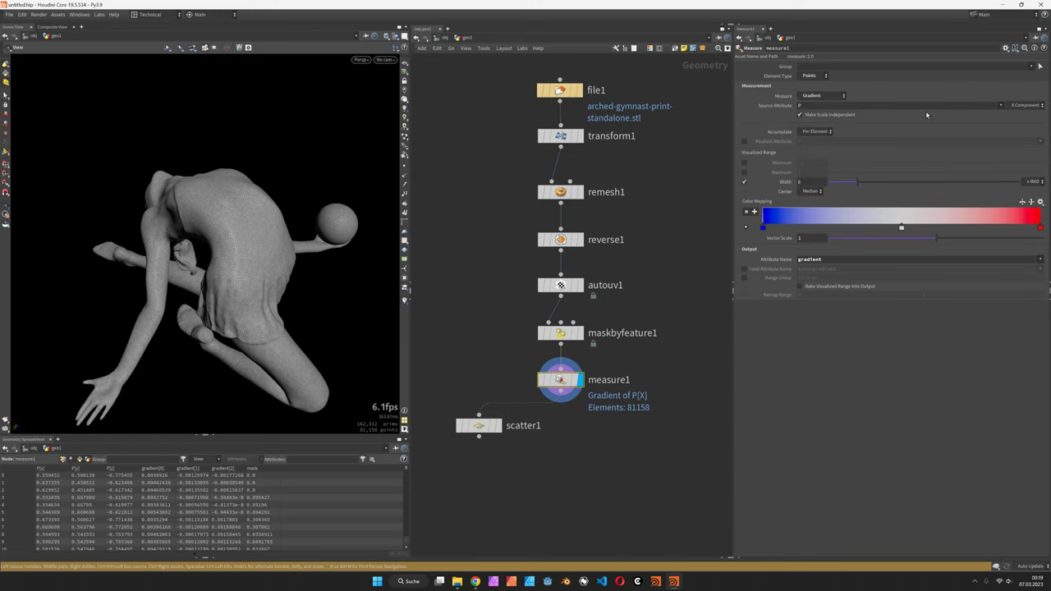
left_click(1025, 105)
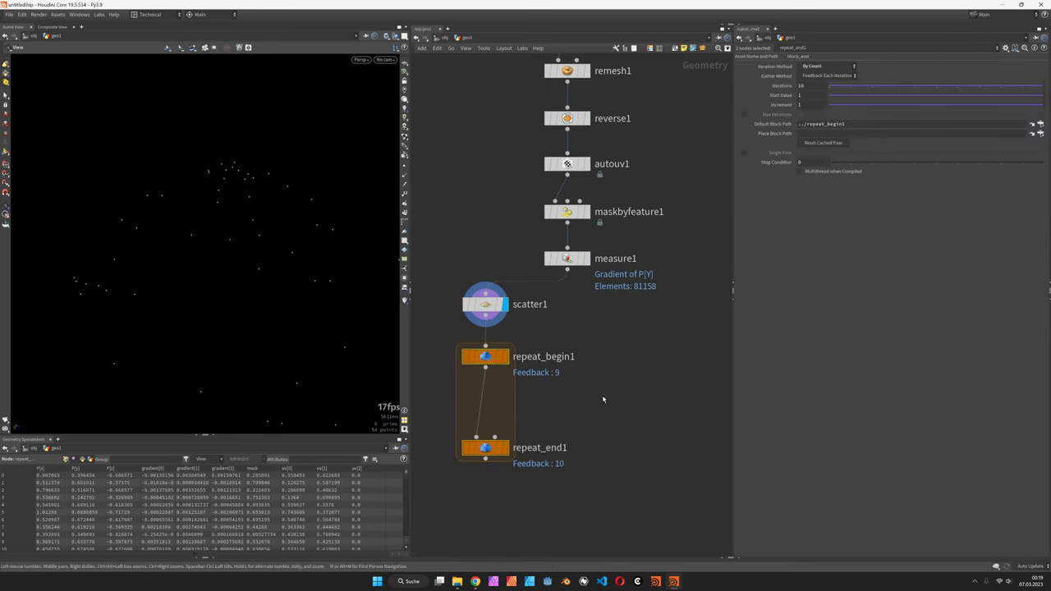
Start a For-Loop with Feedback after scatter1 and drop a Ray SOP inside it
left_click_drag(484, 446, 566, 495)
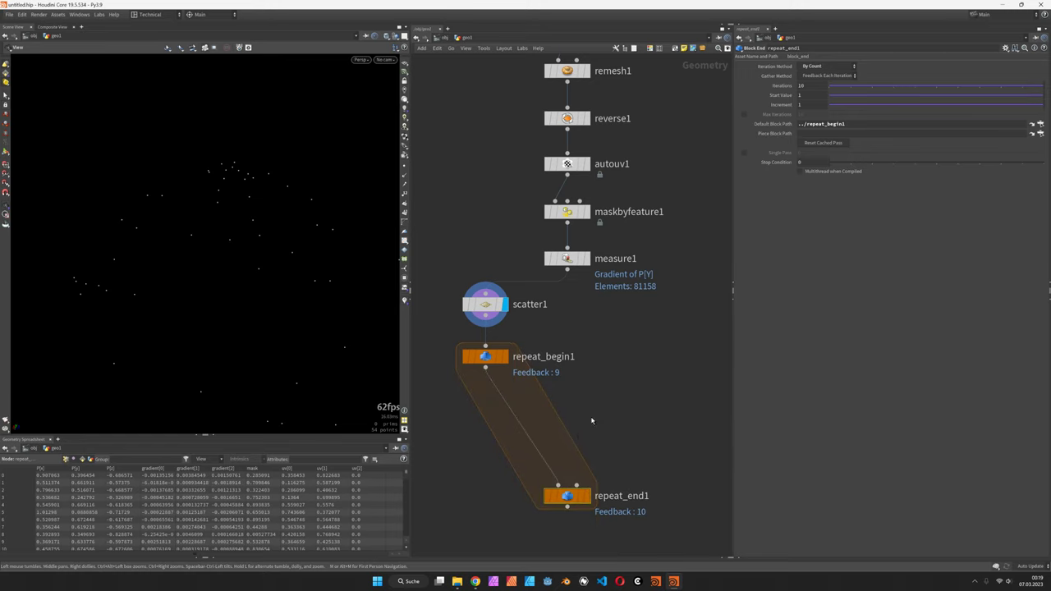
key("Tab")
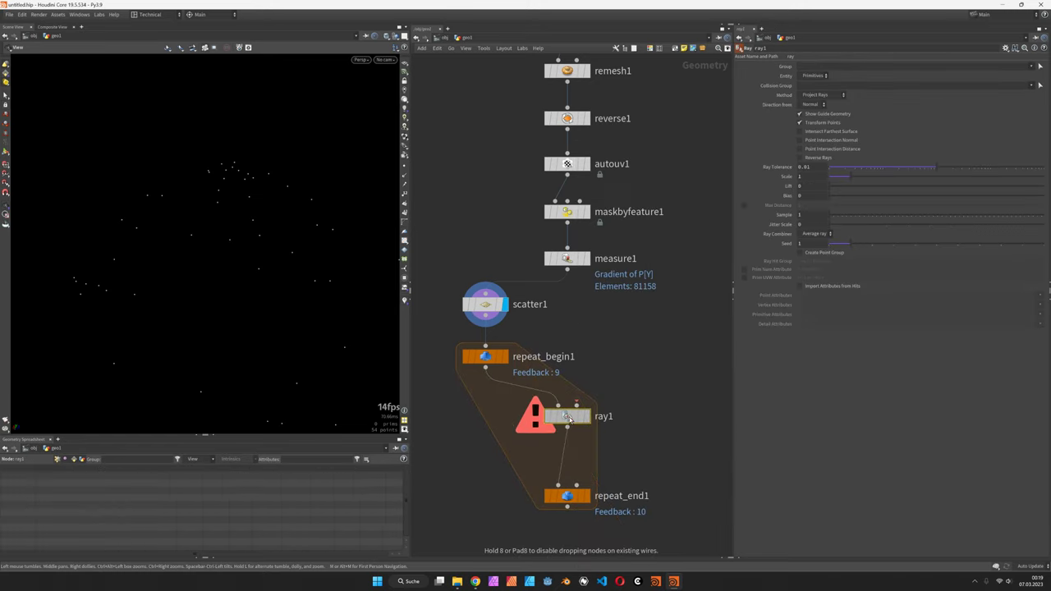
left_click(566, 415)
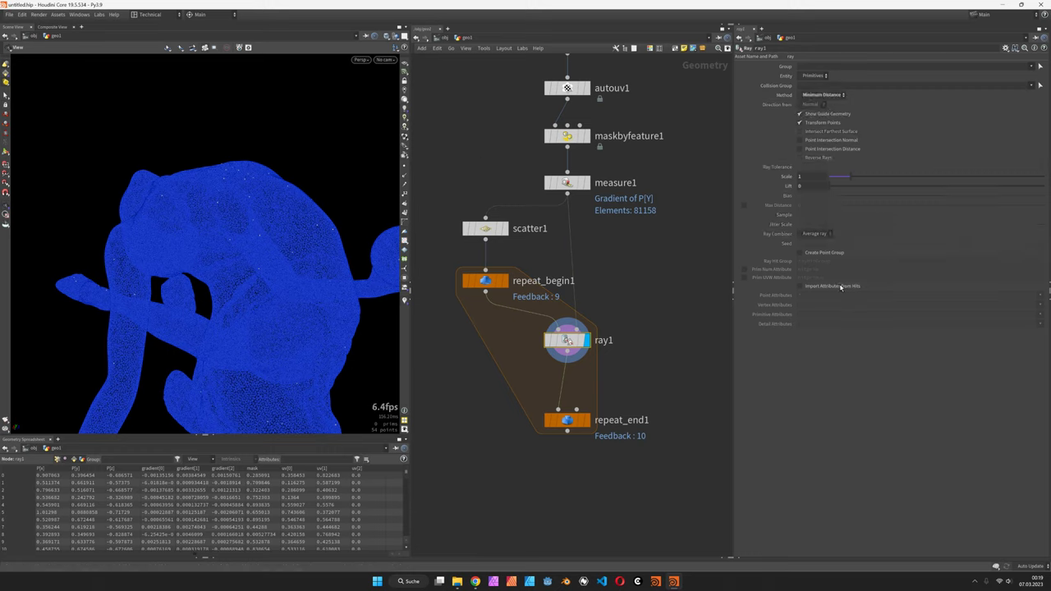
left_click(797, 286)
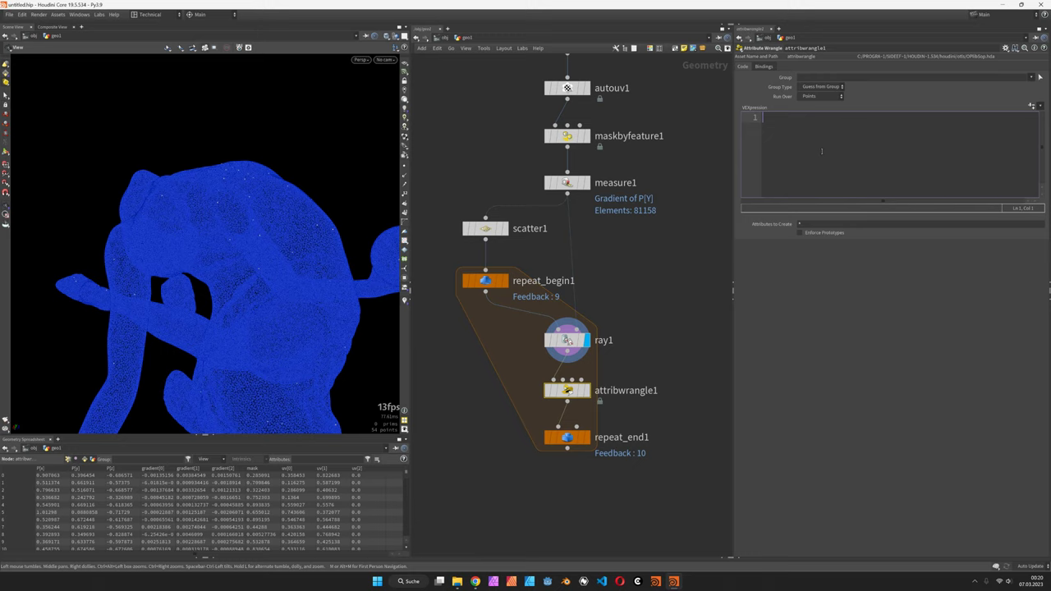
Write the wrangle VEX moving v@P along normalize(v@gradient) times a small value each iteration
type("vop")
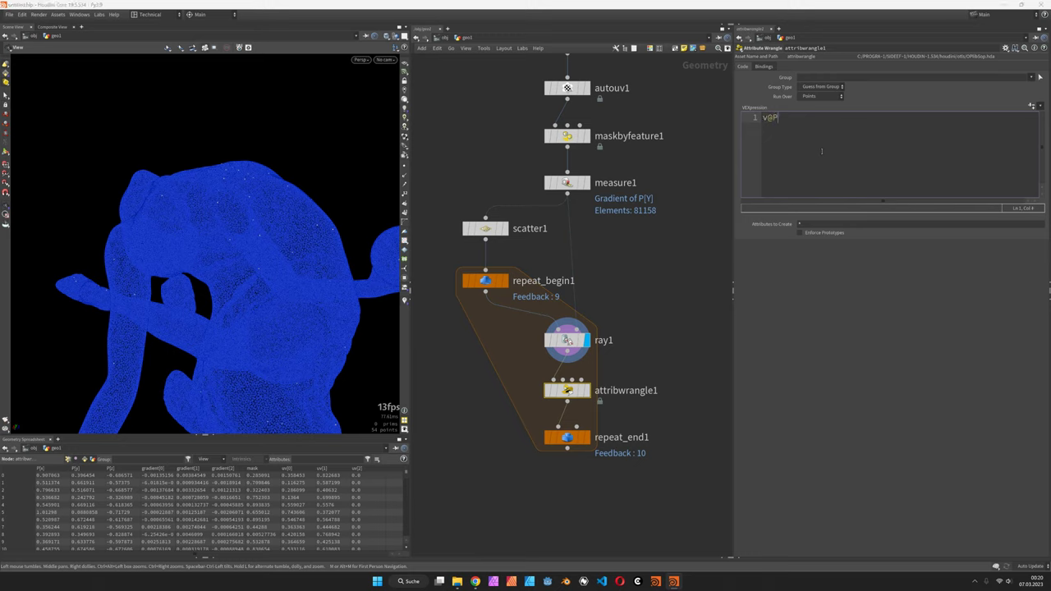
type("-=")
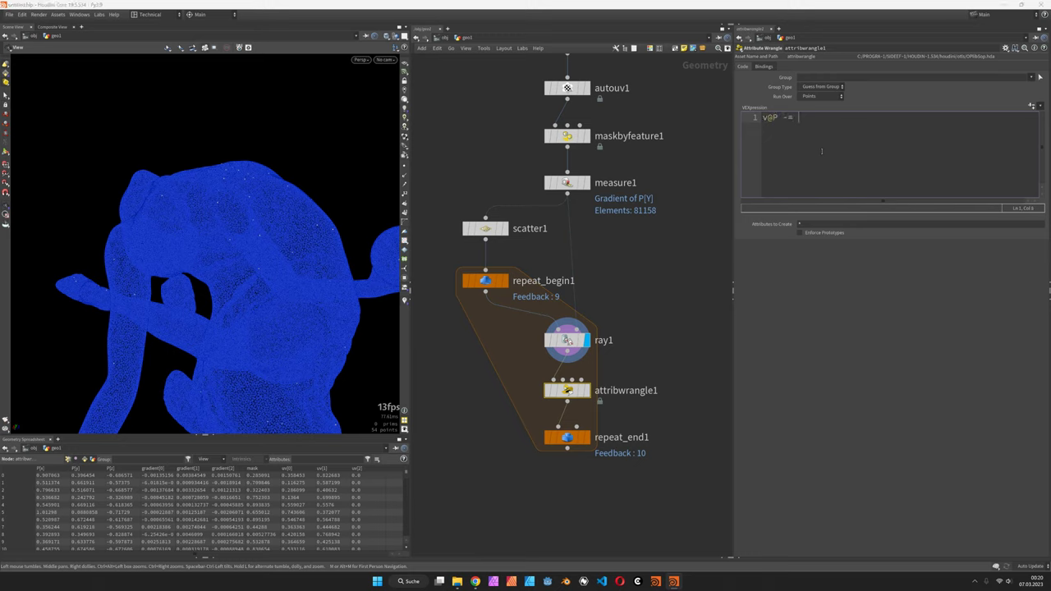
type("normalize(v@gradient")
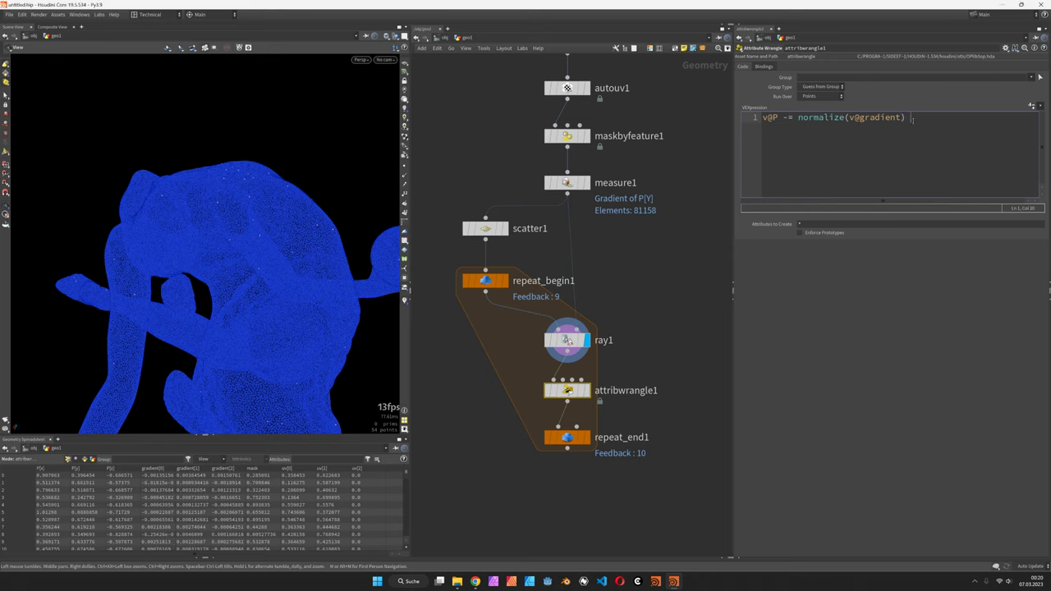
type("* 0.0")
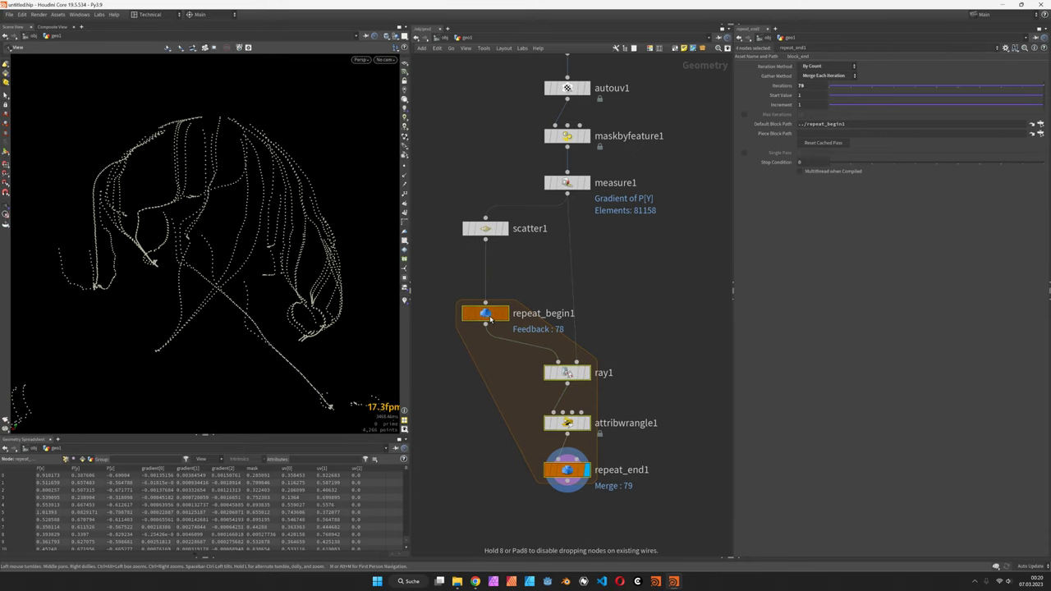
Add an Enumerate SOP after scatter1 and an Add SOP after repeat_end
key("tab")
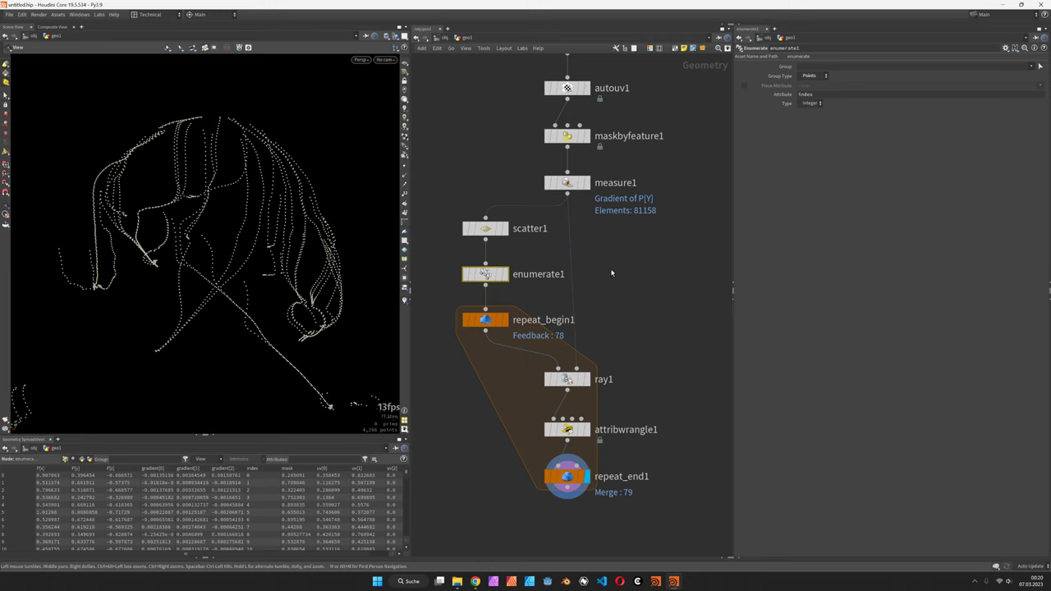
key("Tab")
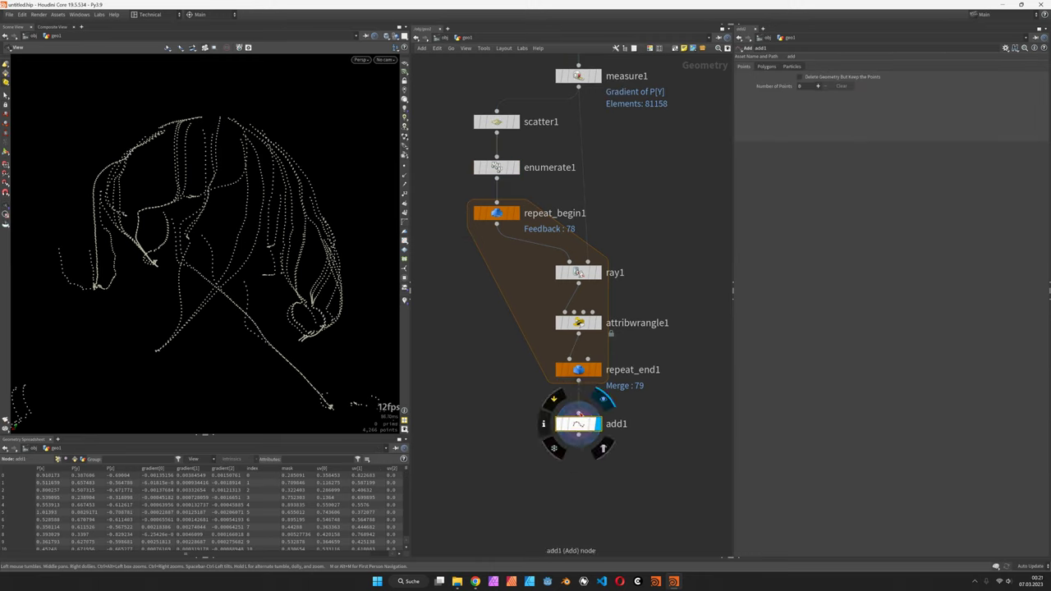
left_click(496, 168)
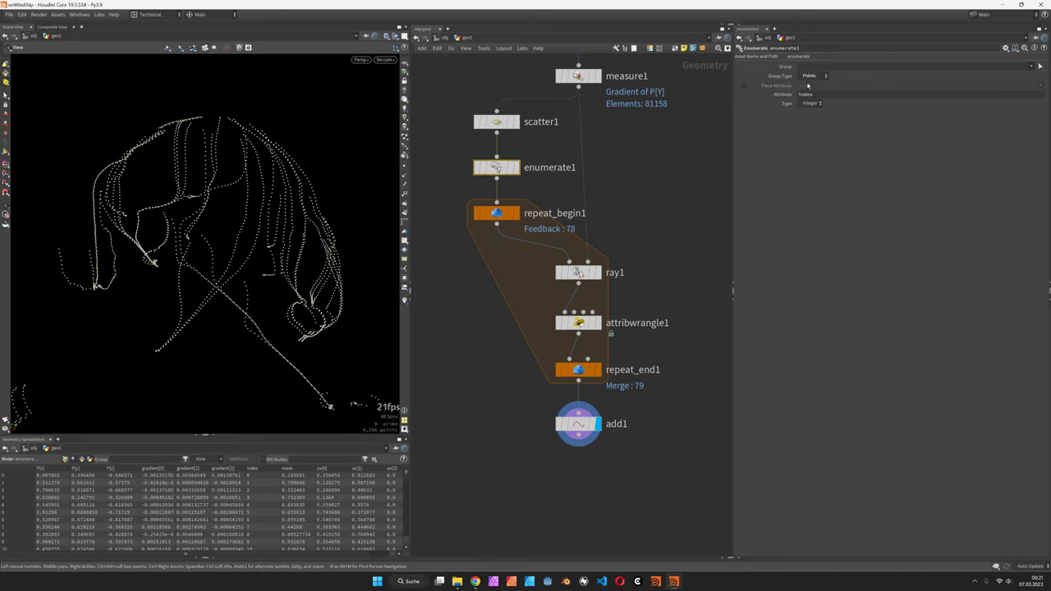
left_click(578, 423)
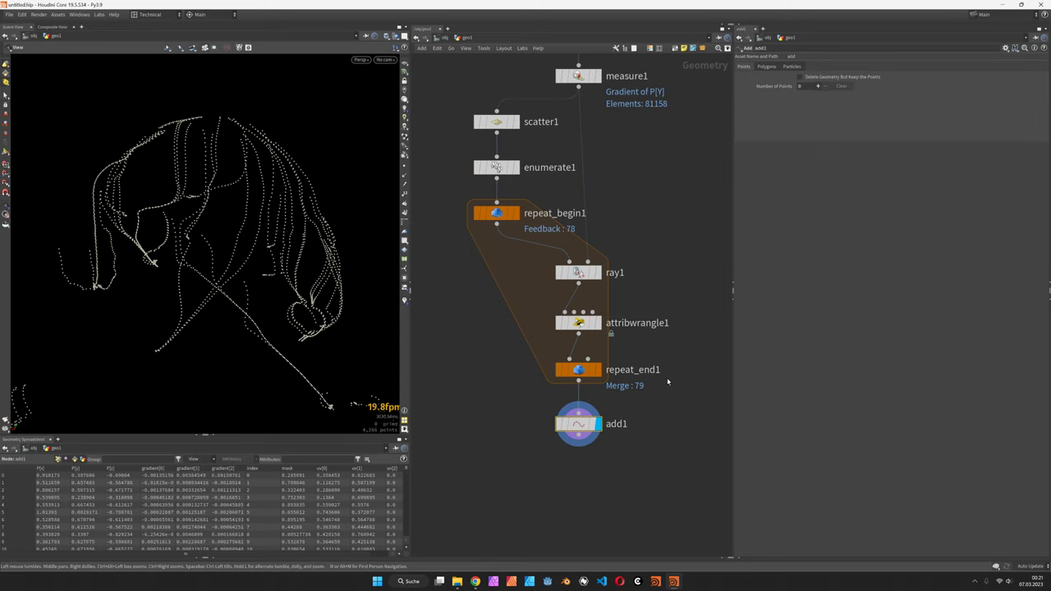
Set the Add SOP to build polygons By Attribute 'index', then append a Smooth SOP
left_click(765, 66)
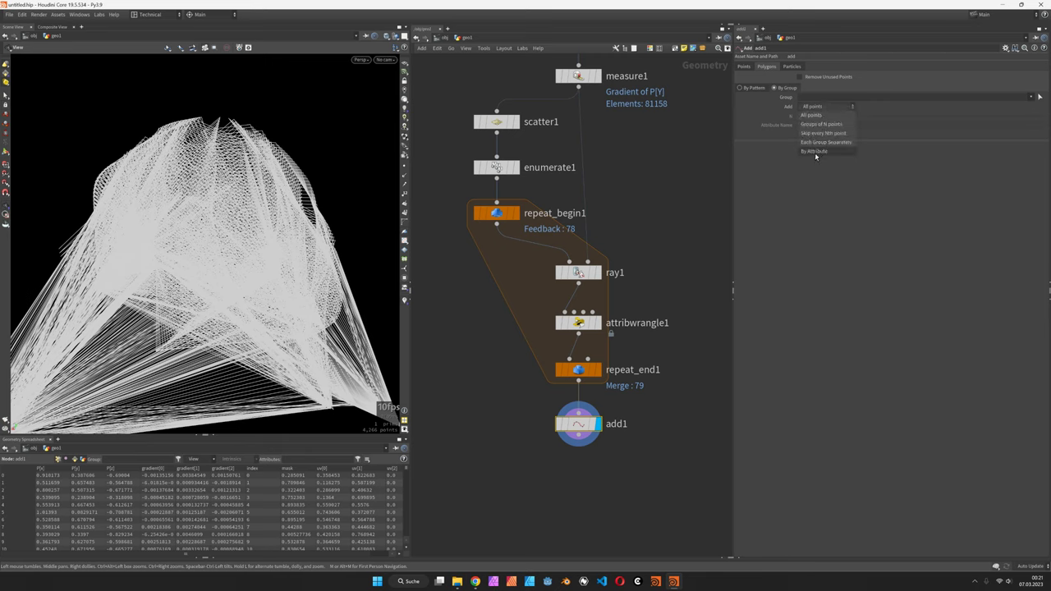
left_click(814, 151)
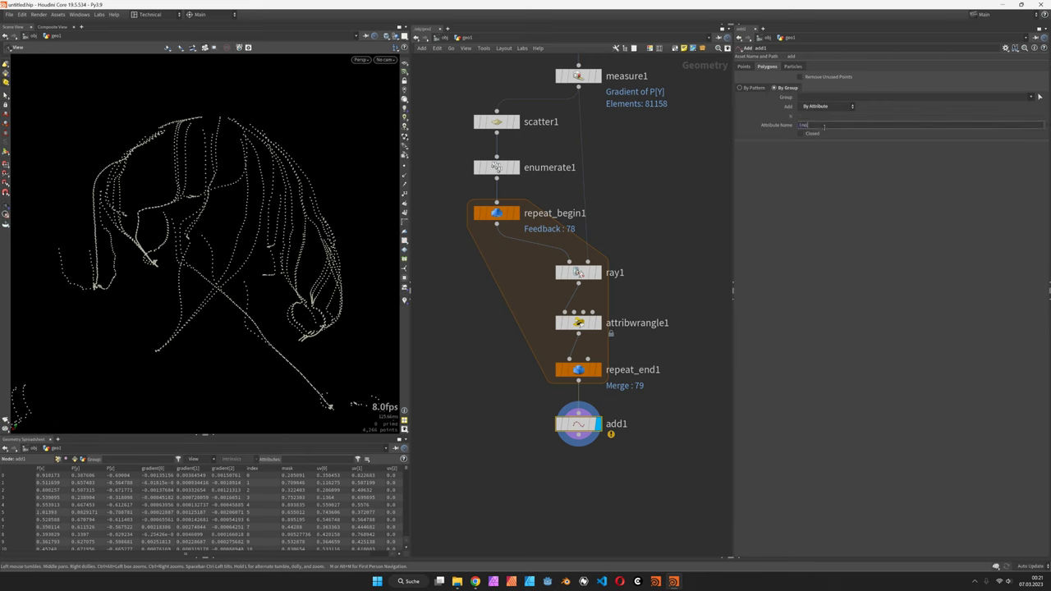
type("index")
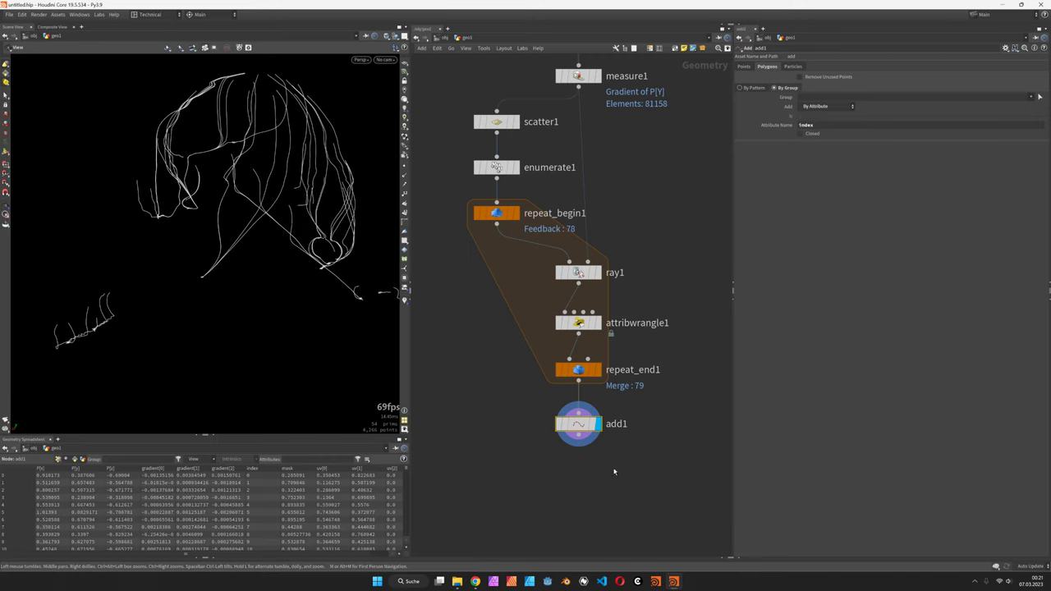
key("tab")
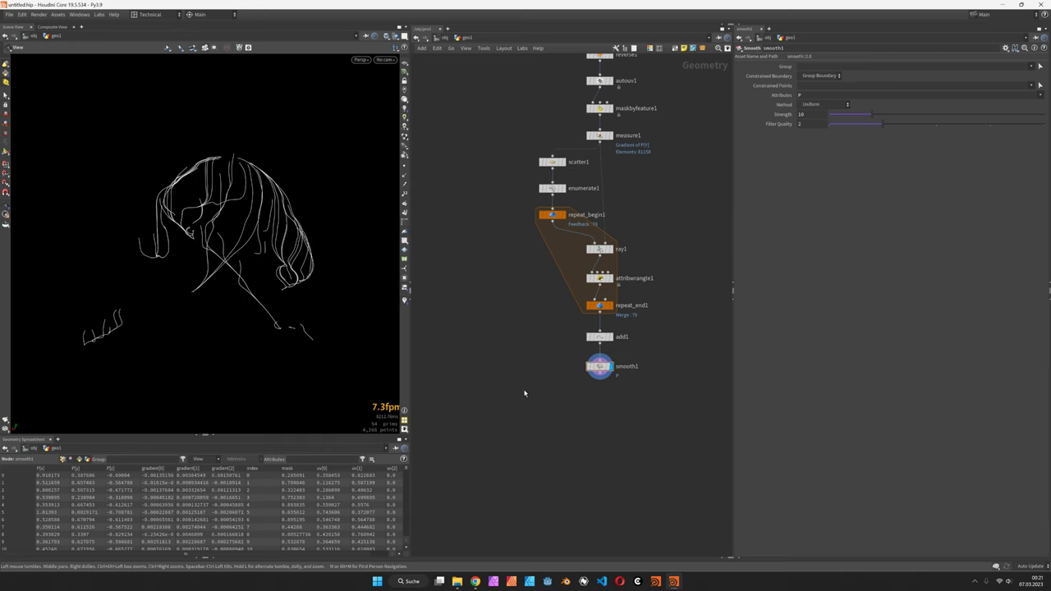
Create a standalone Volume SOP, adjust its settings, and begin adding a Volume Wrangle below it
key("tab")
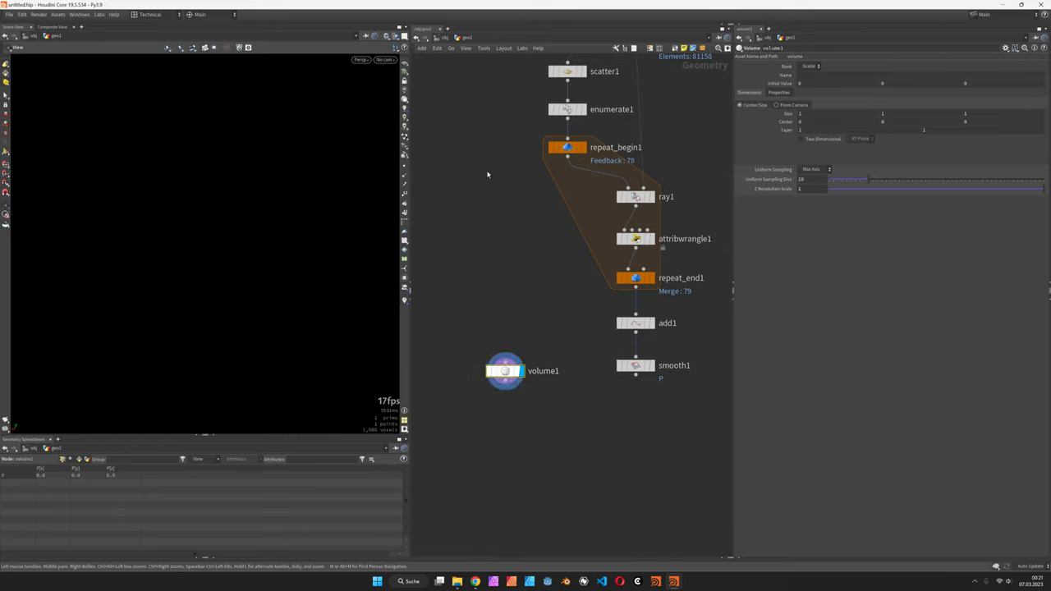
left_click(811, 66)
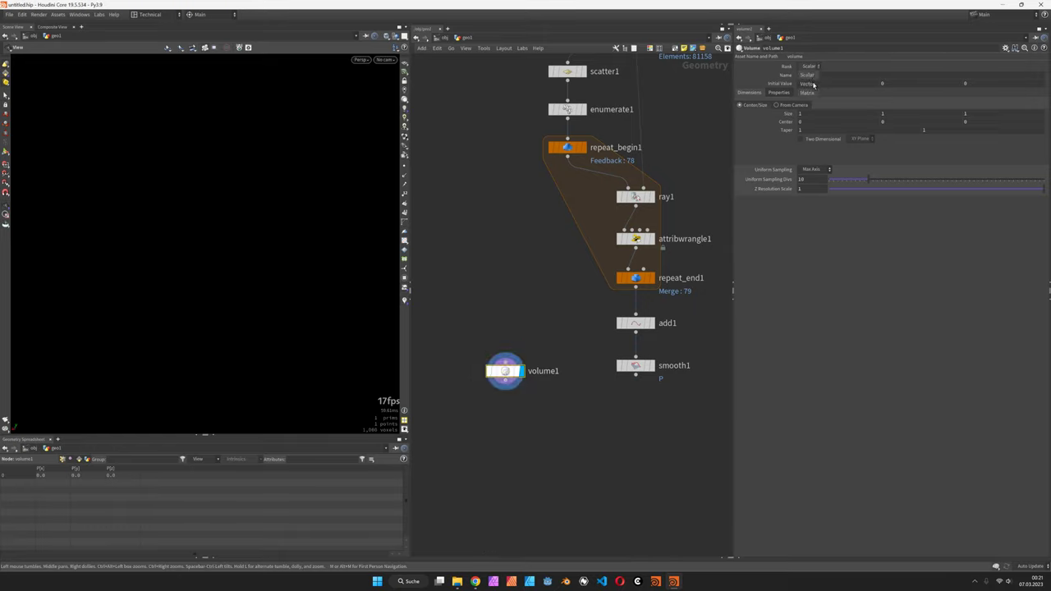
left_click(807, 65)
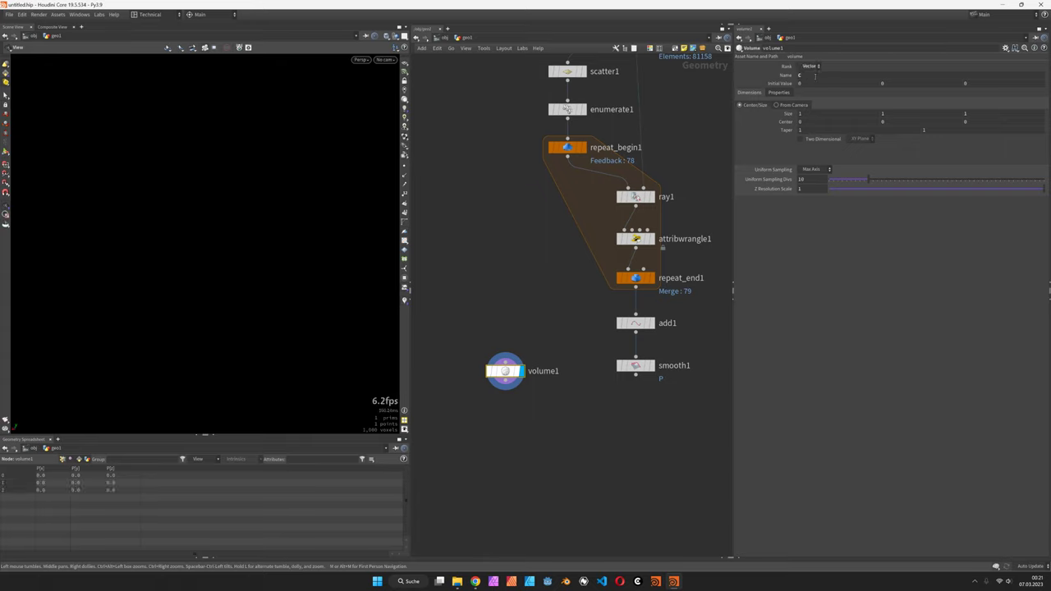
left_click(506, 371)
type("1")
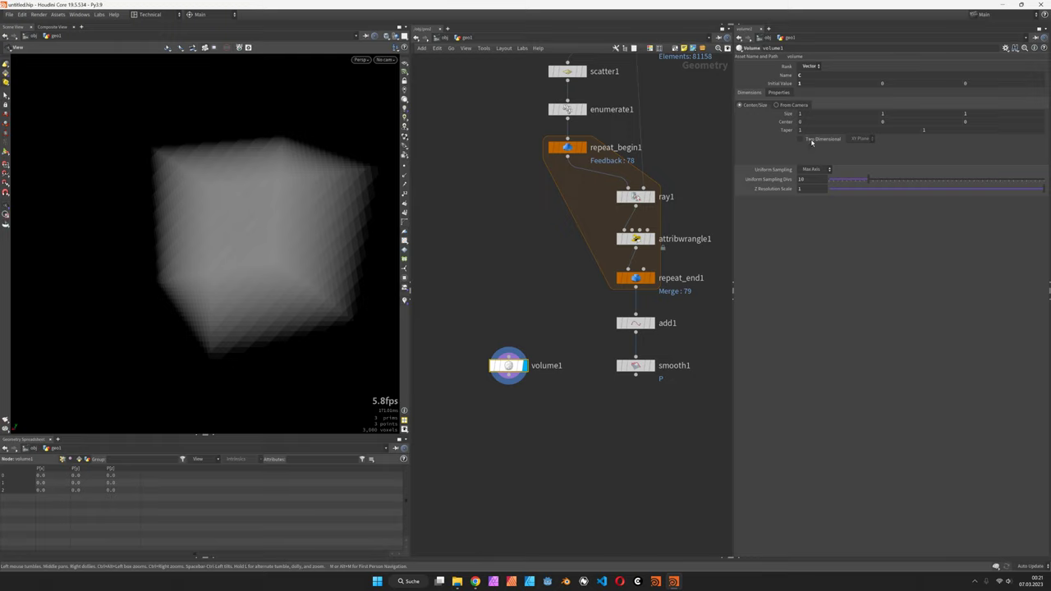
left_click(799, 138)
type("24*2")
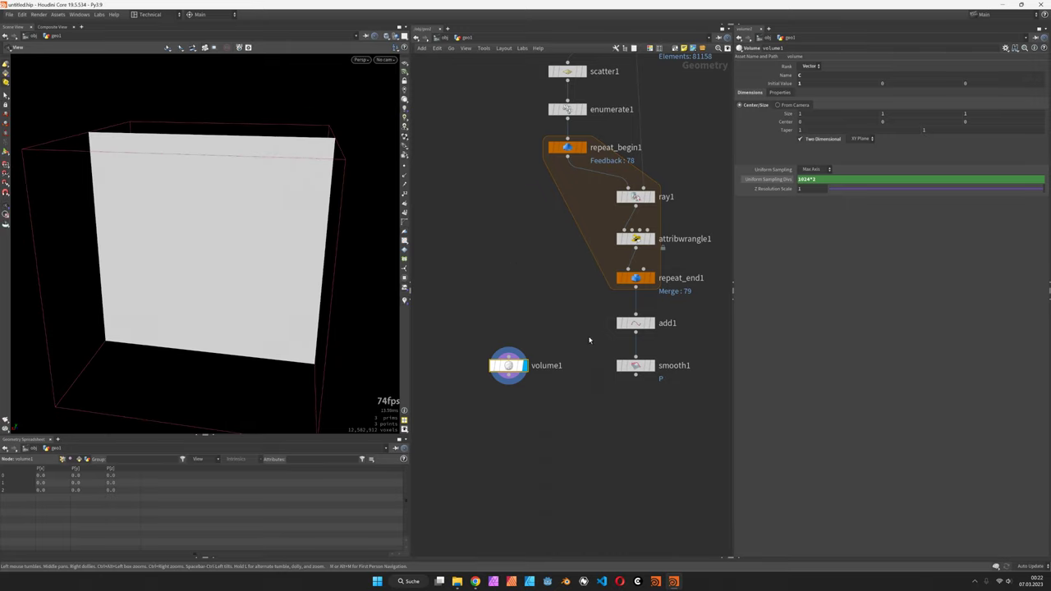
key("tab")
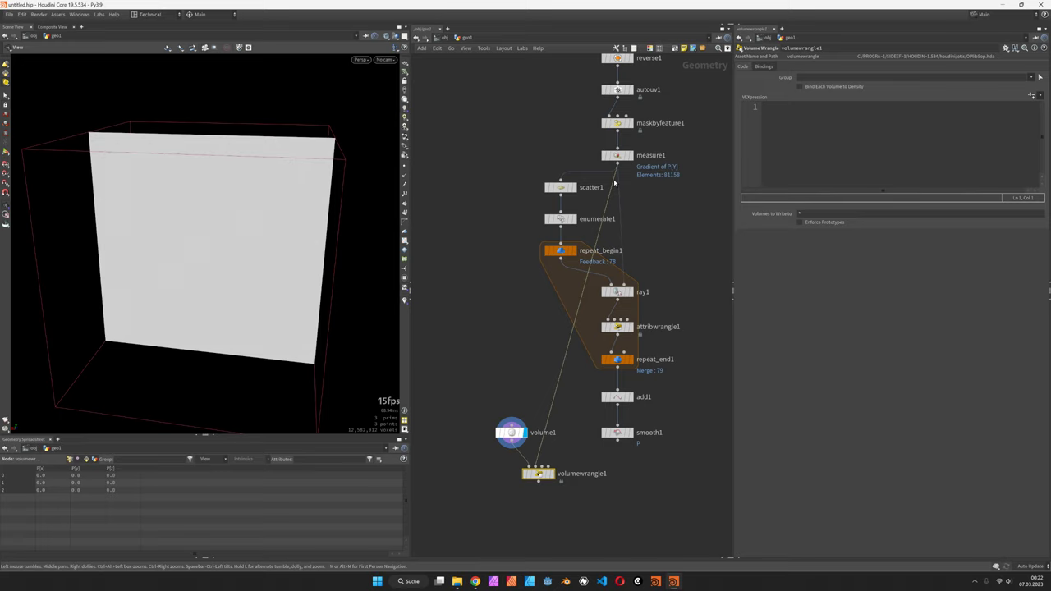
Write VEX `vector bb = relbbox(0, v@P);` and output `v@C = bb.y;` as a vertical grey gradient
scroll("down", 3)
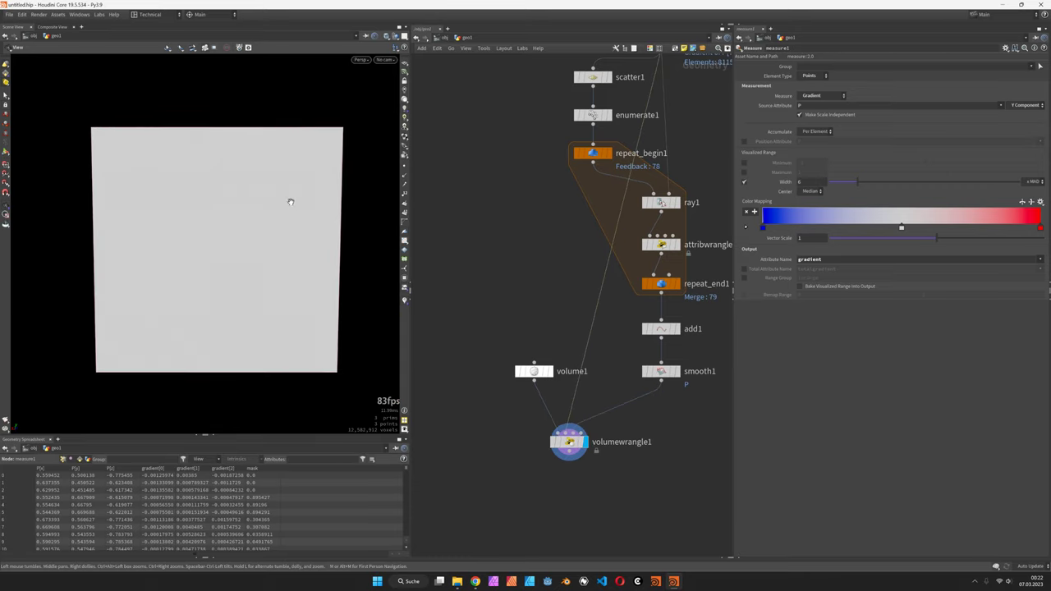
left_click(568, 442)
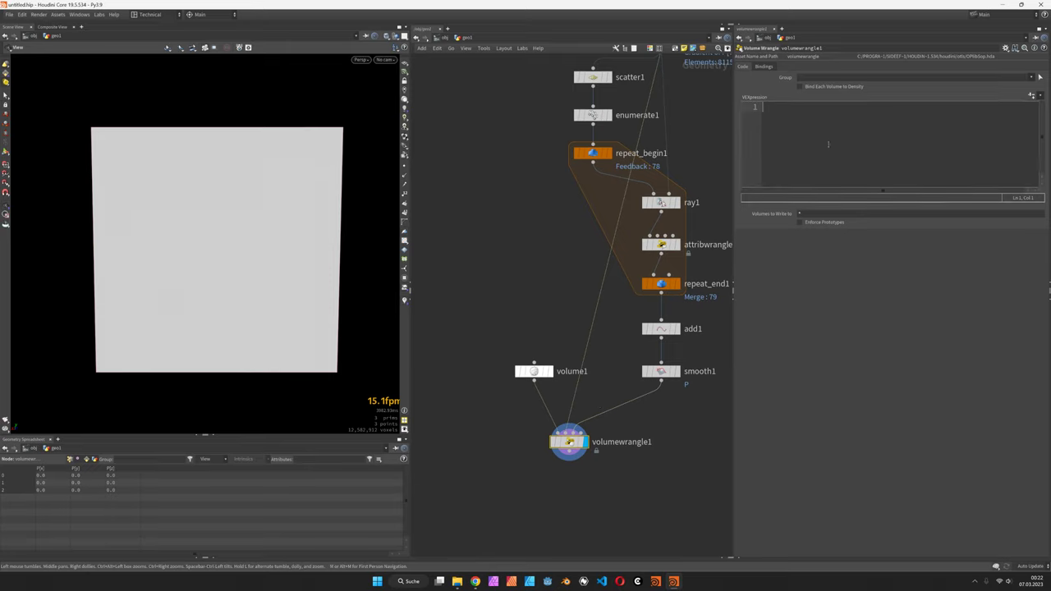
type("vector")
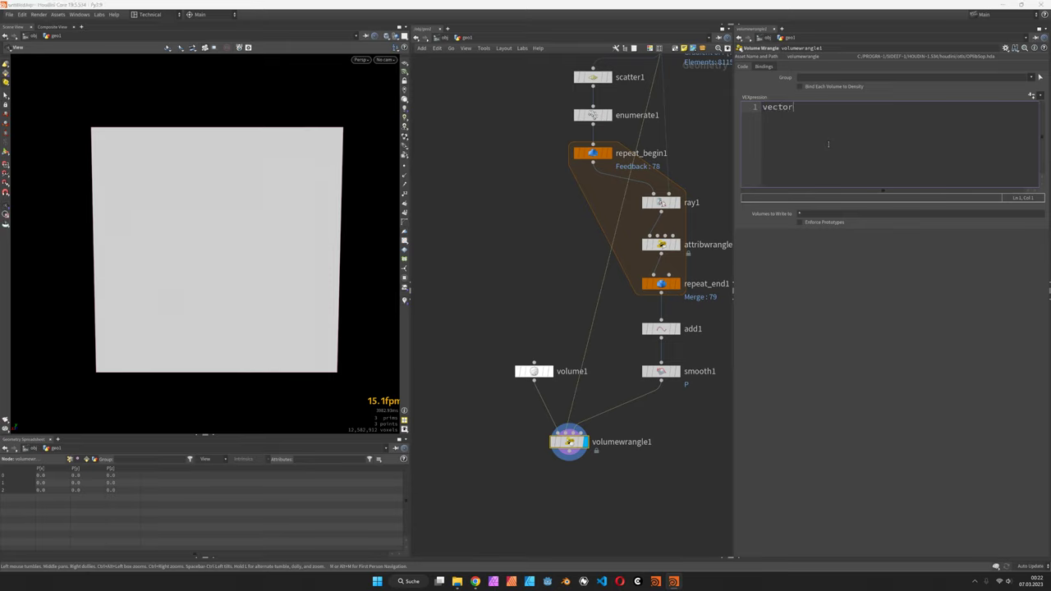
type("bb =")
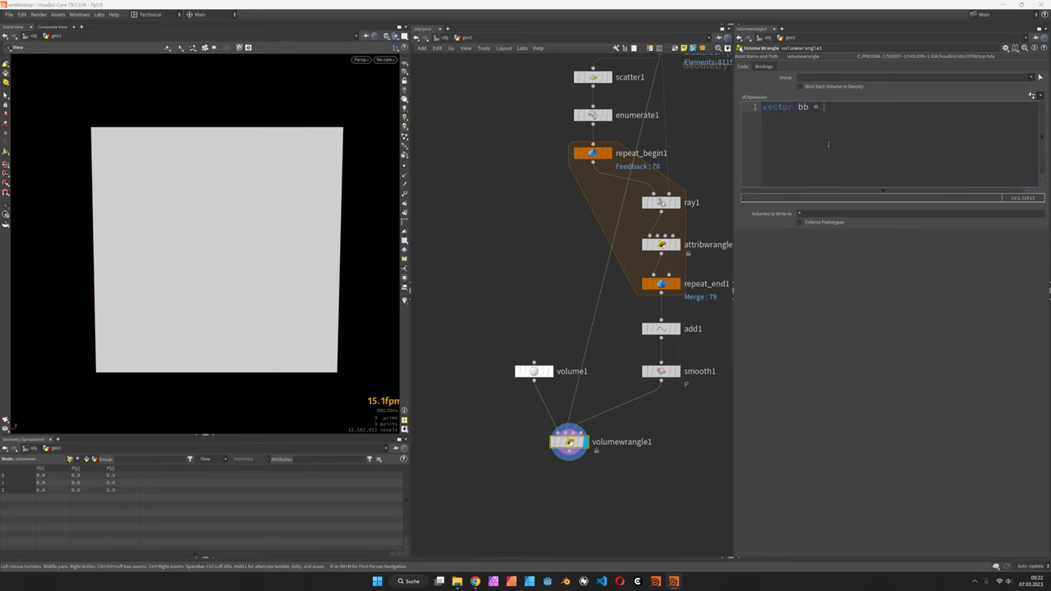
type("relbbox")
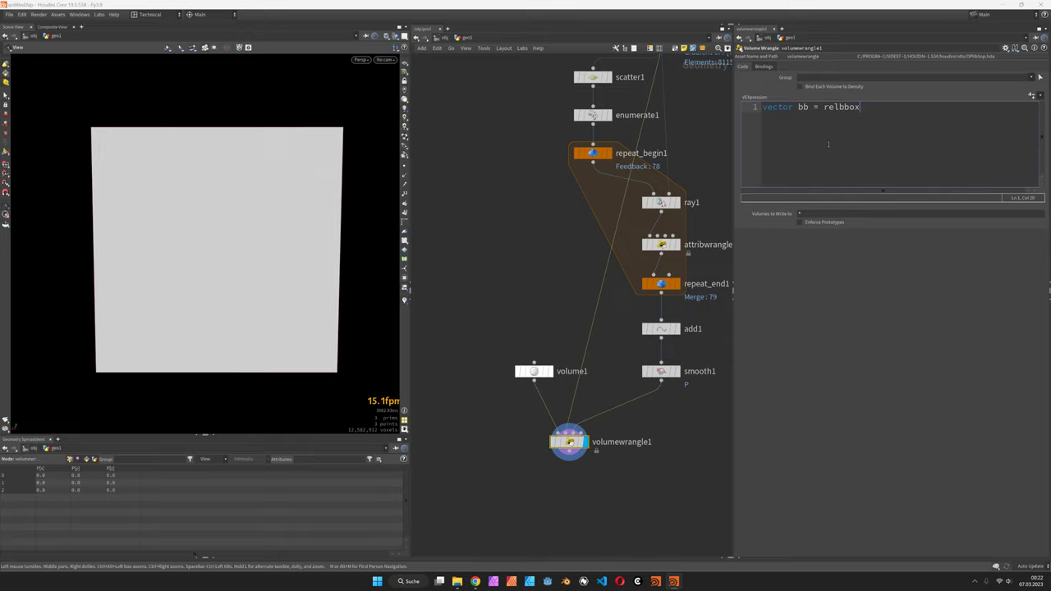
type("(0, v@")
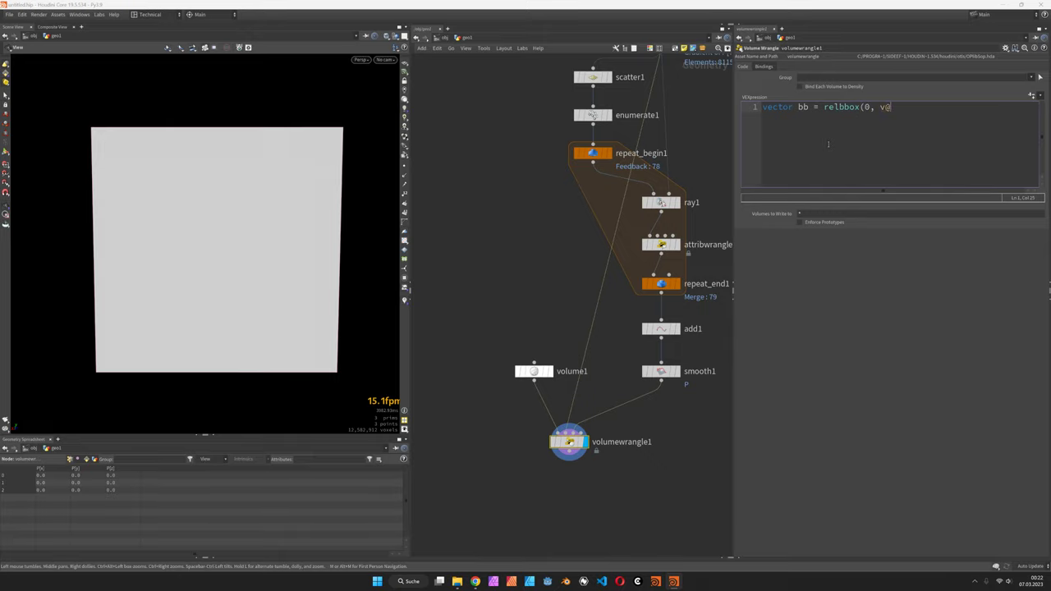
type("P);")
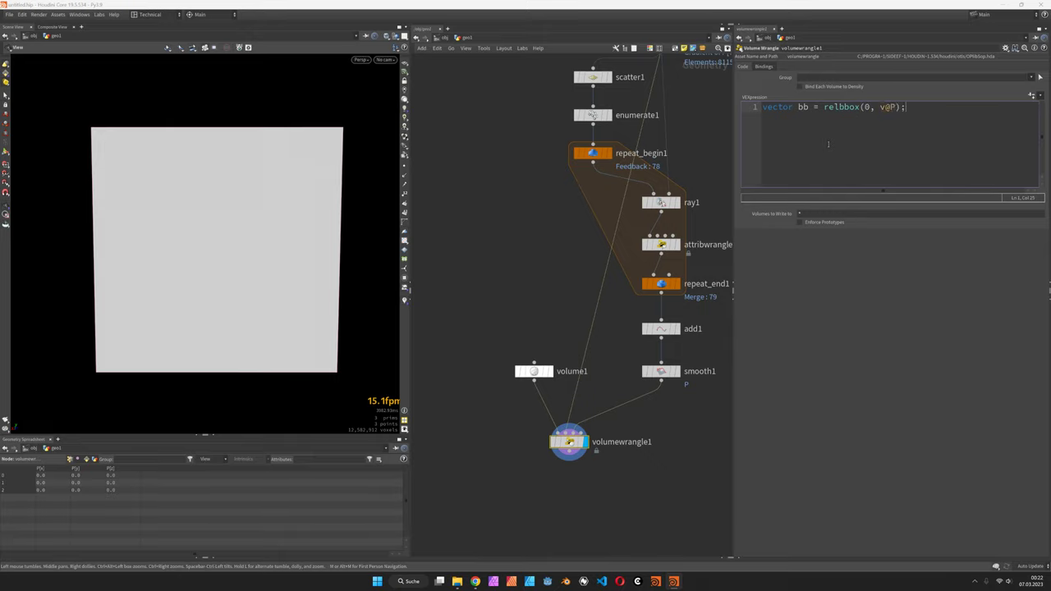
type("v@C =")
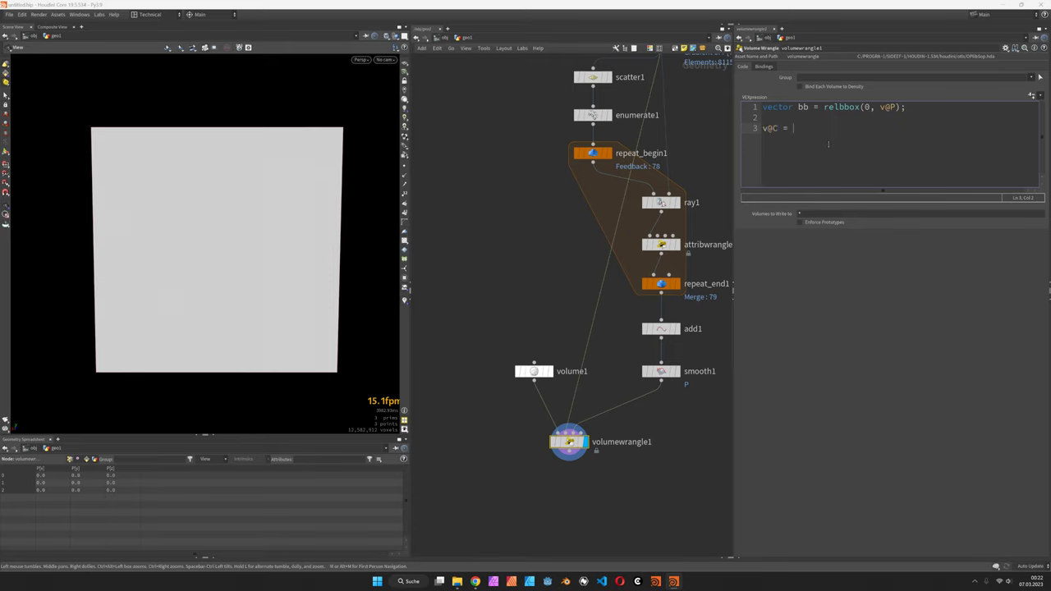
type("bb")
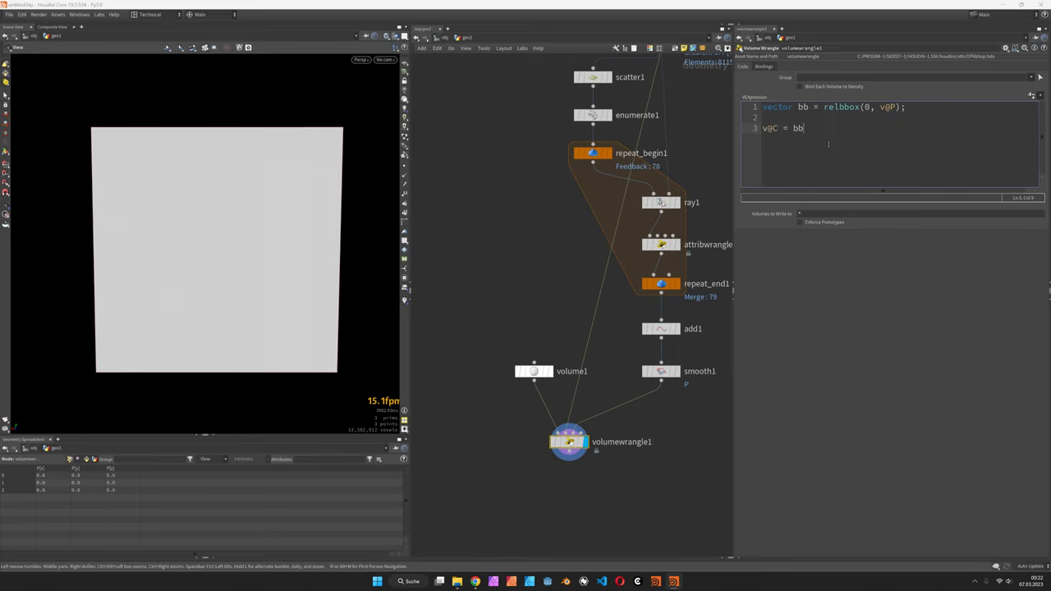
type(";")
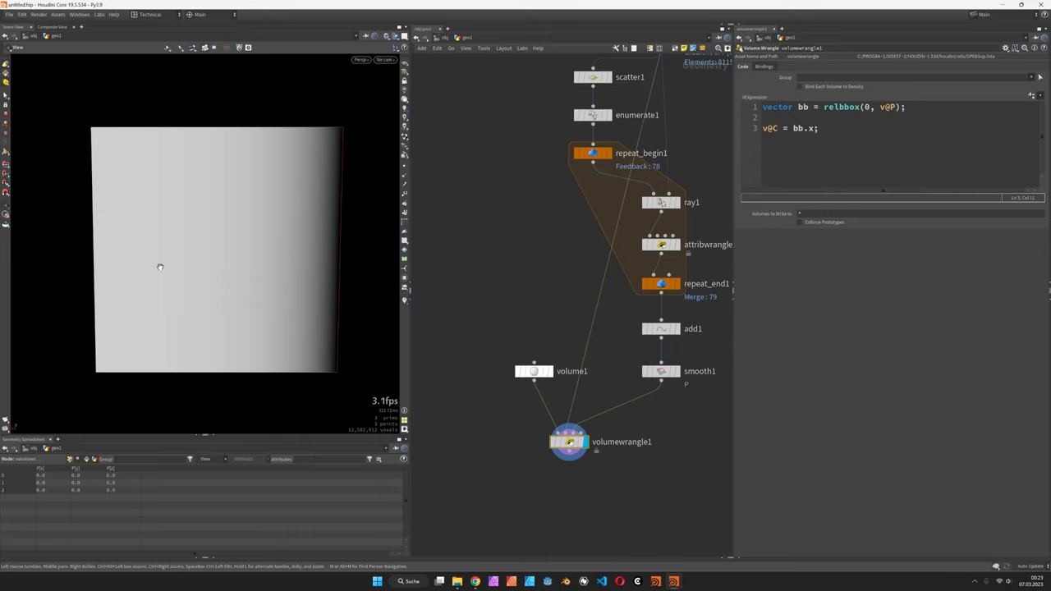
double_click(811, 128)
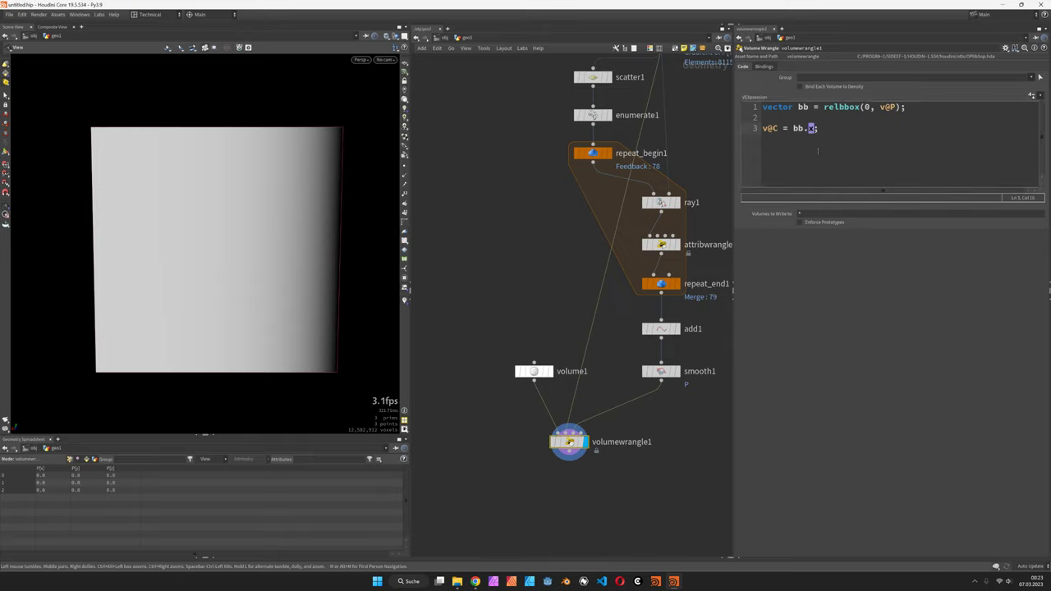
type("y")
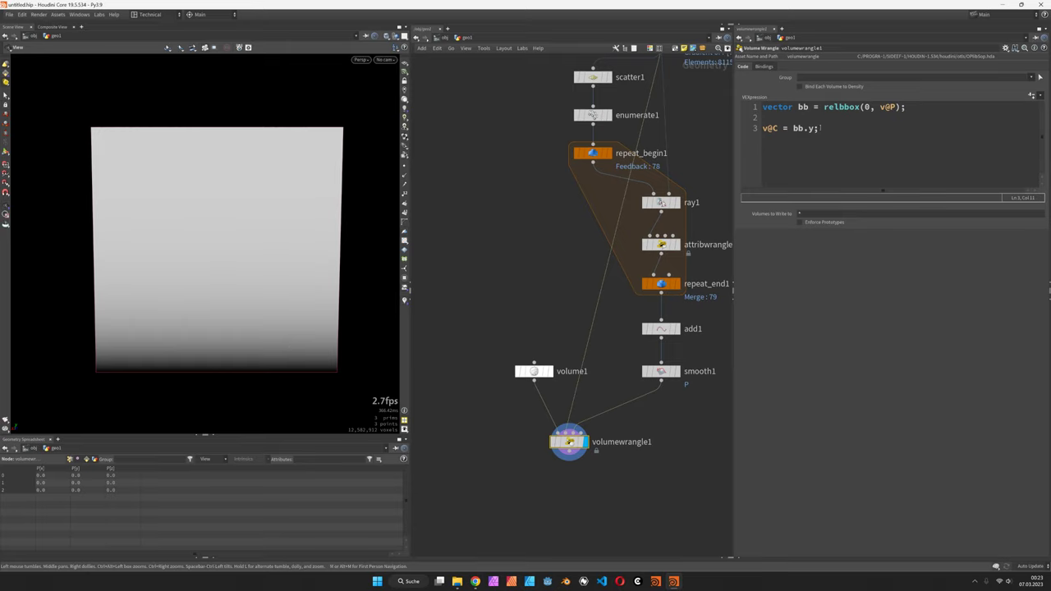
Add `vector uvw = set(bb.x, bb.y, 0.0);` building a uvw vector from the bounding-box position
key("enter")
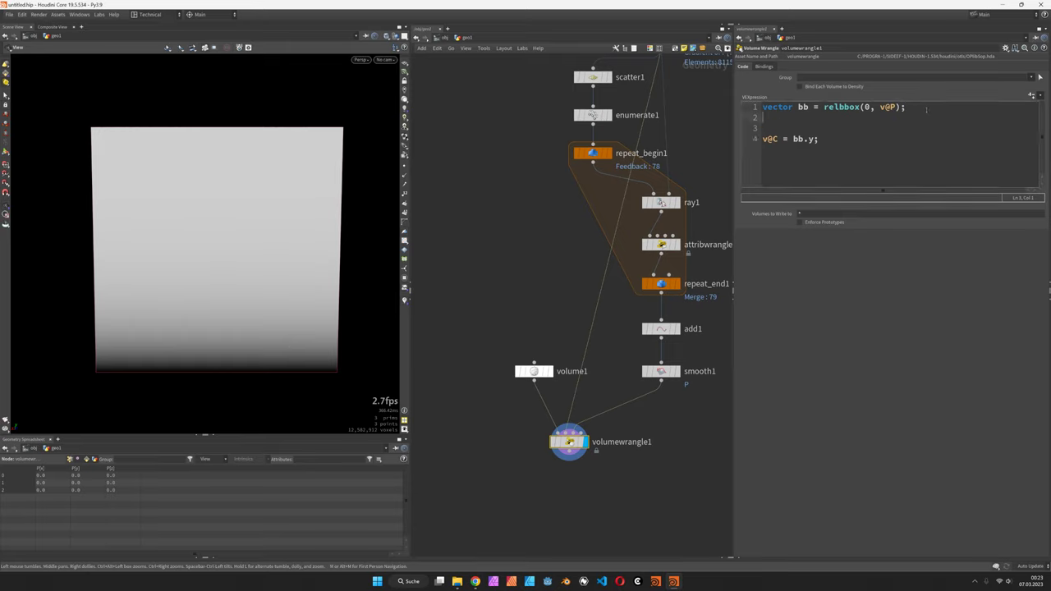
type("vector uvw = s")
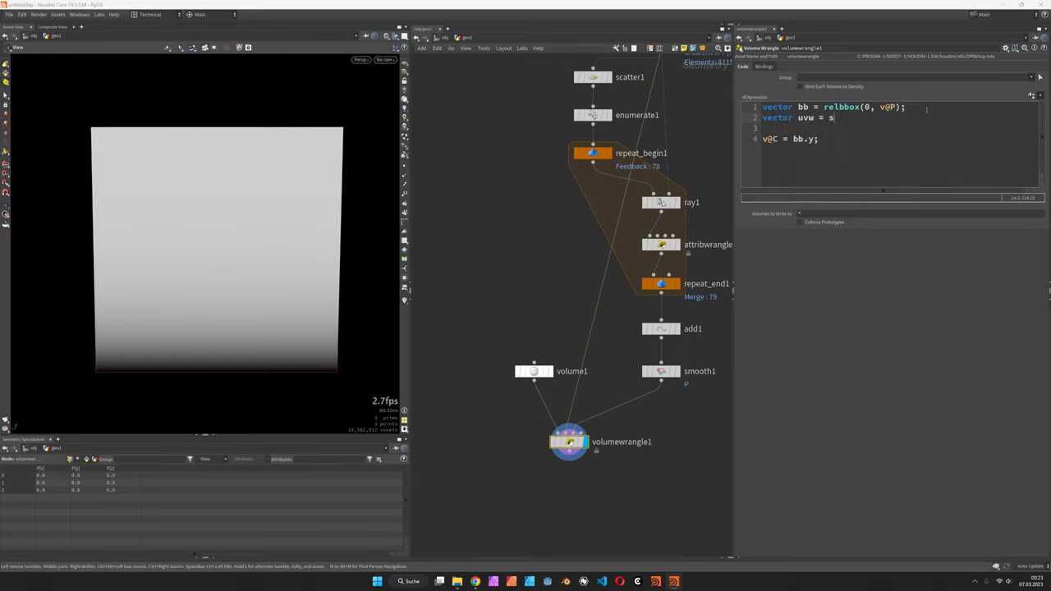
type("et(bb")
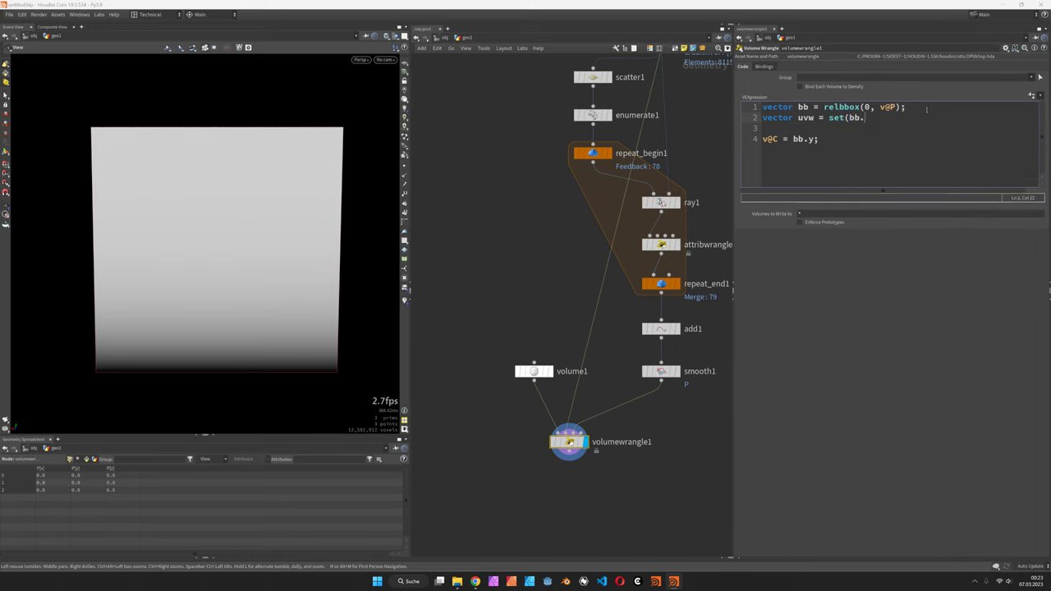
type(".x, vv")
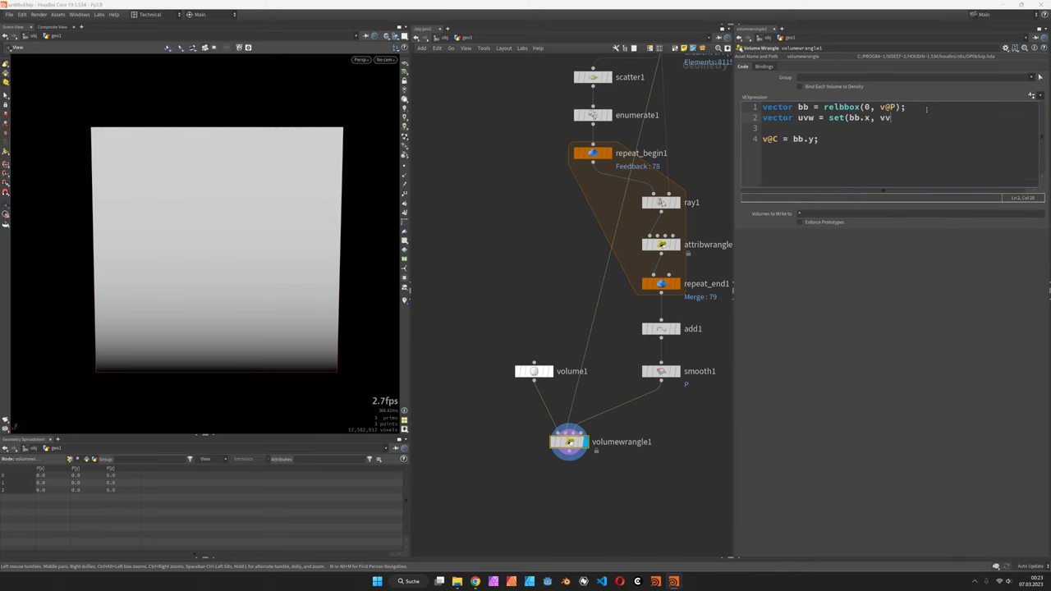
type("bb.y, 0.0);")
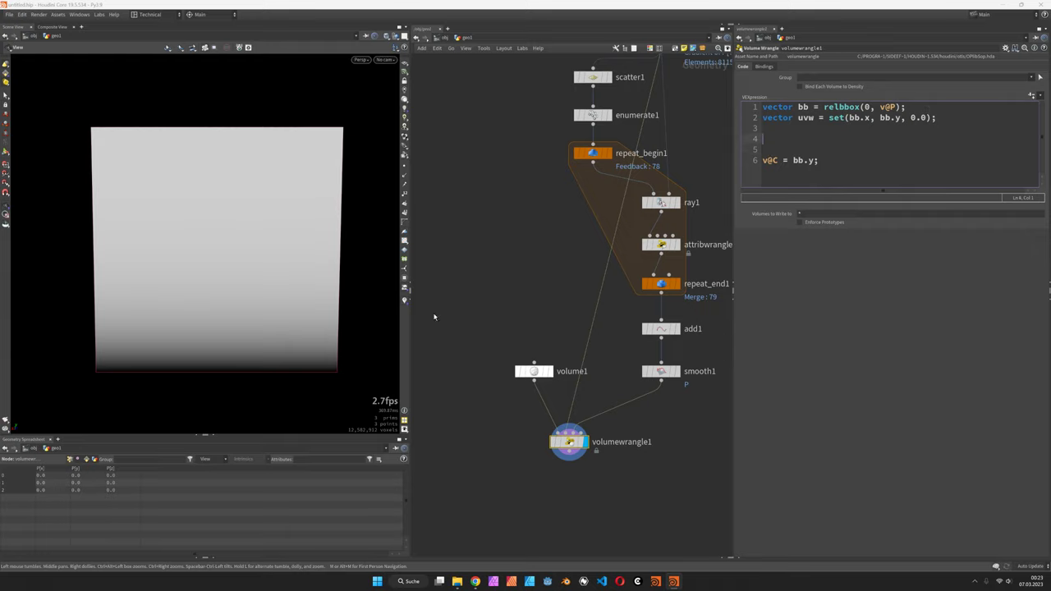
mouse_move(46, 279)
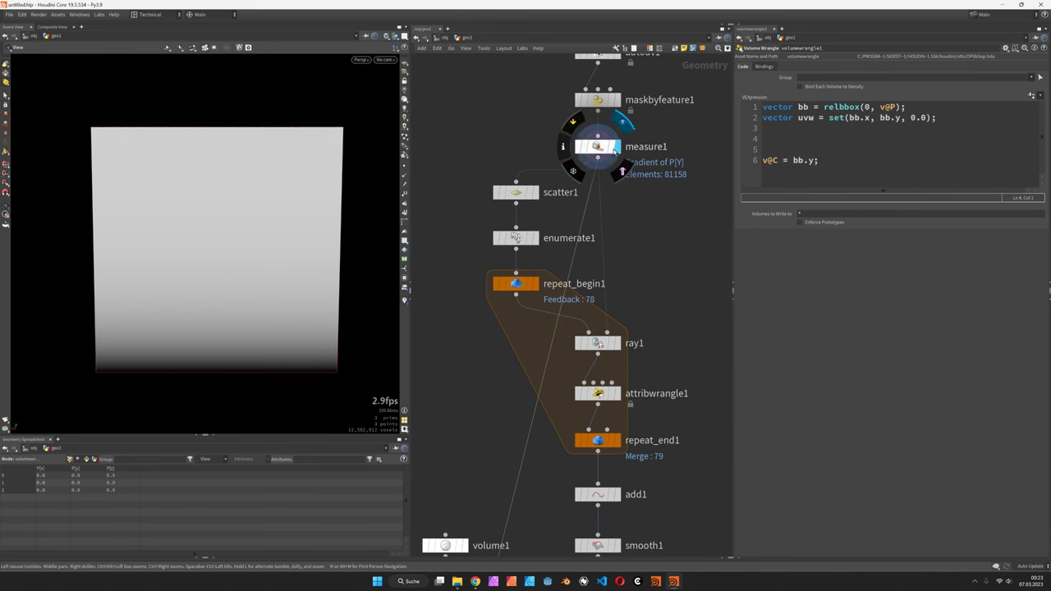
left_click(647, 146)
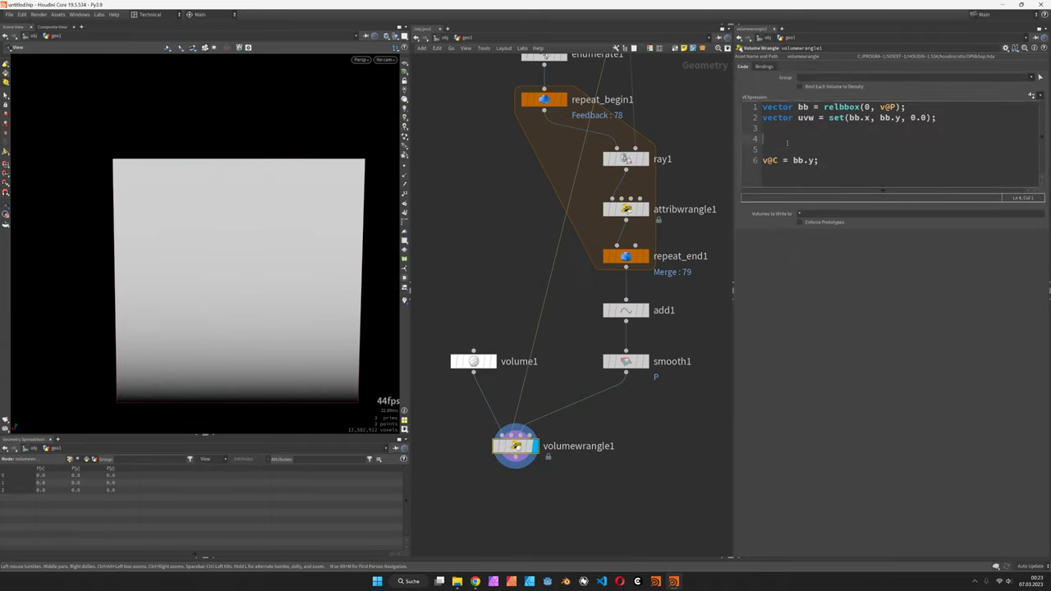
Add `vector pos = uvsample(1, 'P', 'uv', uvw);` and output `v@C = pos;` to colour voxels by sampled curve position
type("ve")
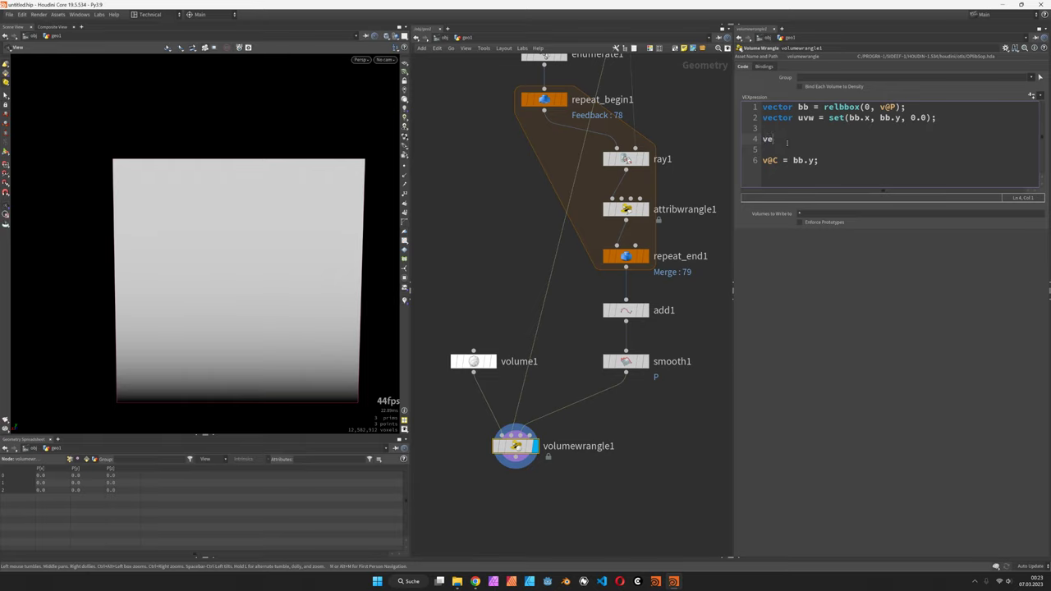
type("ctor pos")
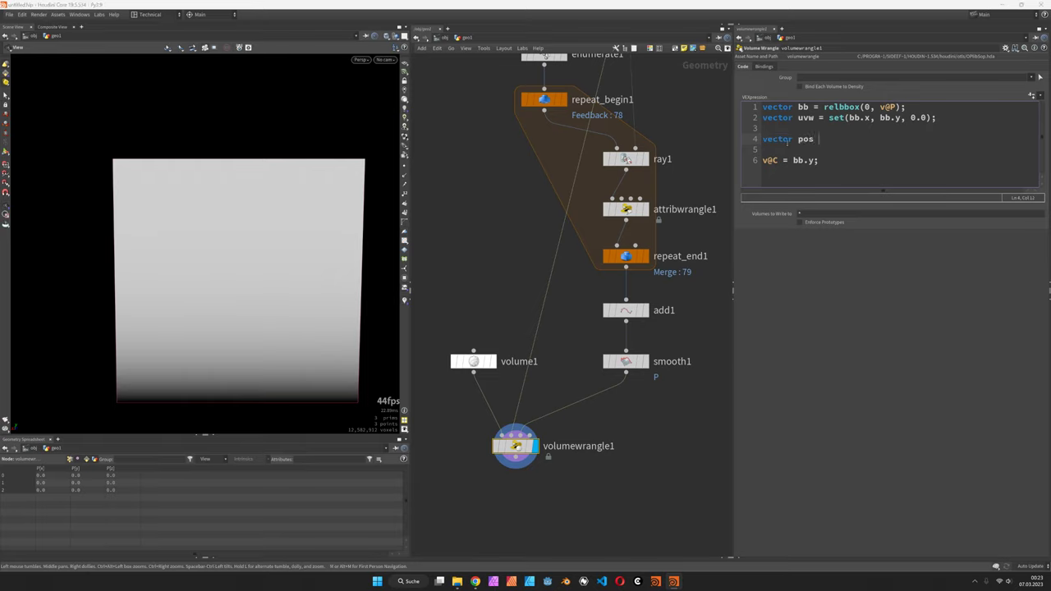
type("=")
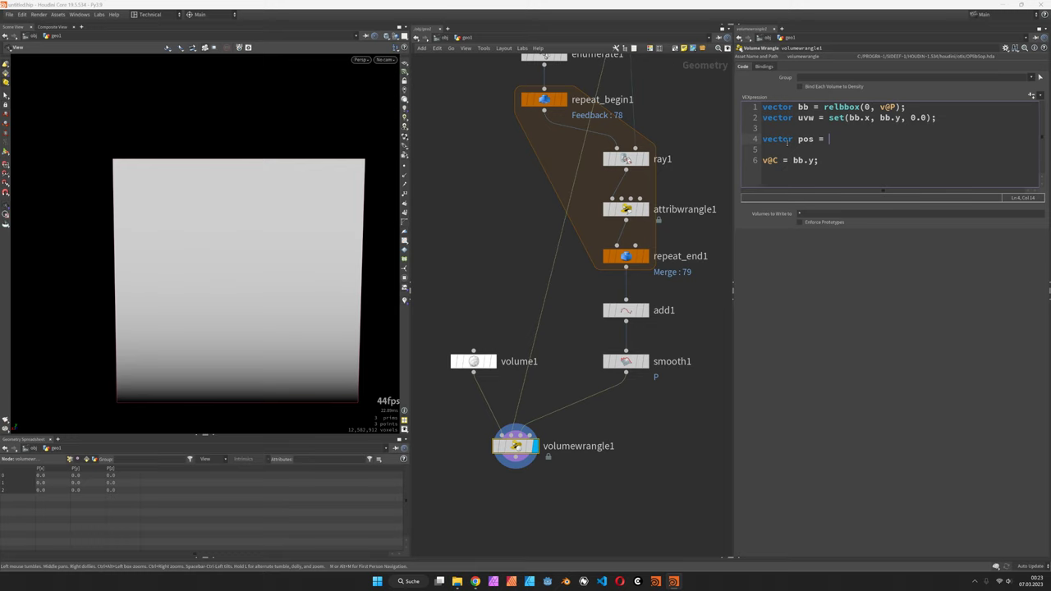
type("uvsample")
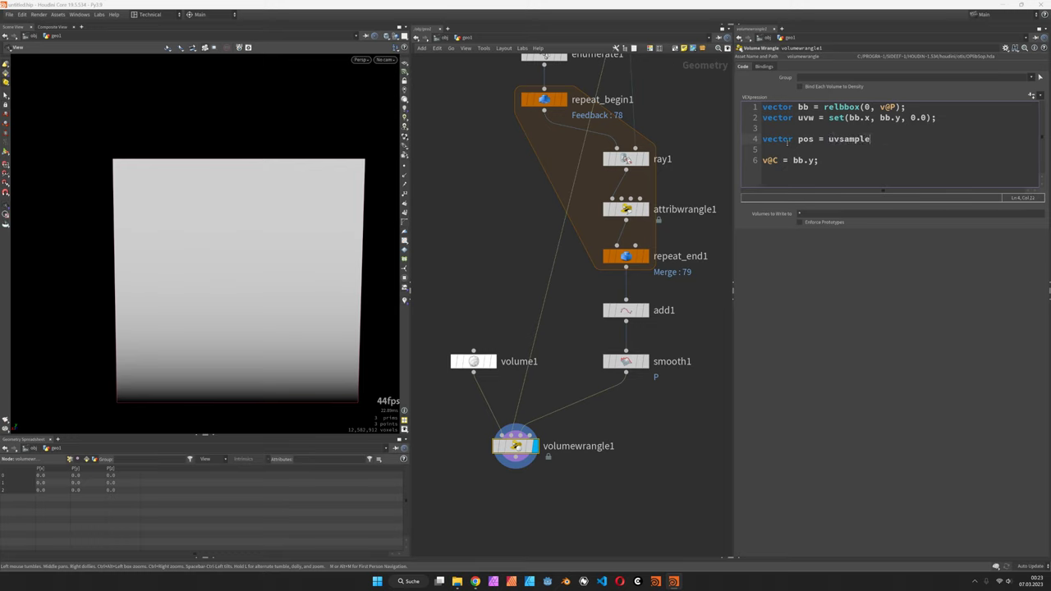
type("(")
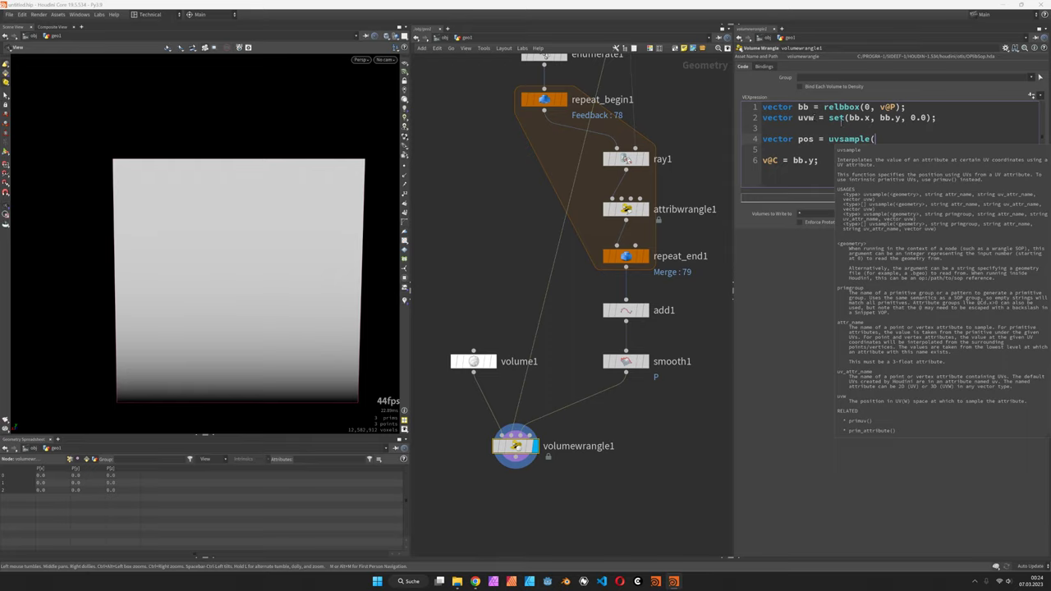
type("1, '")
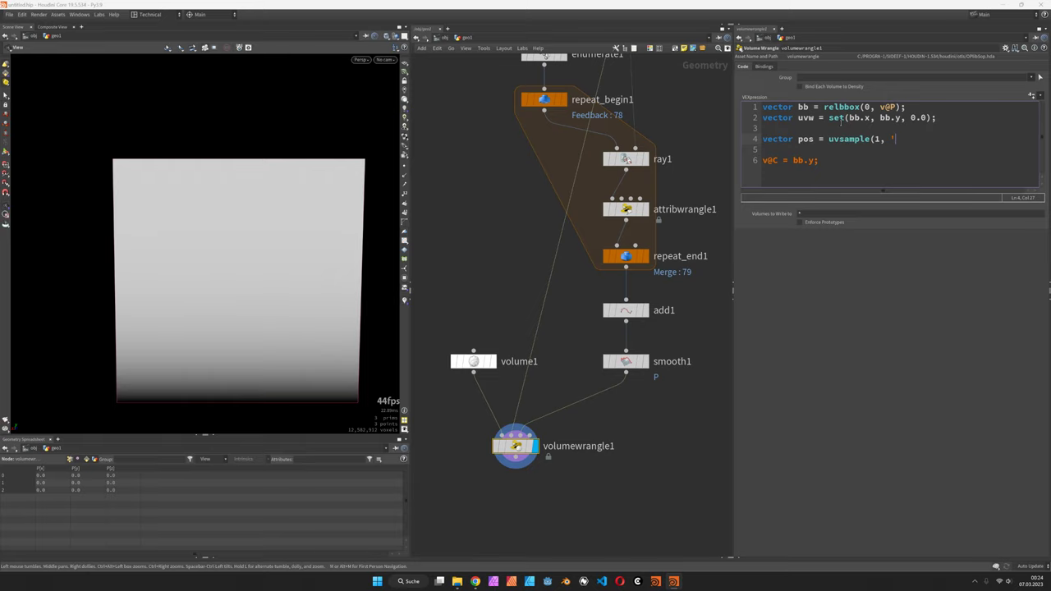
type("'P',")
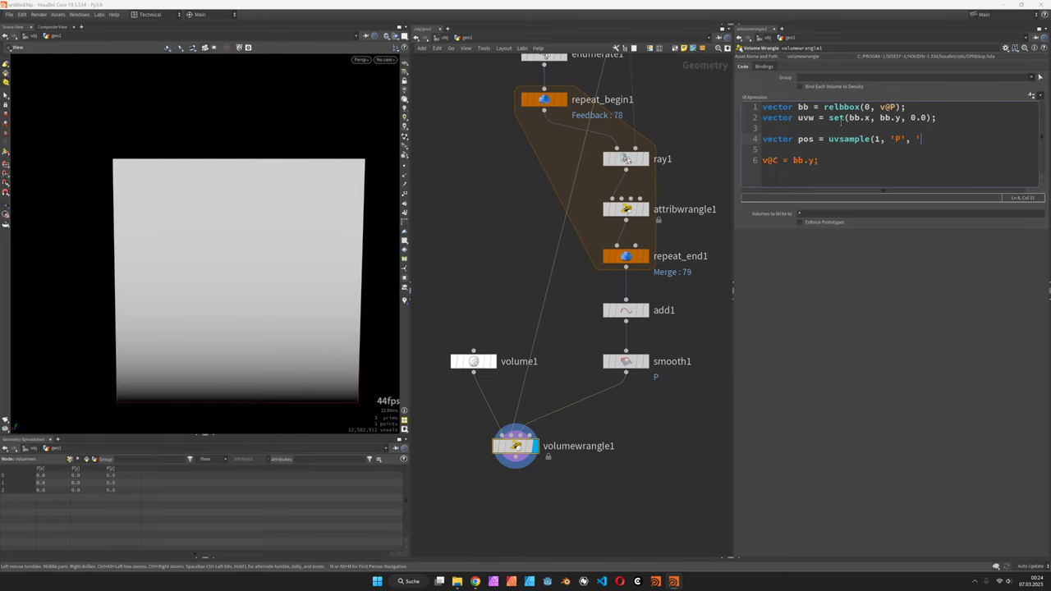
type("'uv', uvw);")
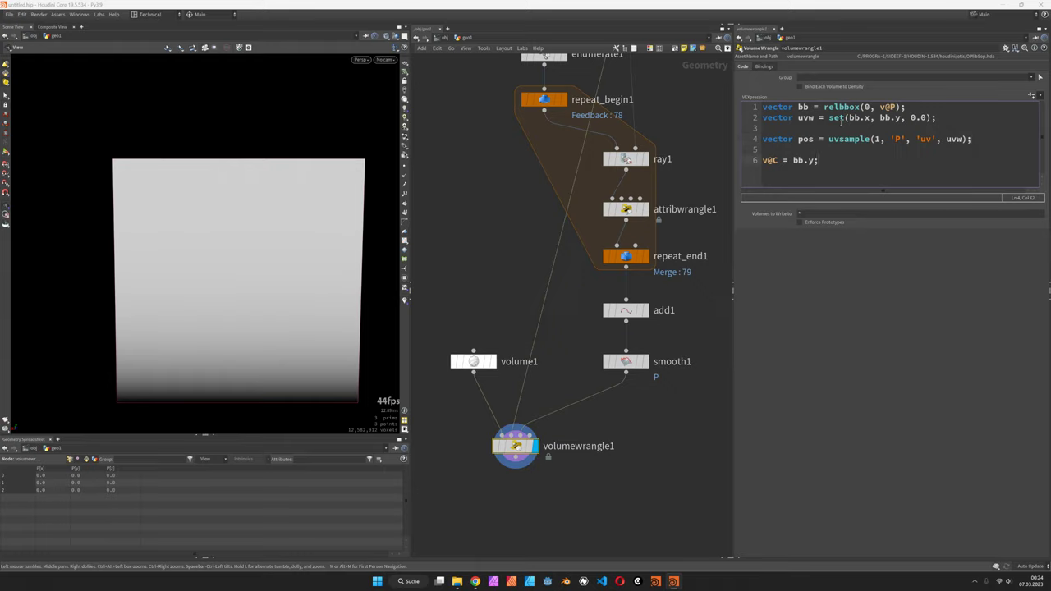
type("pos")
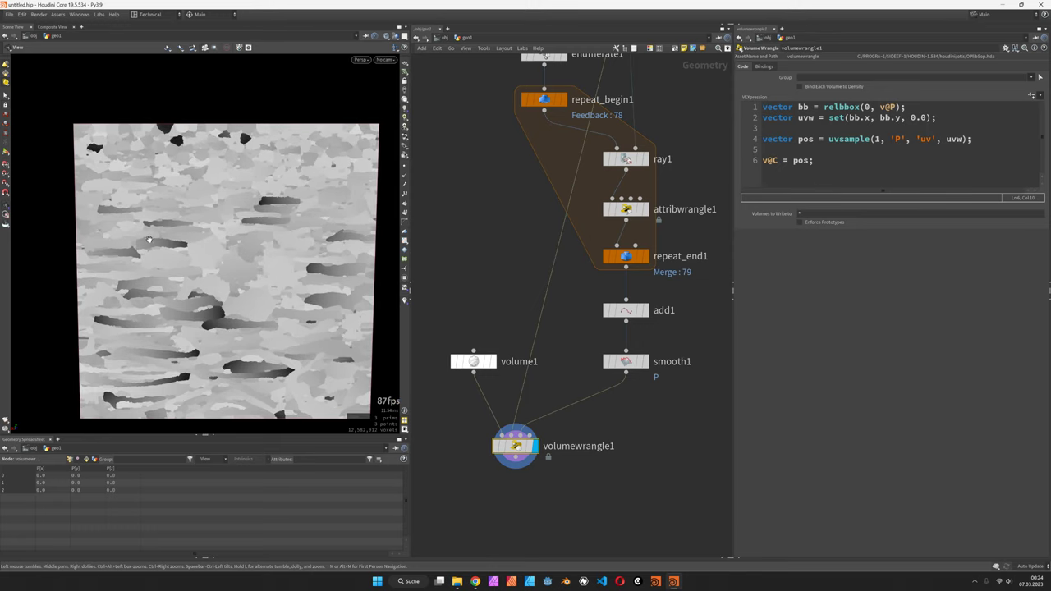
mouse_move(220, 202)
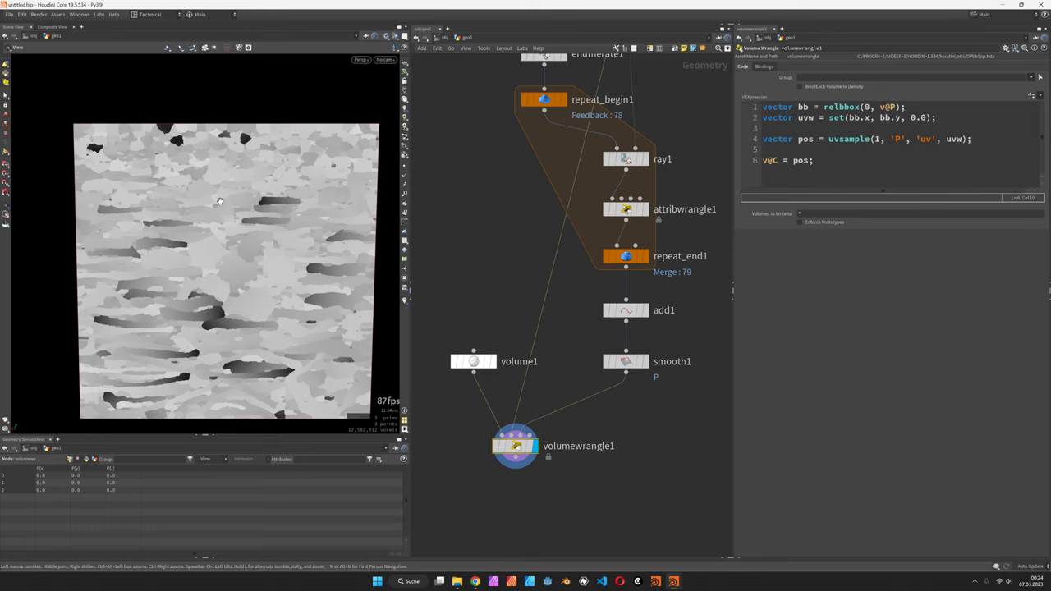
mouse_move(287, 210)
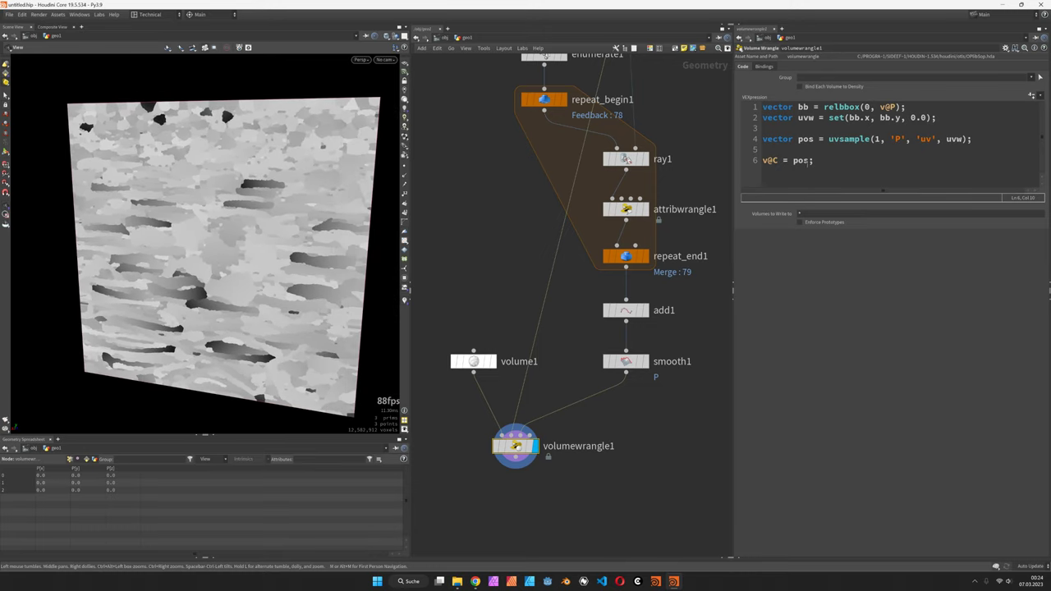
type(".x")
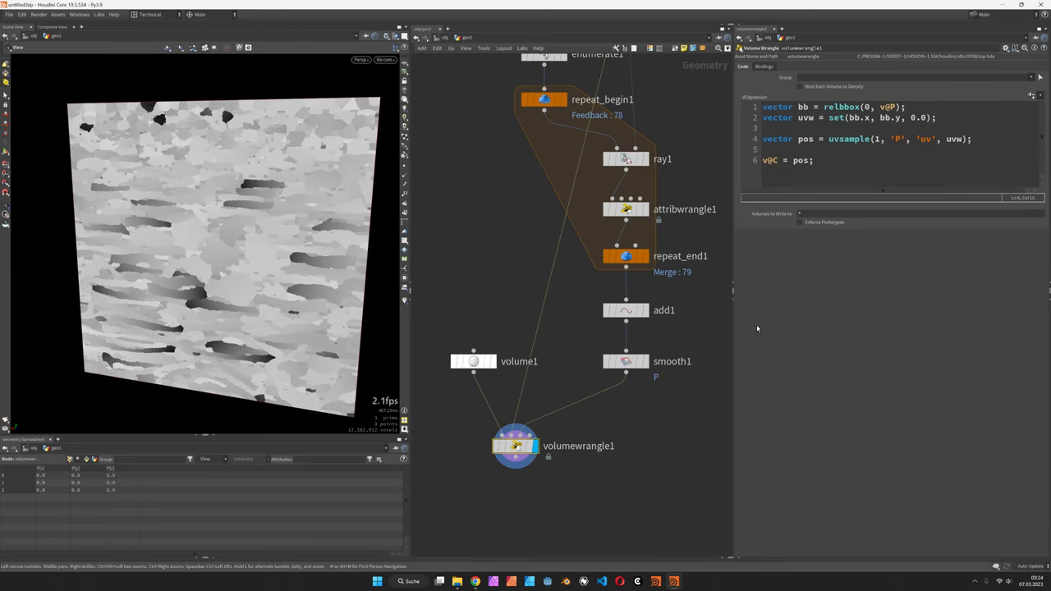
mouse_move(502, 427)
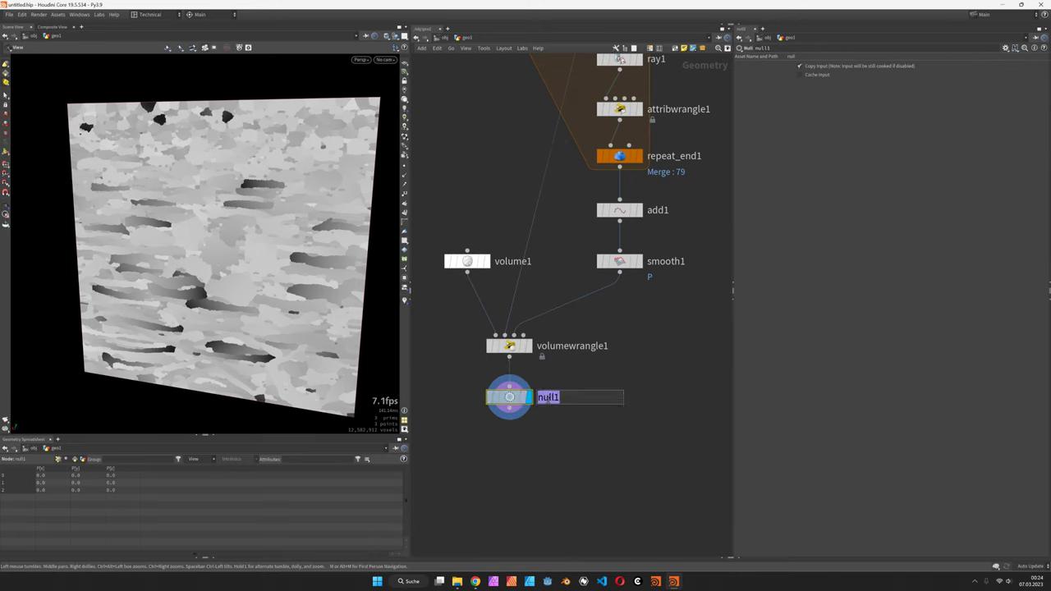
Name the ending Null OUT, then add a SOP Import in a COP network pointing at it and return to the geometry network
type("OUT")
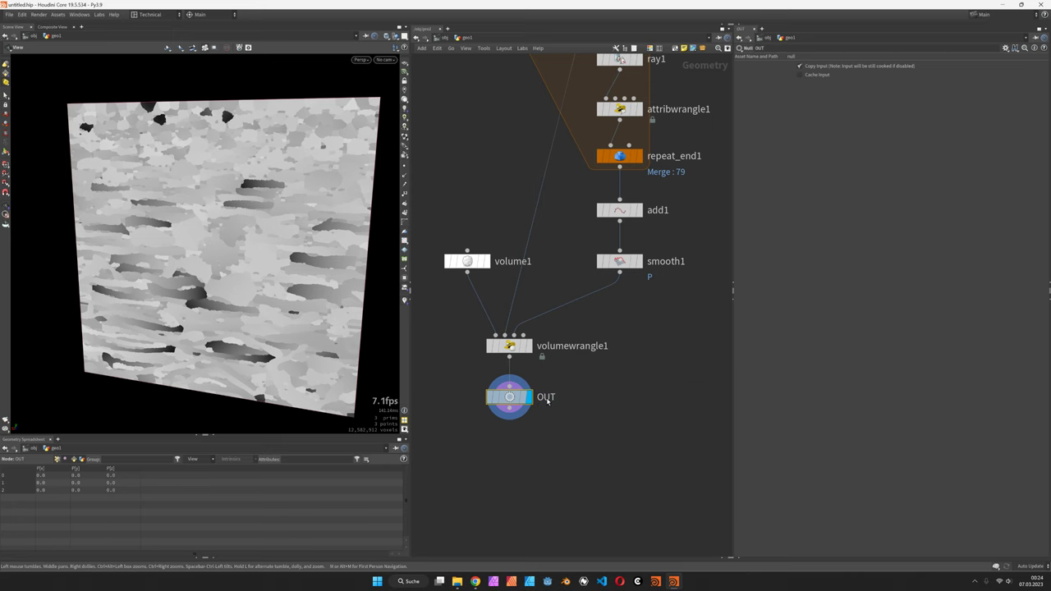
key("tab")
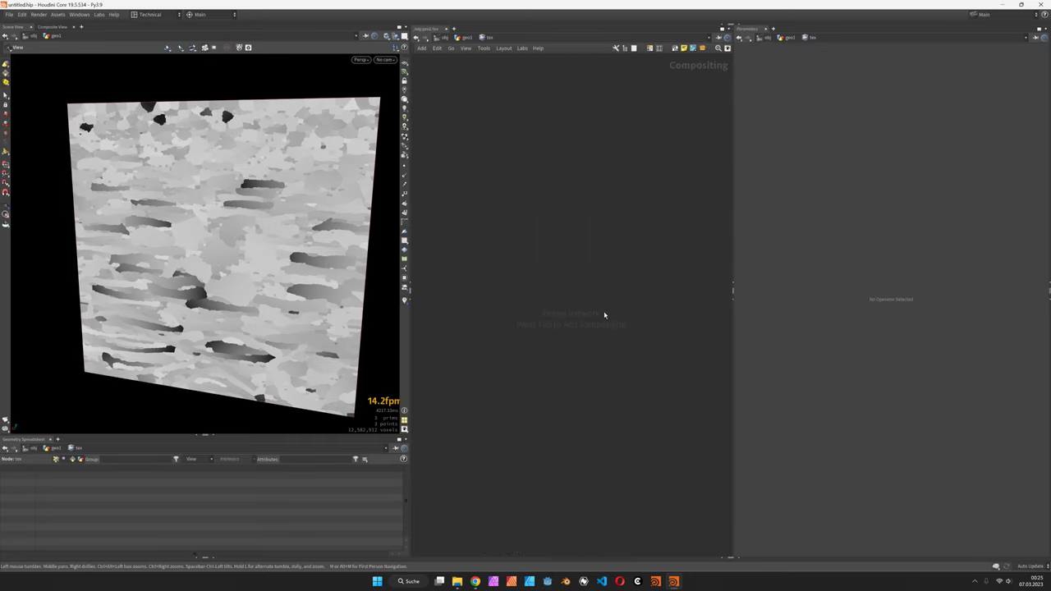
key("Tab")
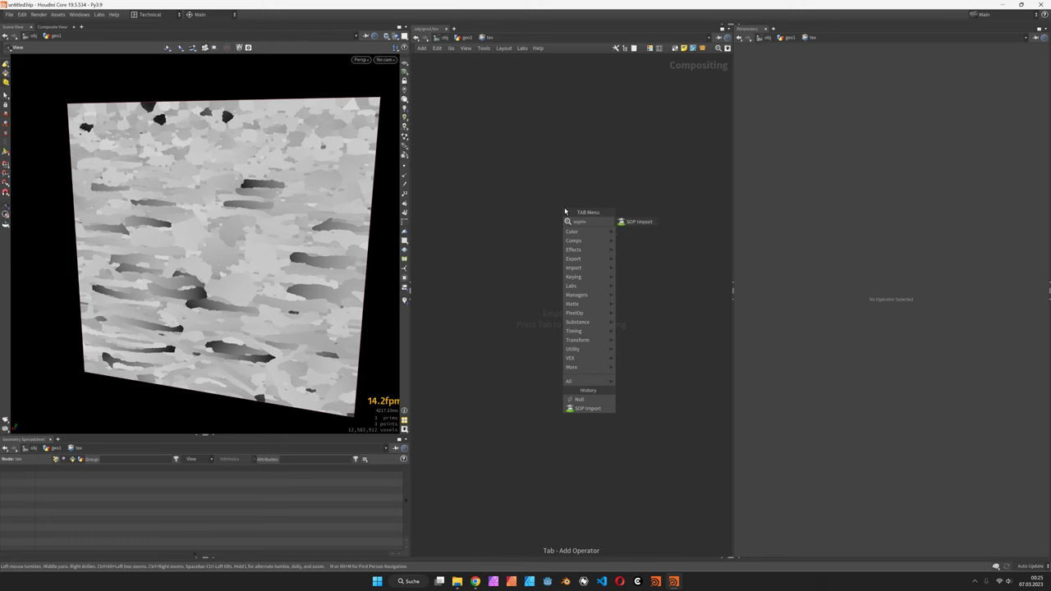
left_click(587, 408)
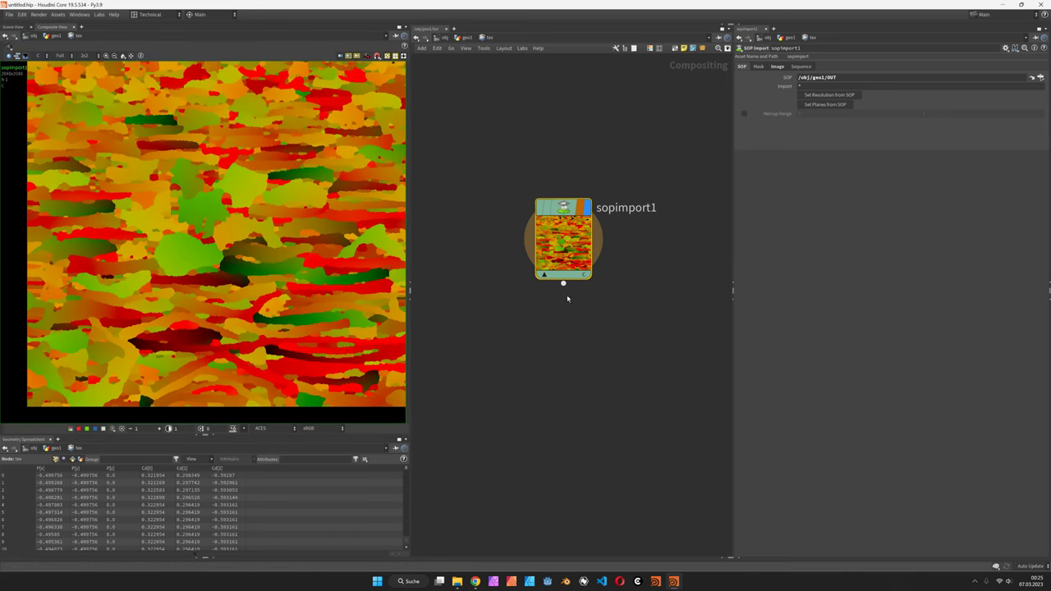
key("tab")
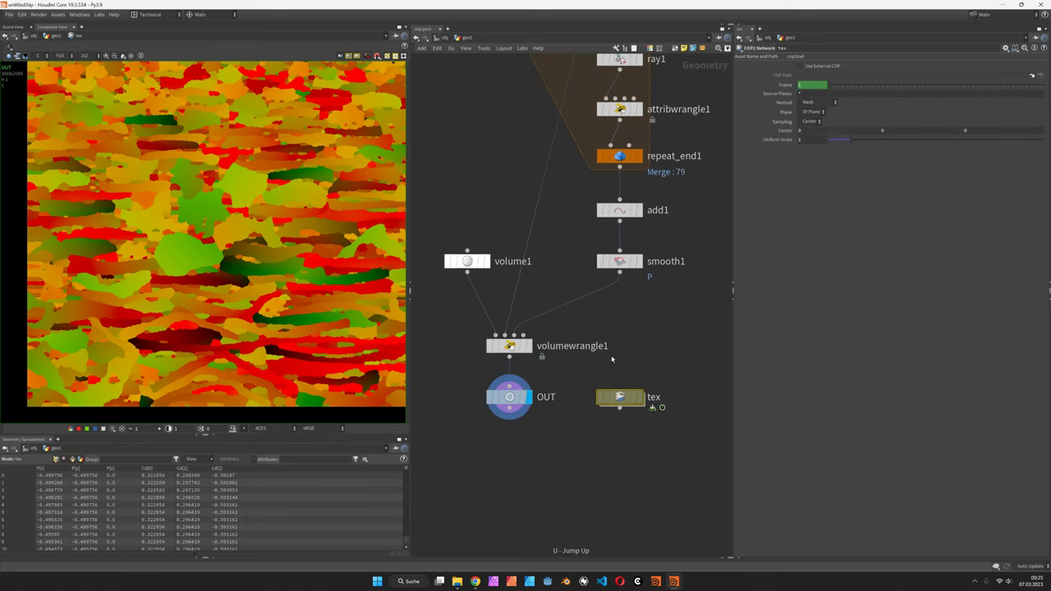
Add `float dist = xyzdist(2, pos);` measuring each voxel's distance to the curves
left_click(509, 345)
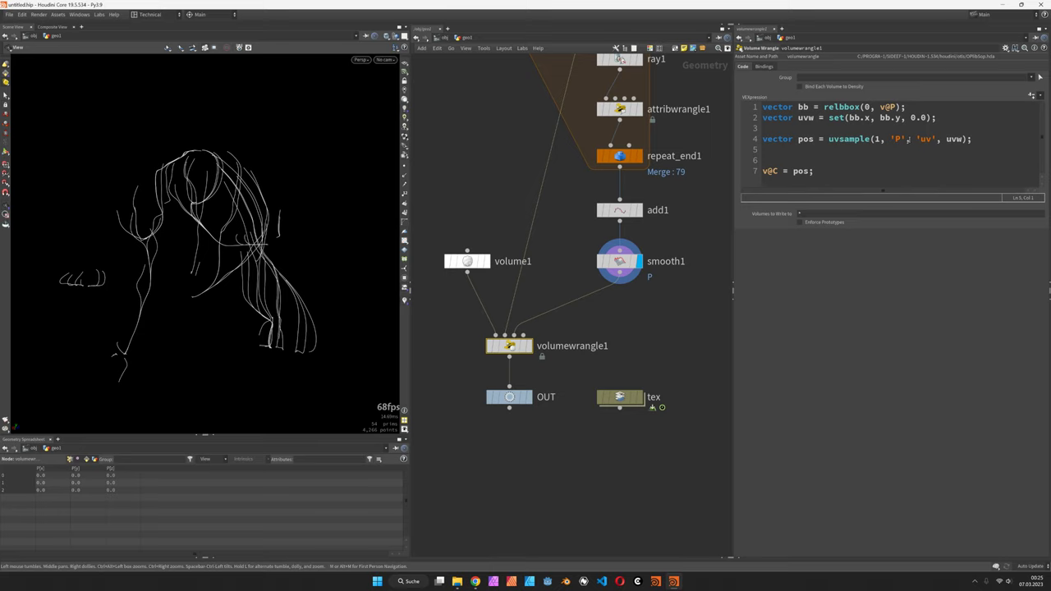
type("float dist =")
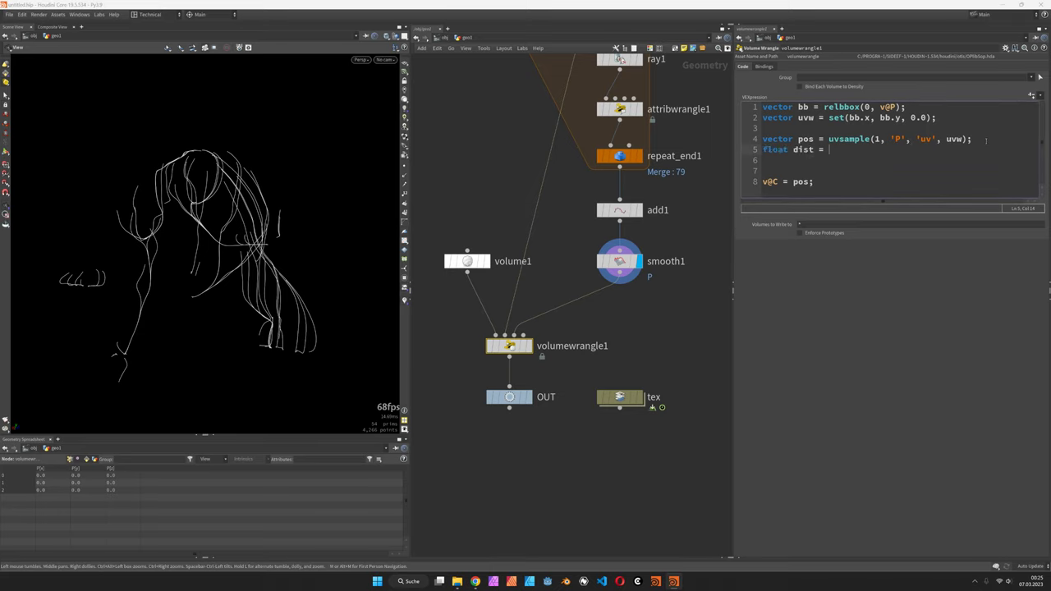
type("xyzdist(")
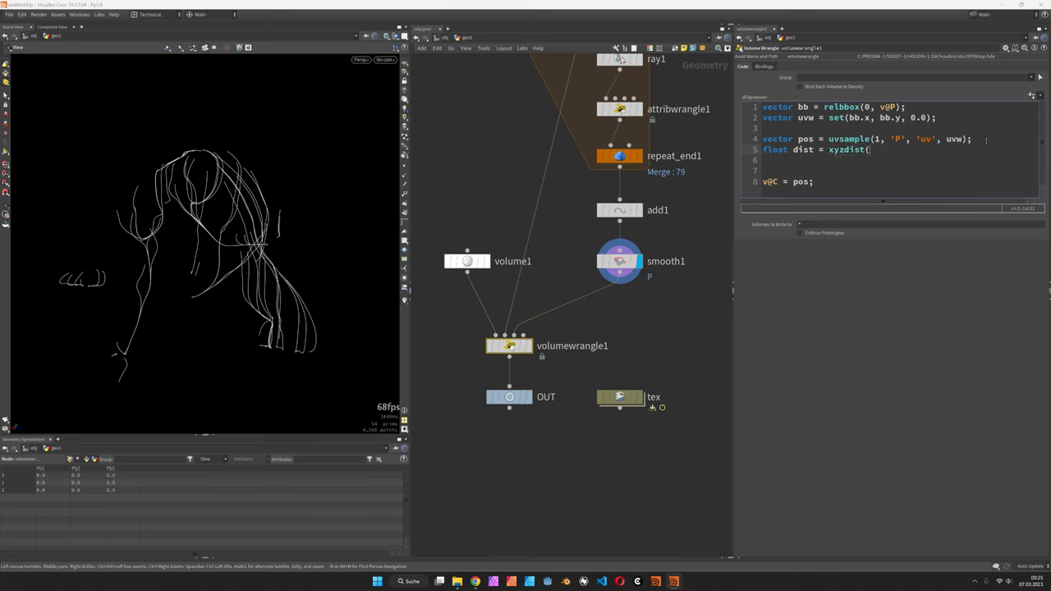
type("2,")
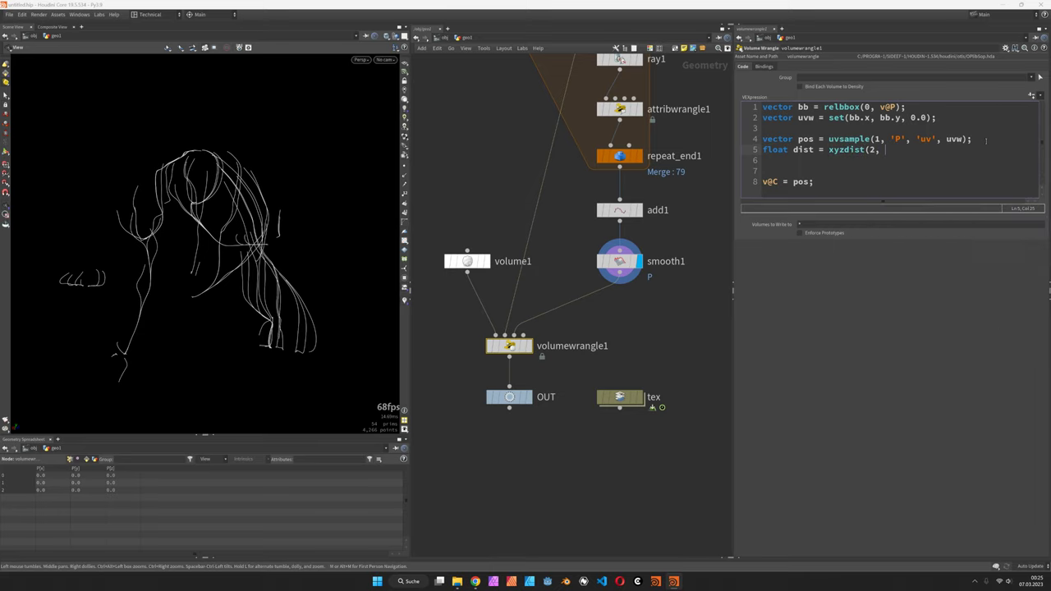
type("pos);")
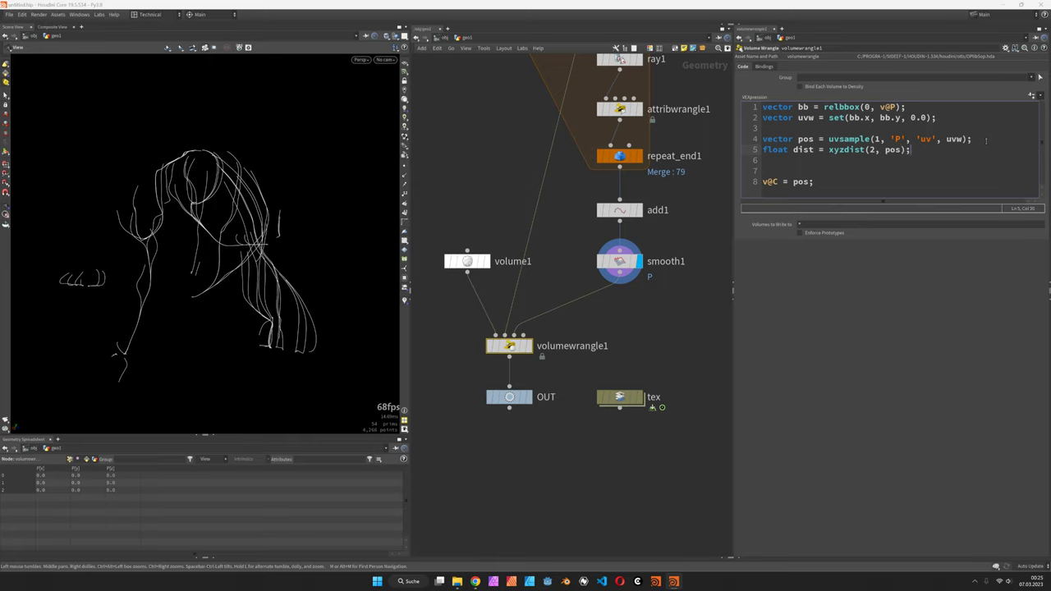
double_click(802, 181)
type("dist")
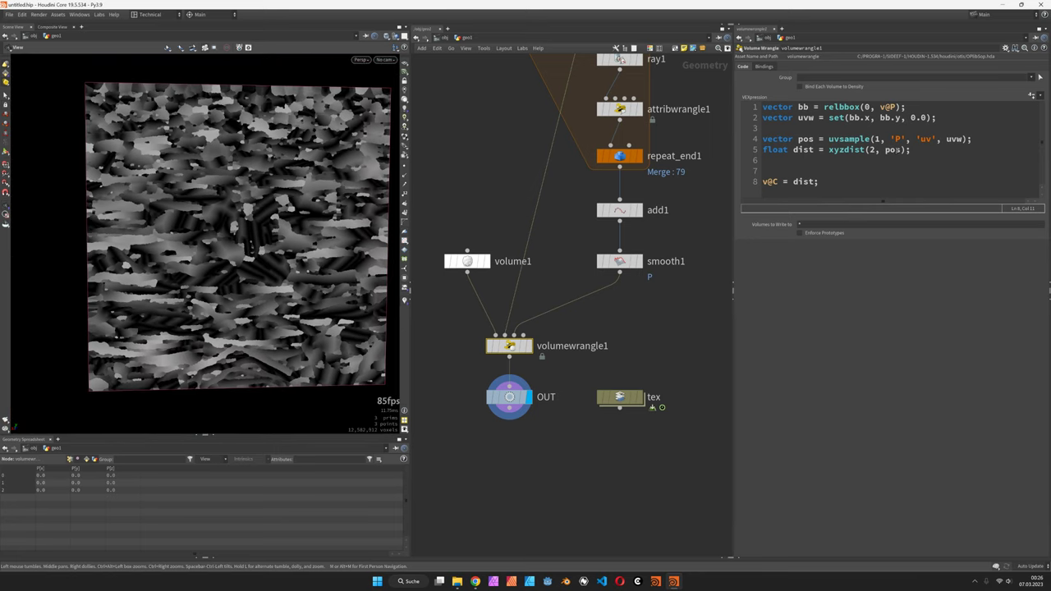
Add `float mask = 1.0 - smooth(0.003, 0.008, dist);` and output `v@C = mask;` for white strokes on black
type("float mask =")
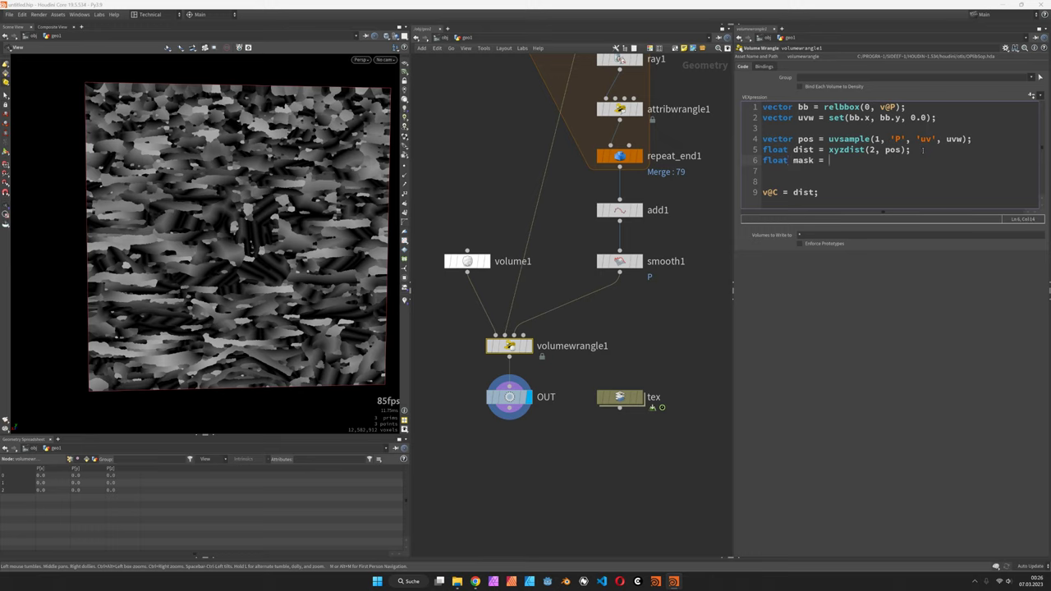
type("smooth(")
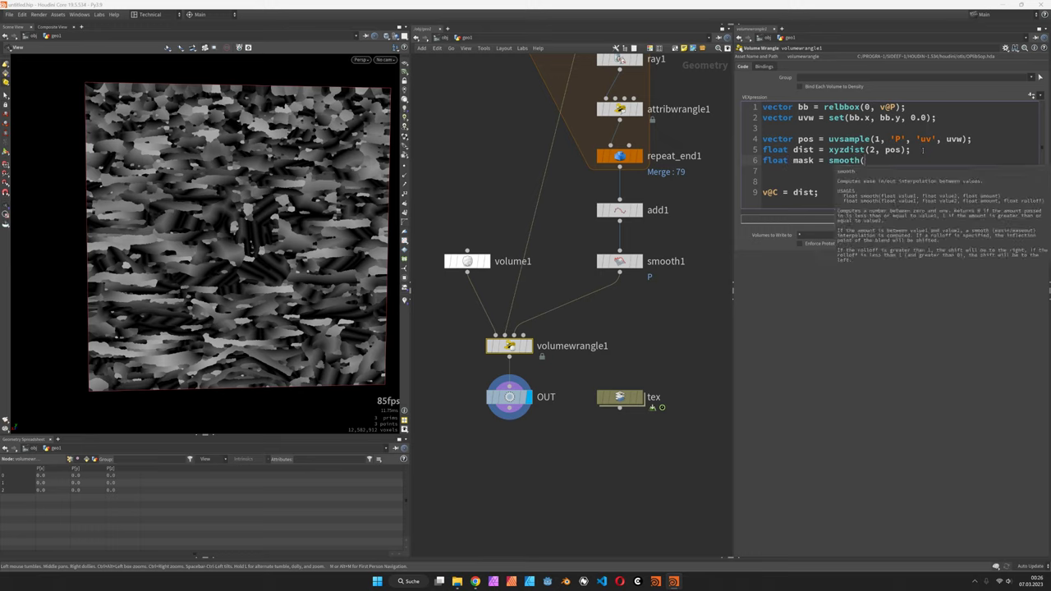
type("0.0, 0.0")
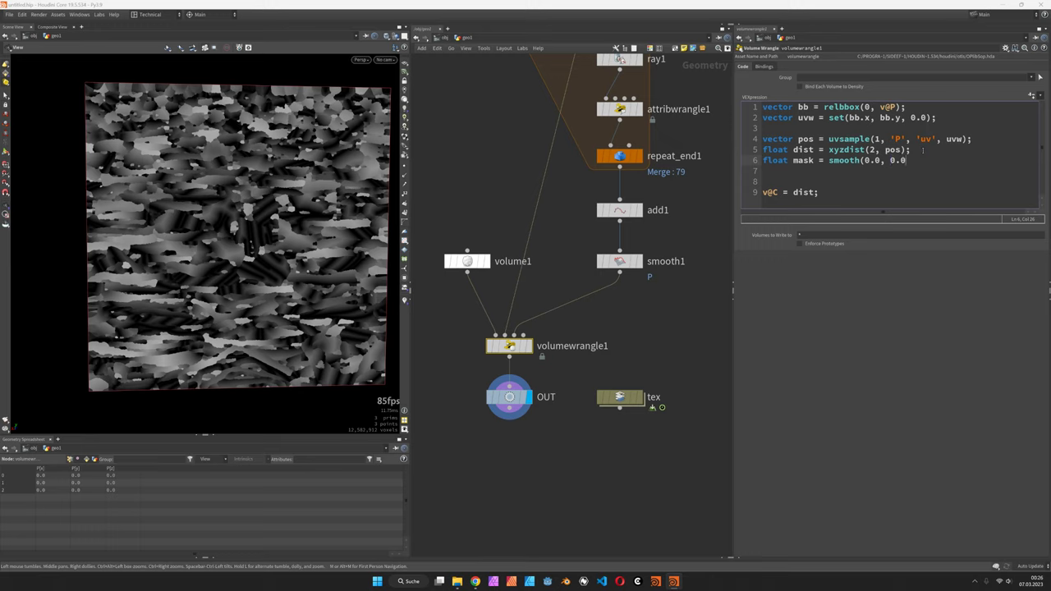
type("1, dist);")
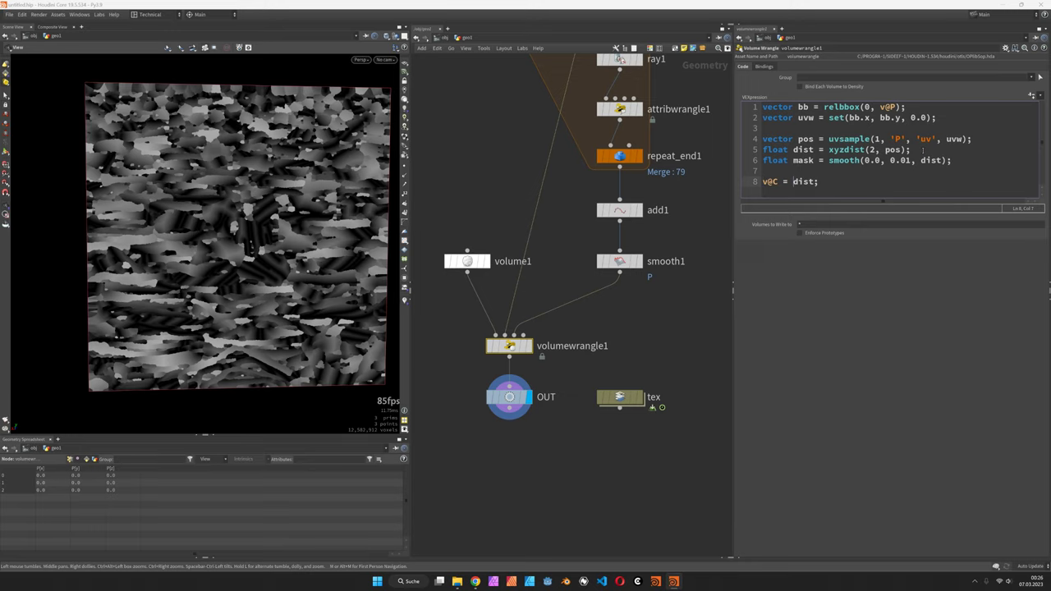
double_click(804, 181)
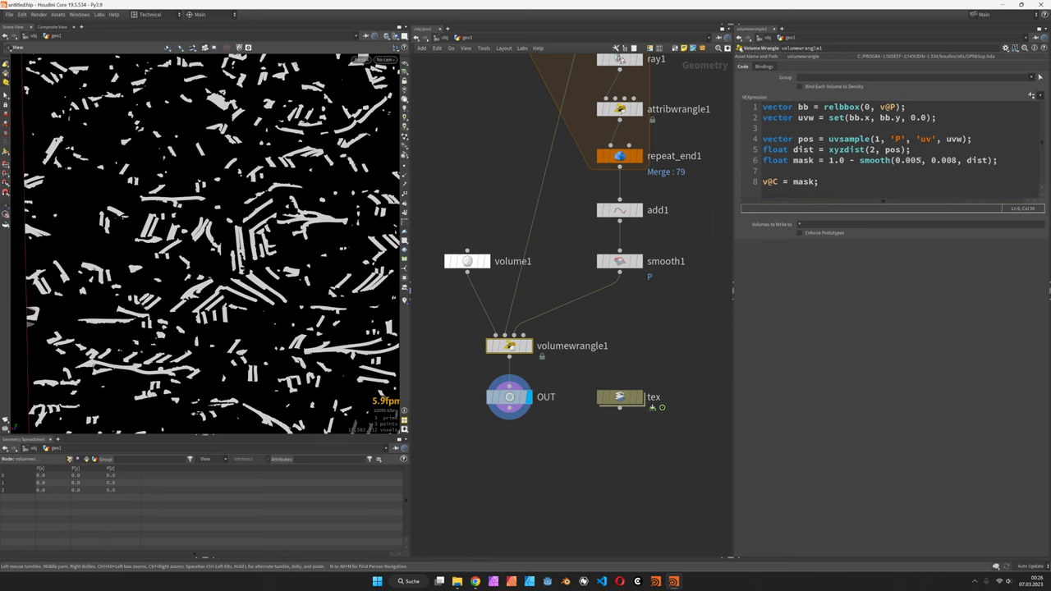
type("0.003")
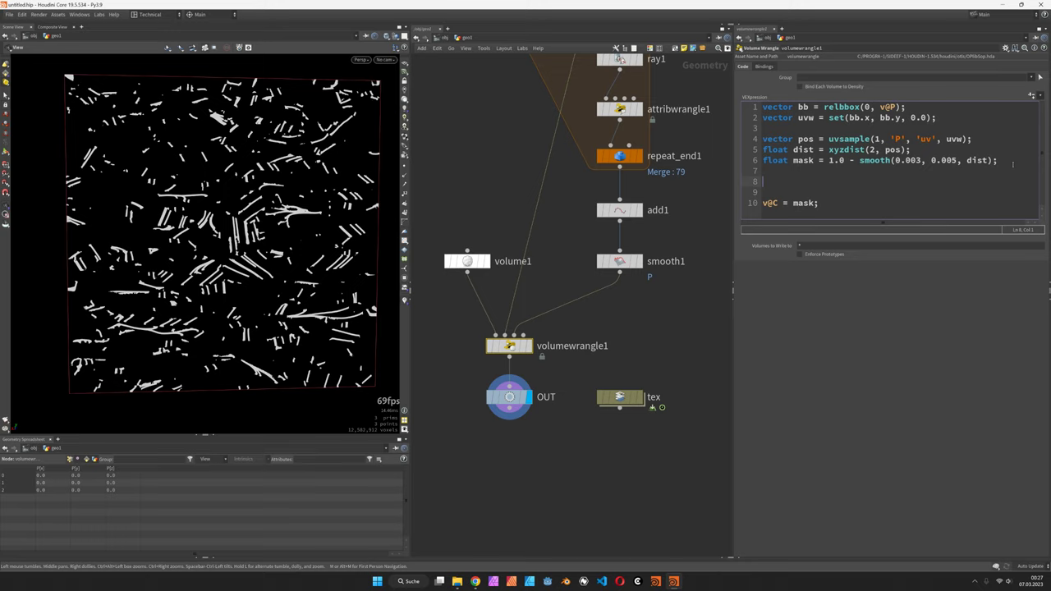
Add a random per-primitive colour `vector clr = rand(pr);`, declare `int pr; vector uv;` and output `v@C = clr * mask;`
type("vector clr =")
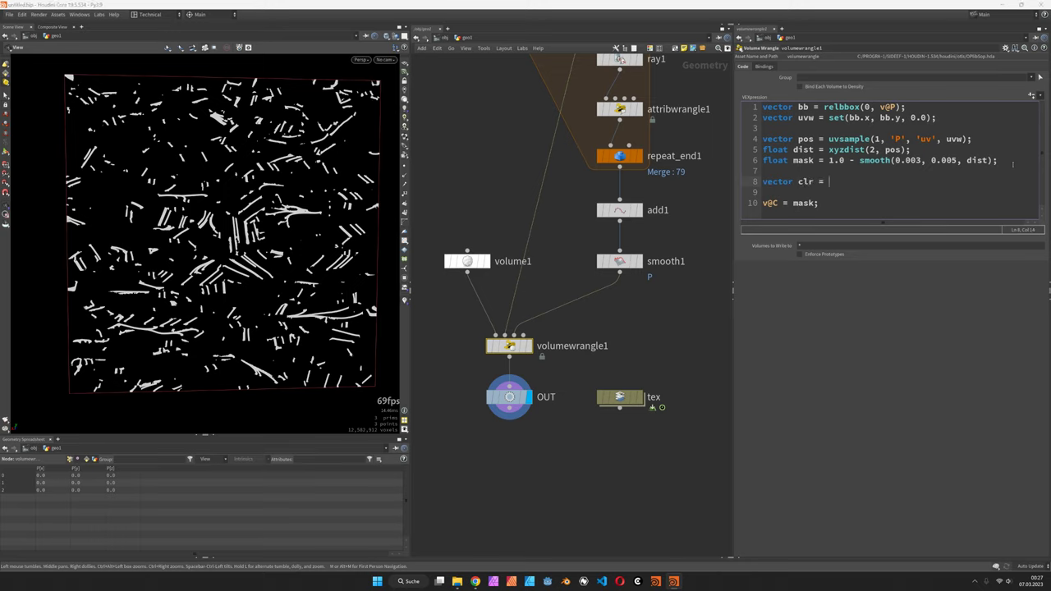
type("rand()")
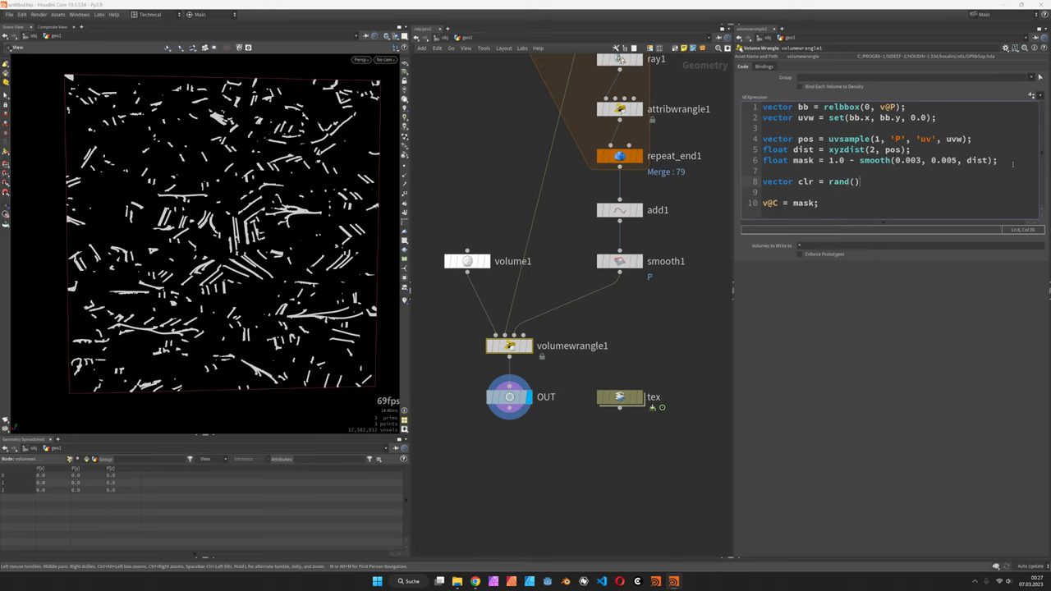
type(";")
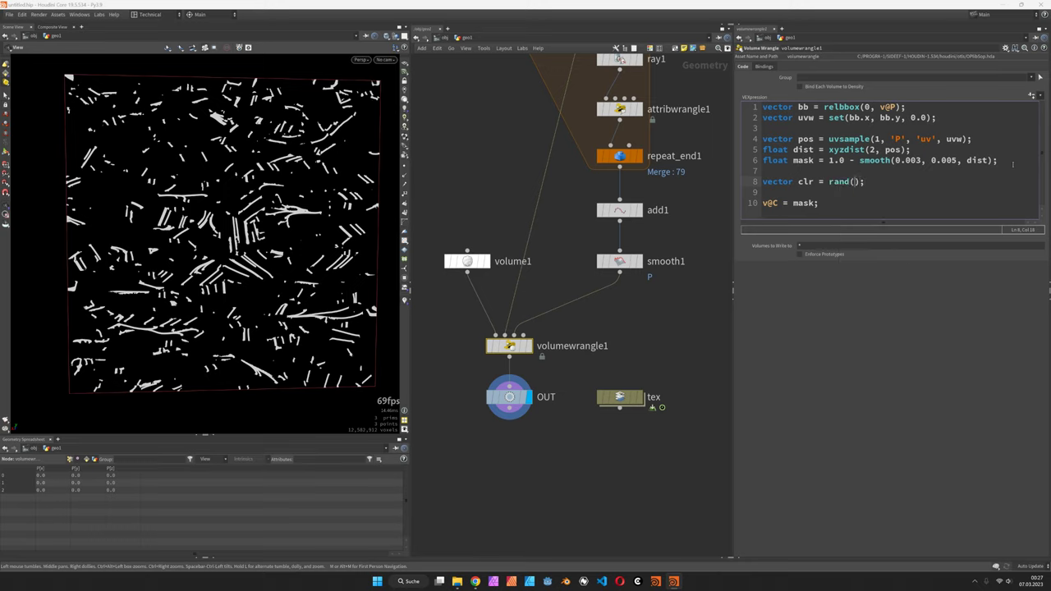
type("pr")
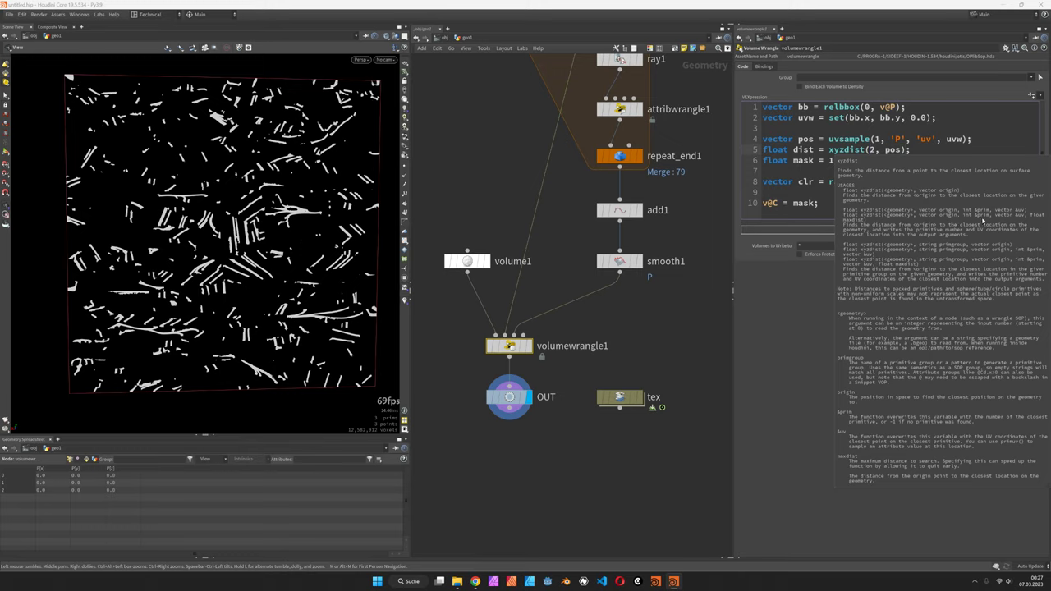
mouse_move(1021, 215)
type(", pr, uv")
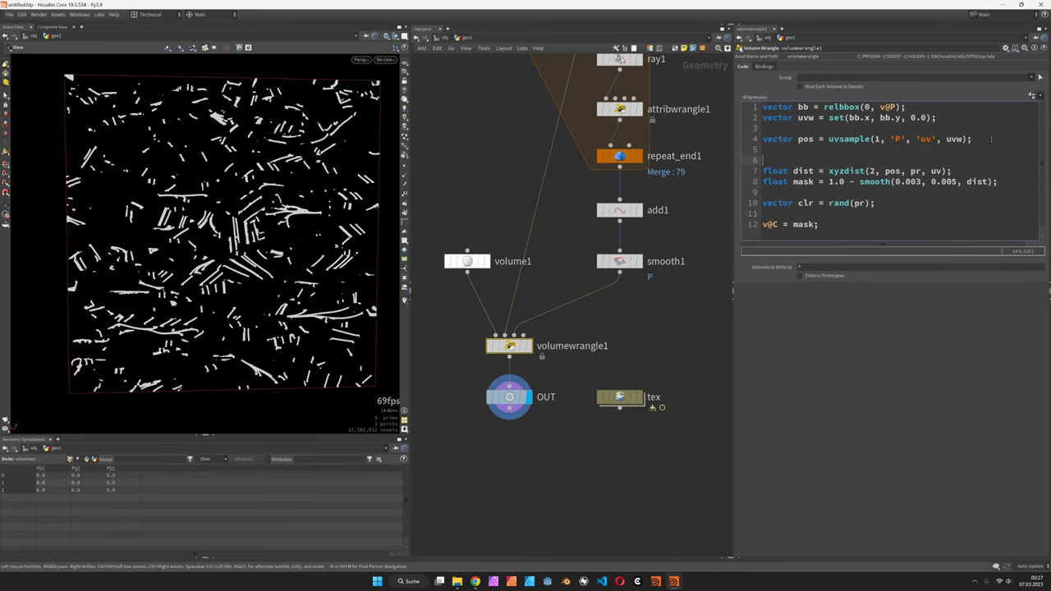
type("int")
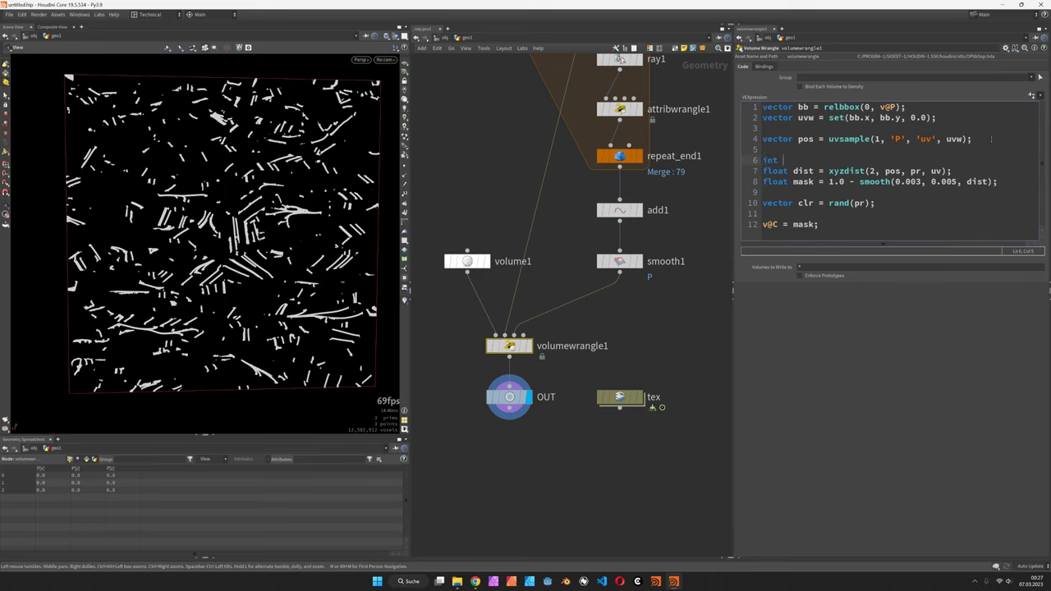
type("vector uv;")
left_click(830, 224)
type("clr")
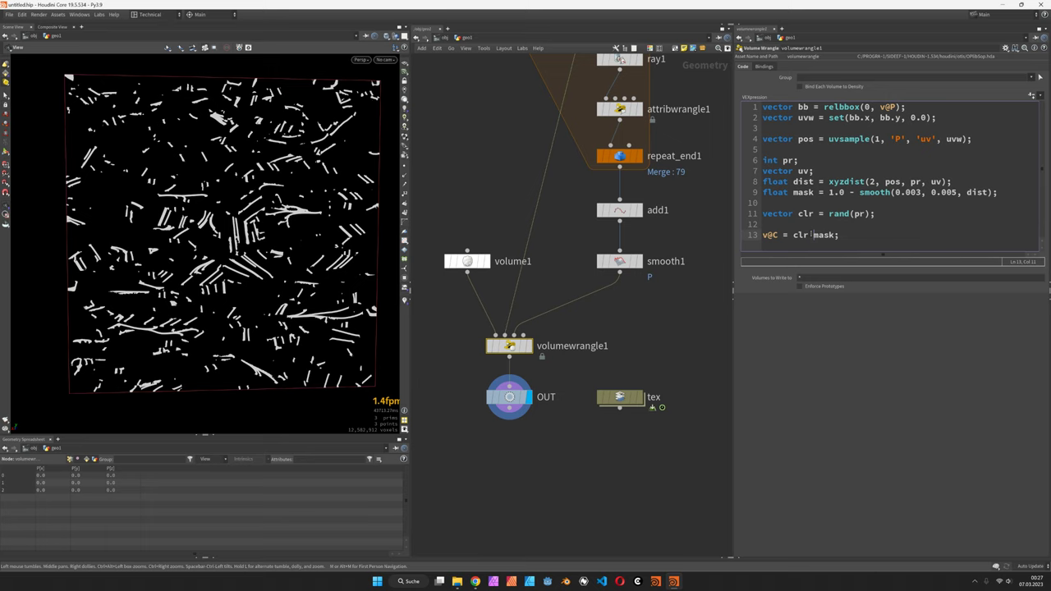
type("*")
type("quick")
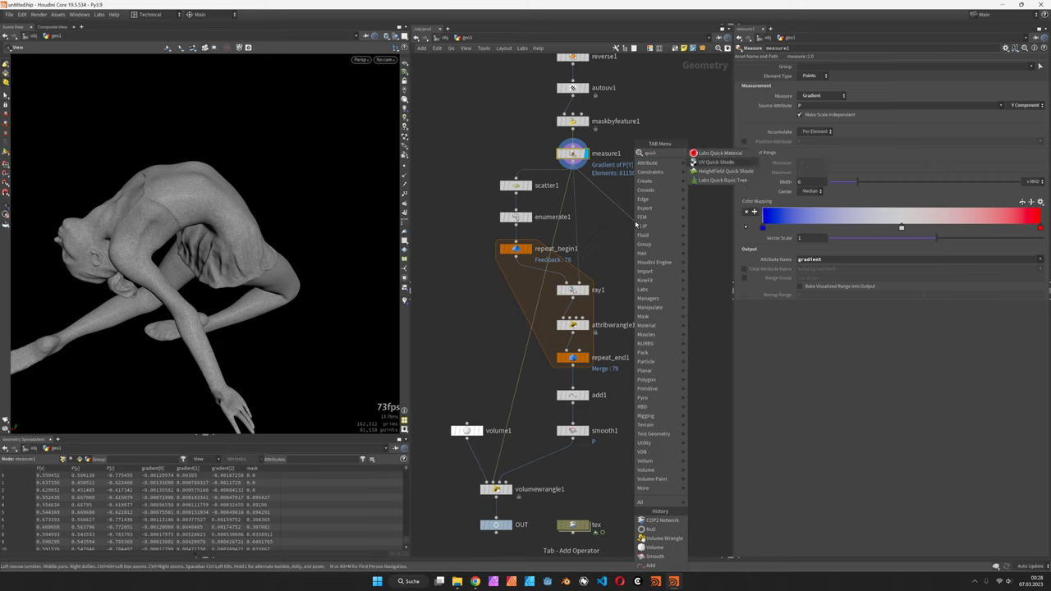
Add a UV Quick Shade with Texture Map op:/obj/geo1/tex and wire it after measure1
left_click(716, 162)
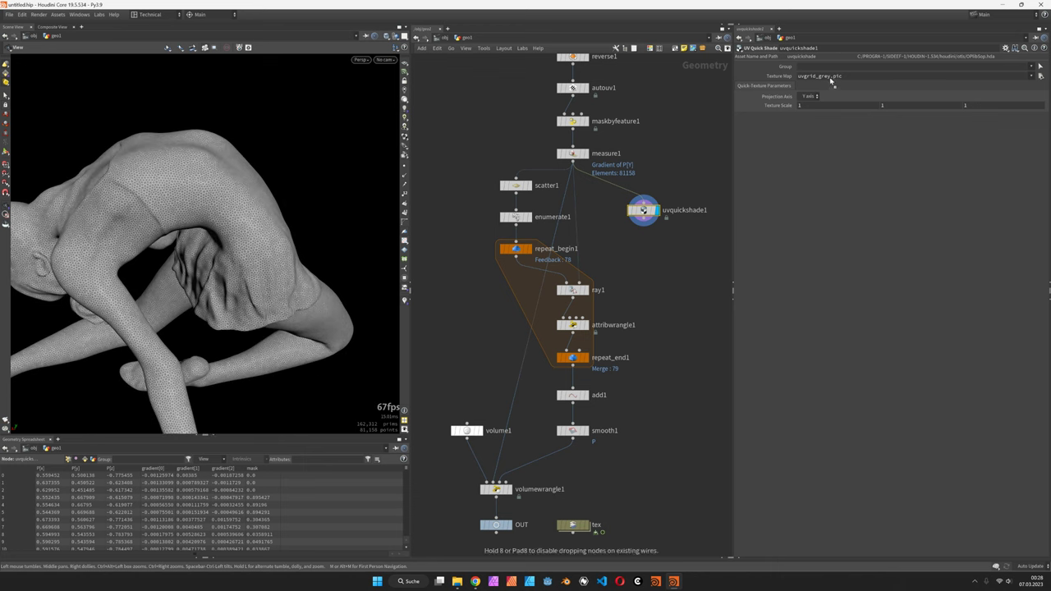
type("/obj/geo1/tex/OUT")
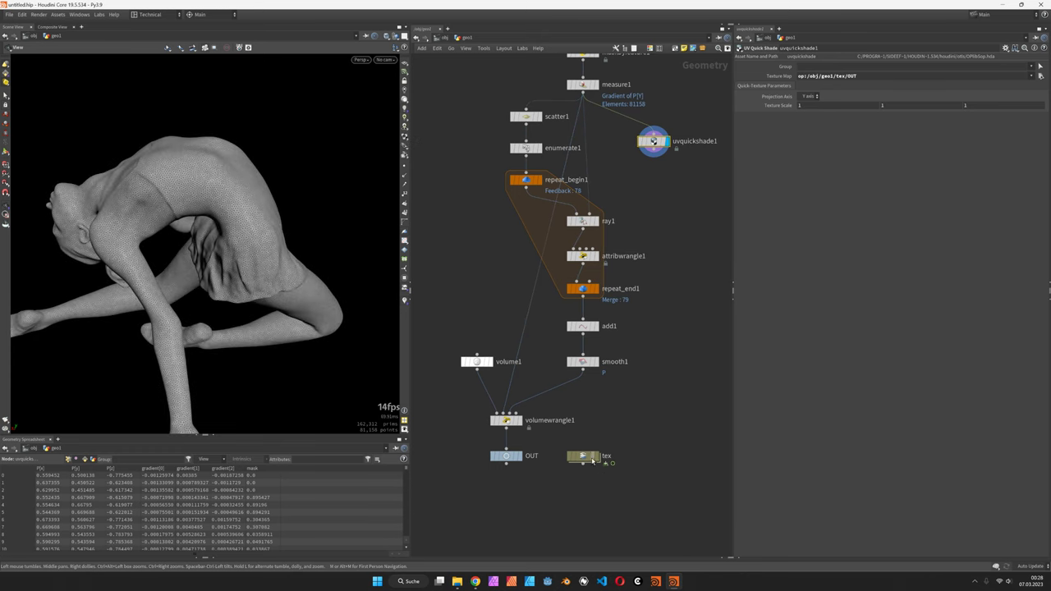
double_click(583, 457)
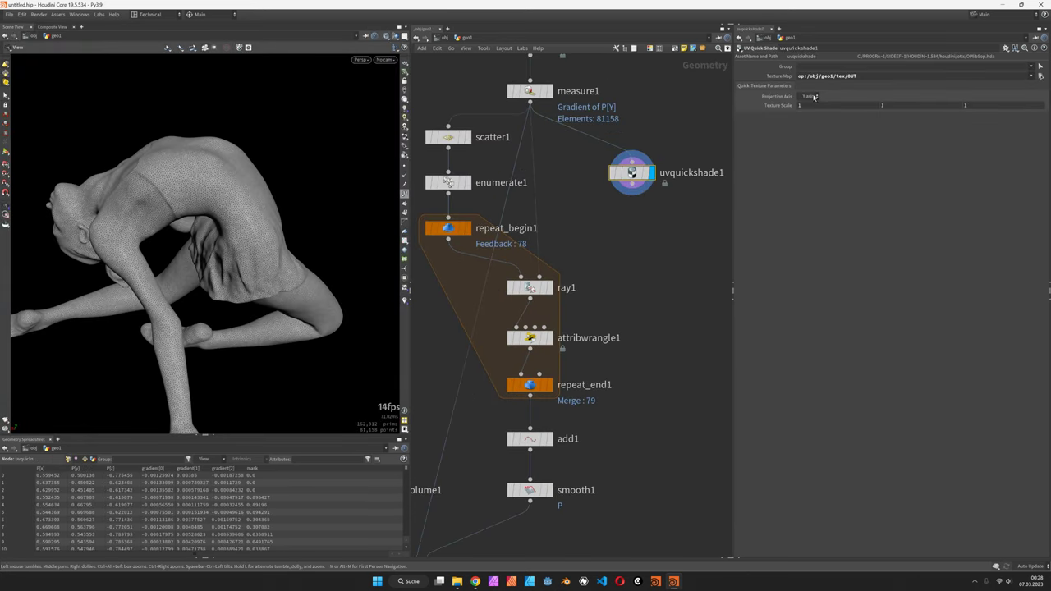
left_click(911, 76)
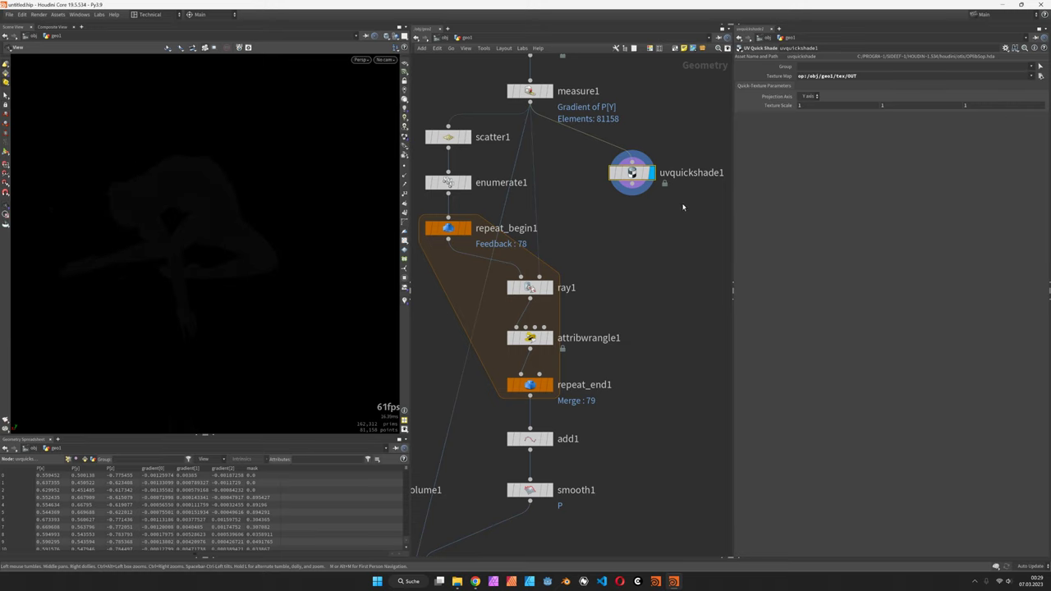
key("tab")
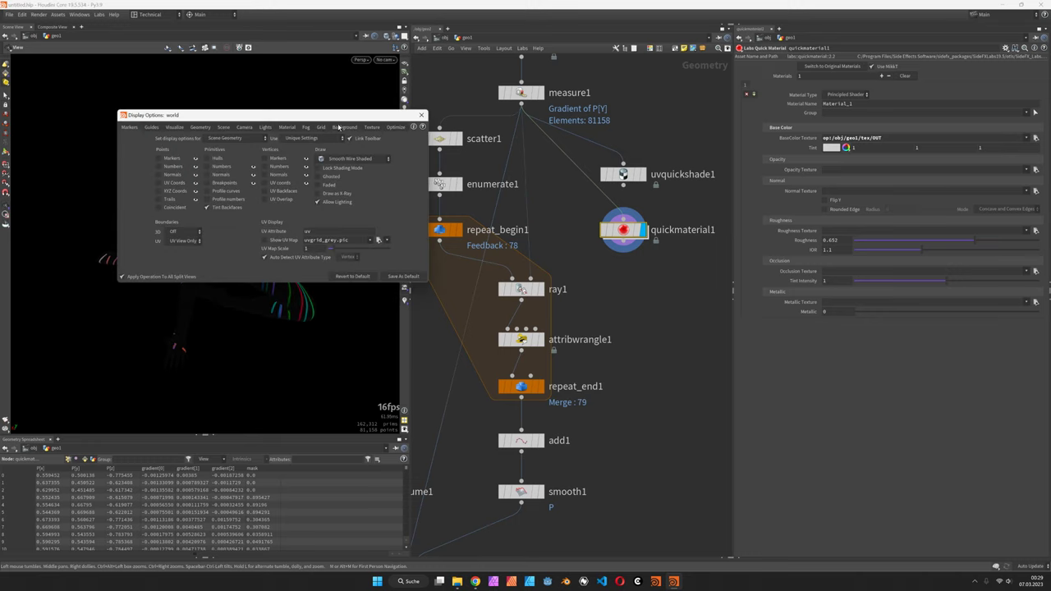
Set the viewport background colour scheme to Light in the Display Options
left_click(345, 128)
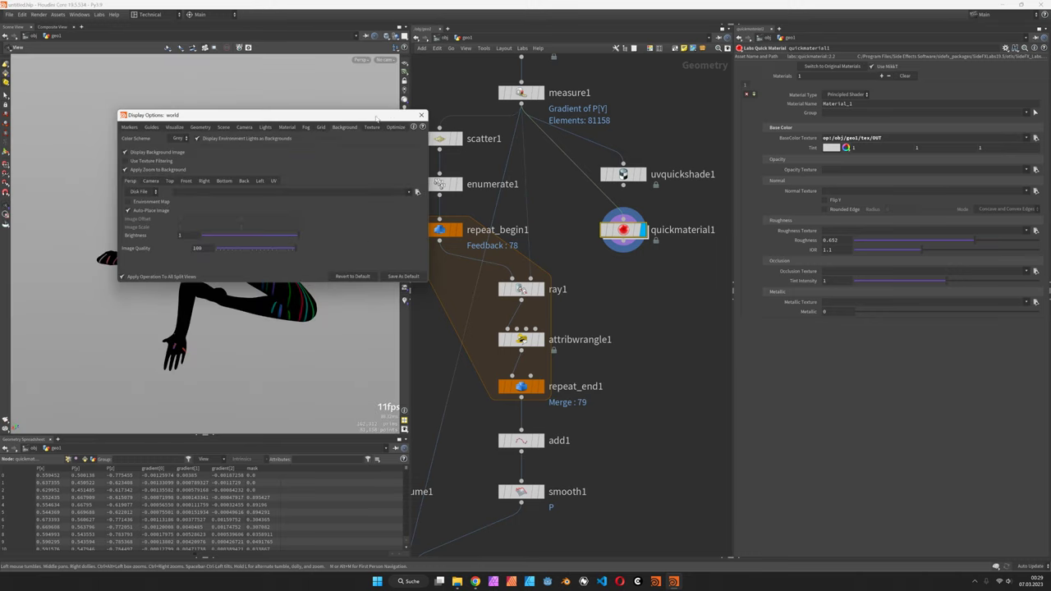
left_click(421, 115)
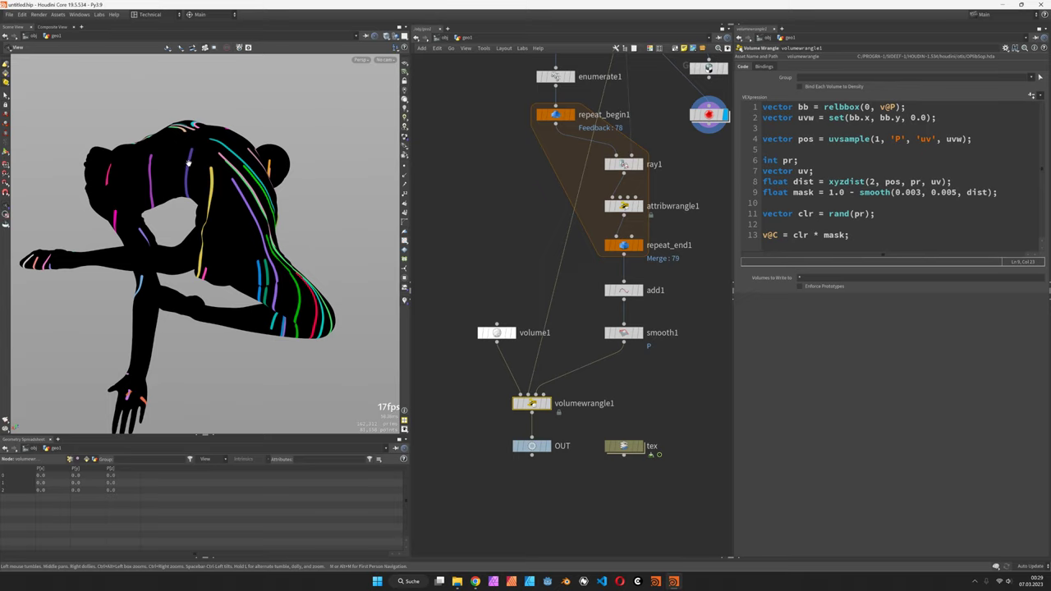
mouse_move(193, 154)
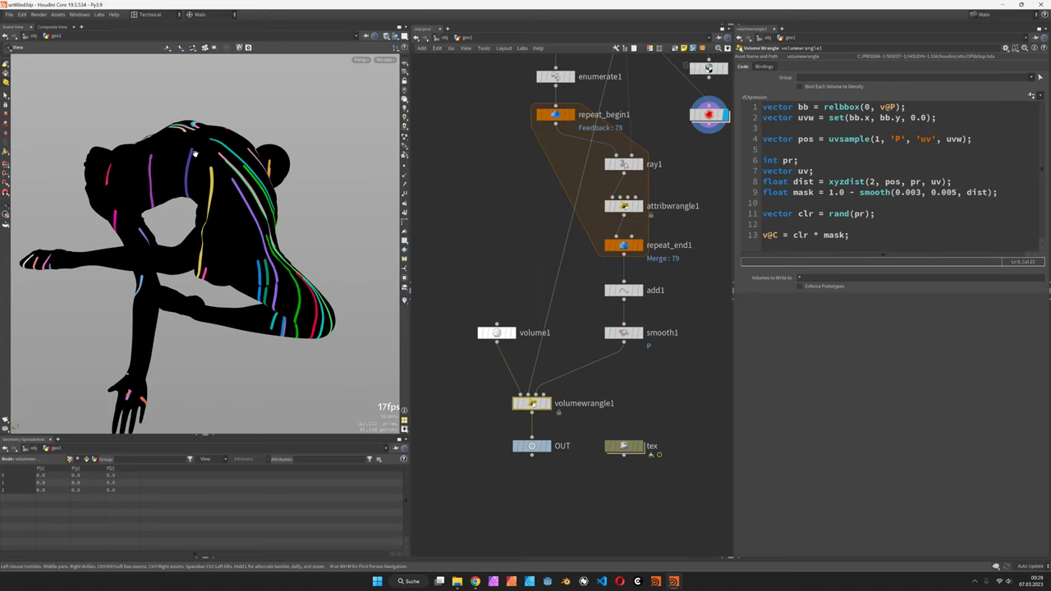
mouse_move(501, 184)
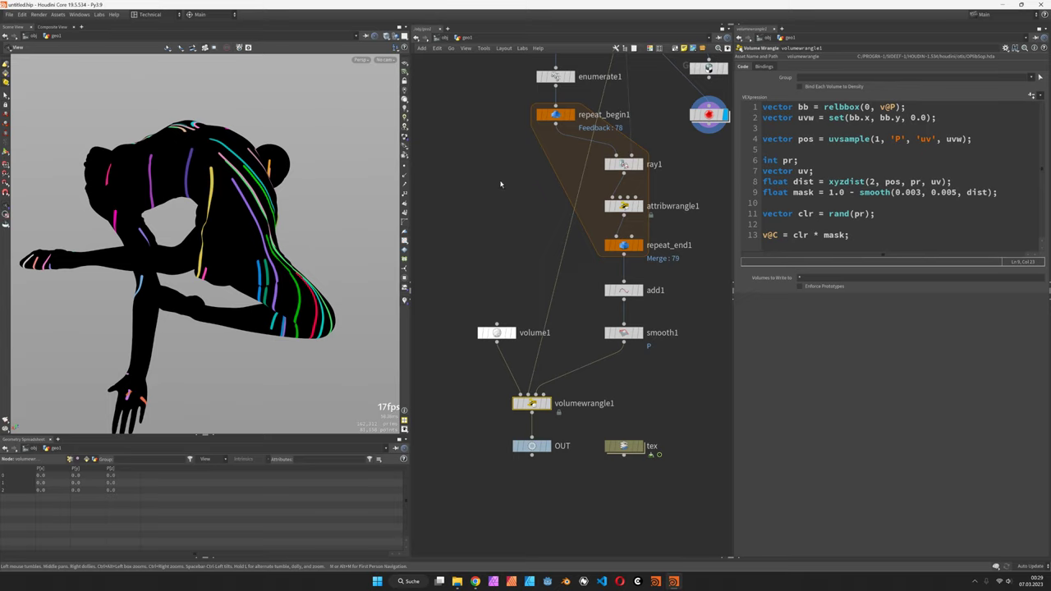
mouse_move(207, 174)
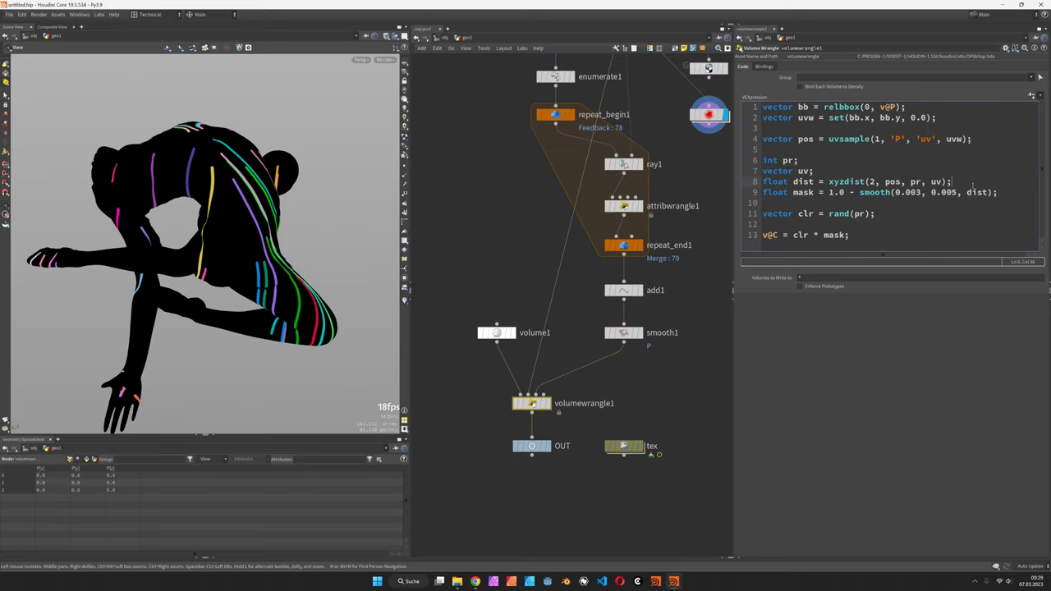
Add `float stroke = chramp('stroke', uv[0]);` and divide dist by stroke inside the smooth() call
double_click(936, 181)
type("float s")
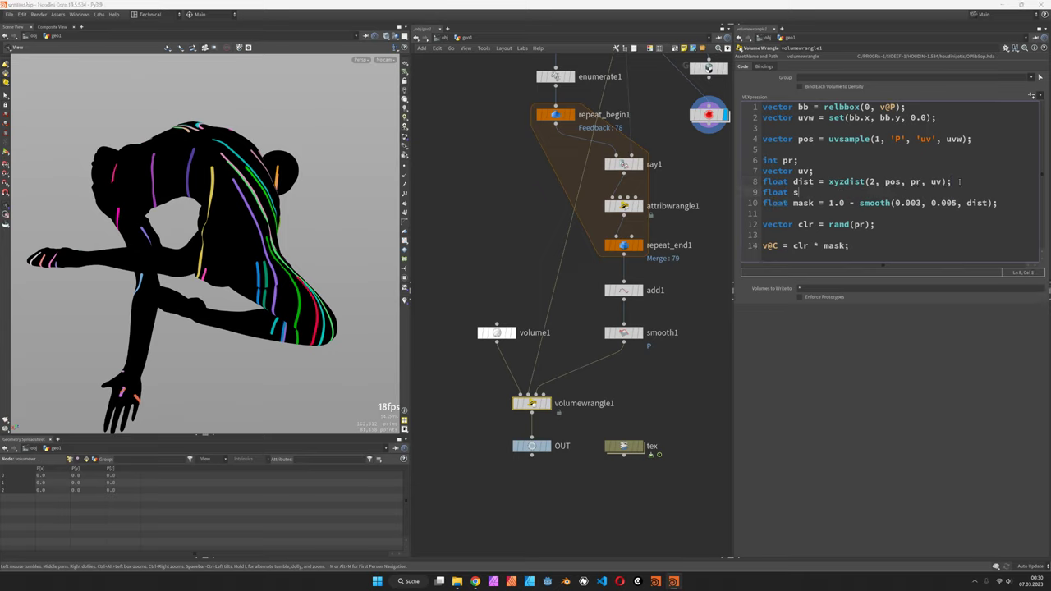
type("troke =")
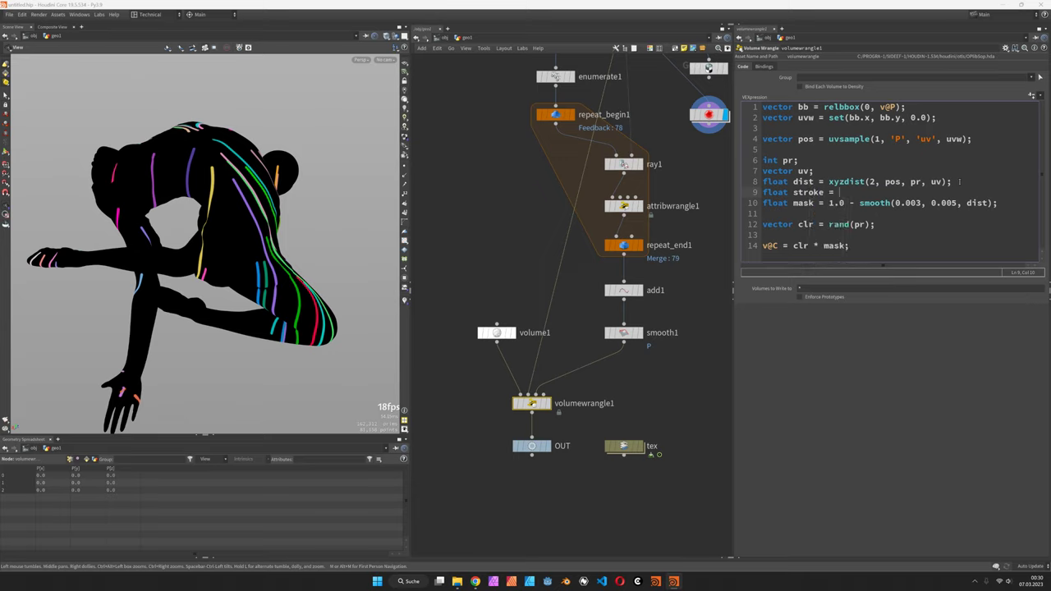
type("chramo")
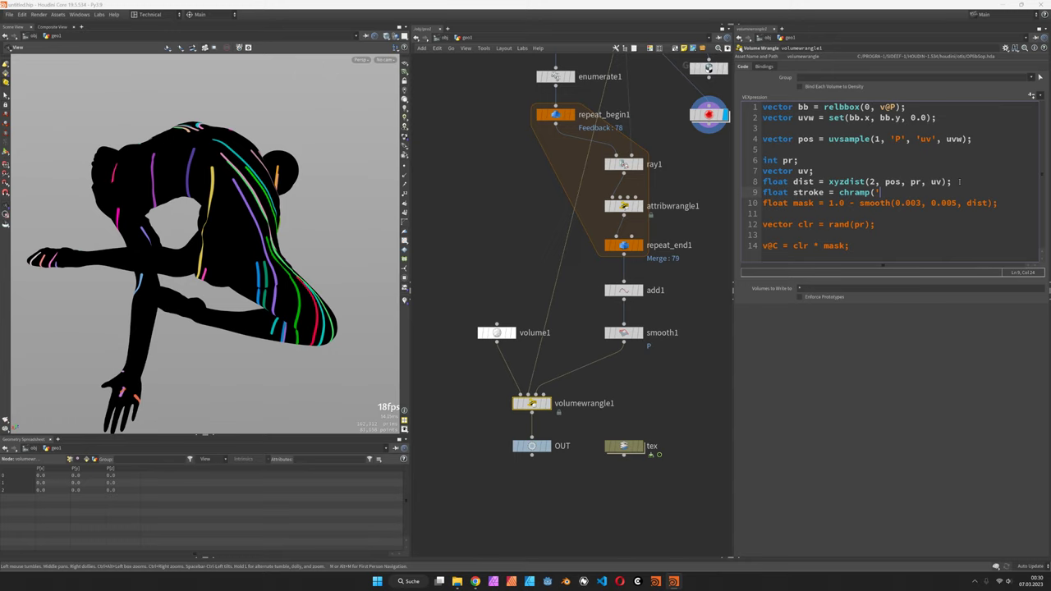
type("stroke', uv[0]);")
left_click(880, 202)
type(" / stroke")
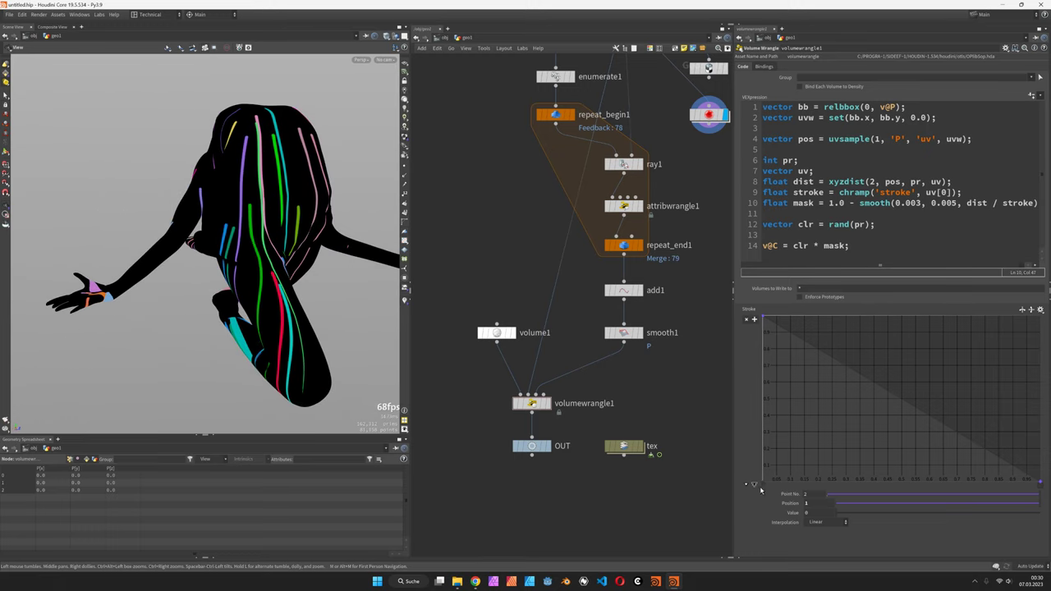
Reshape the stroke ramp with an extra control point into a smooth falloff curve
left_click(846, 522)
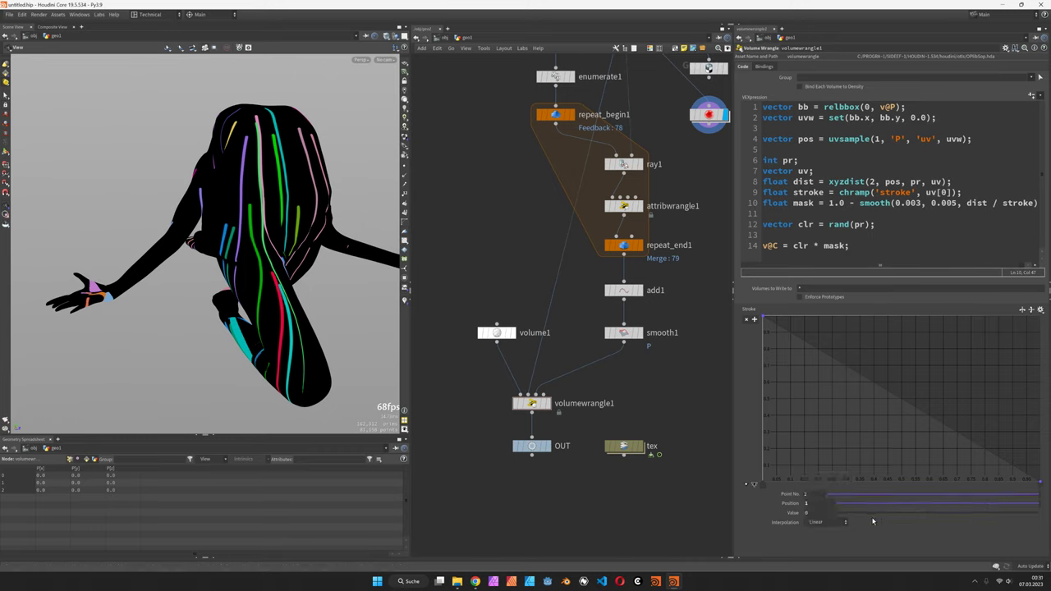
left_click(821, 522)
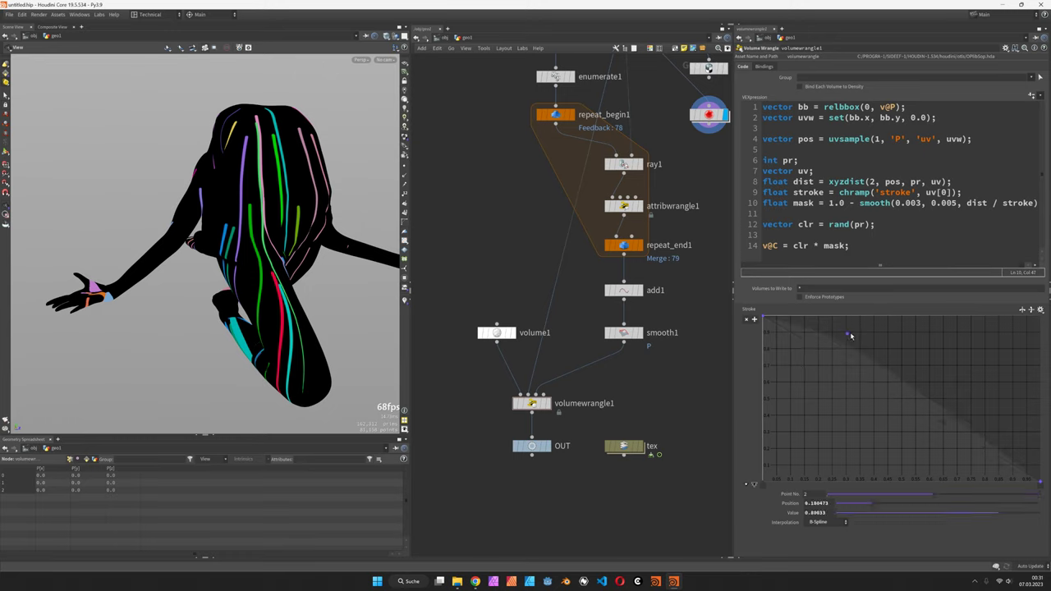
left_click_drag(851, 335, 856, 330)
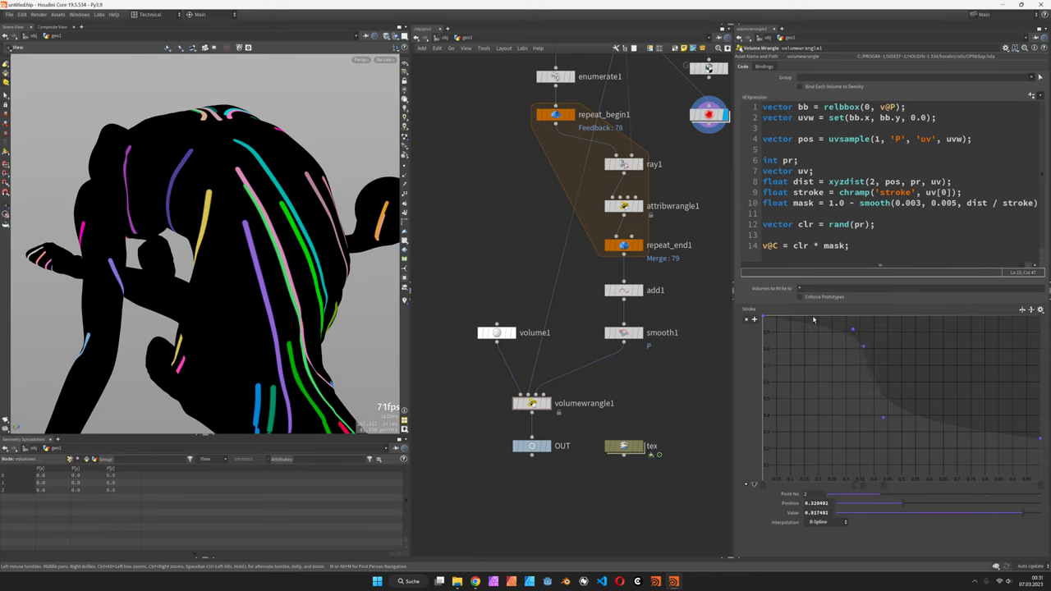
left_click_drag(851, 328, 862, 346)
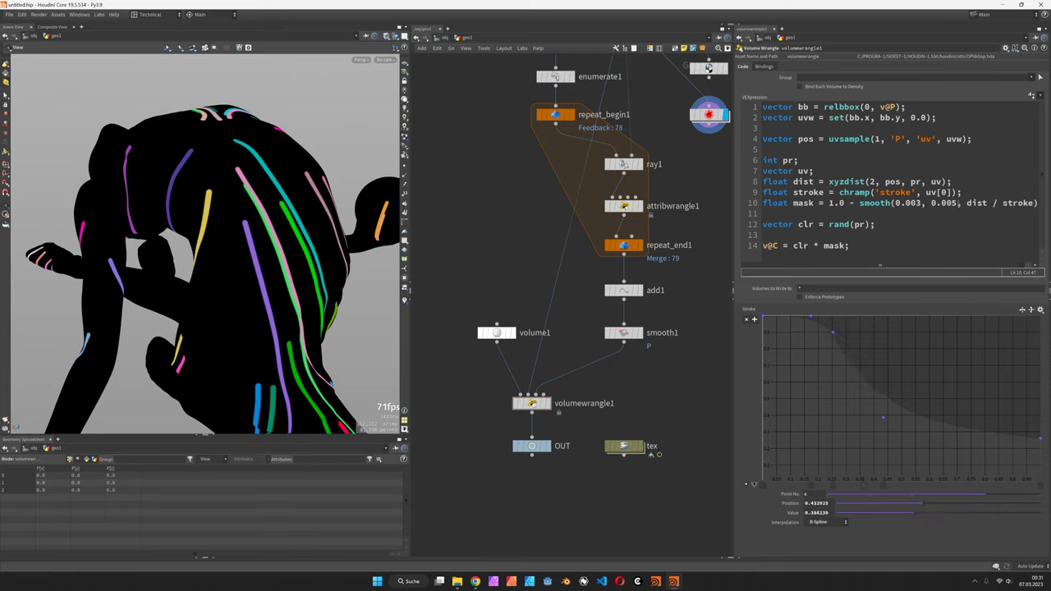
Rewrite the mask line to `smooth(0.003 * stroke, 0.005, dist)`, scaling the inner edge by stroke
double_click(1016, 203)
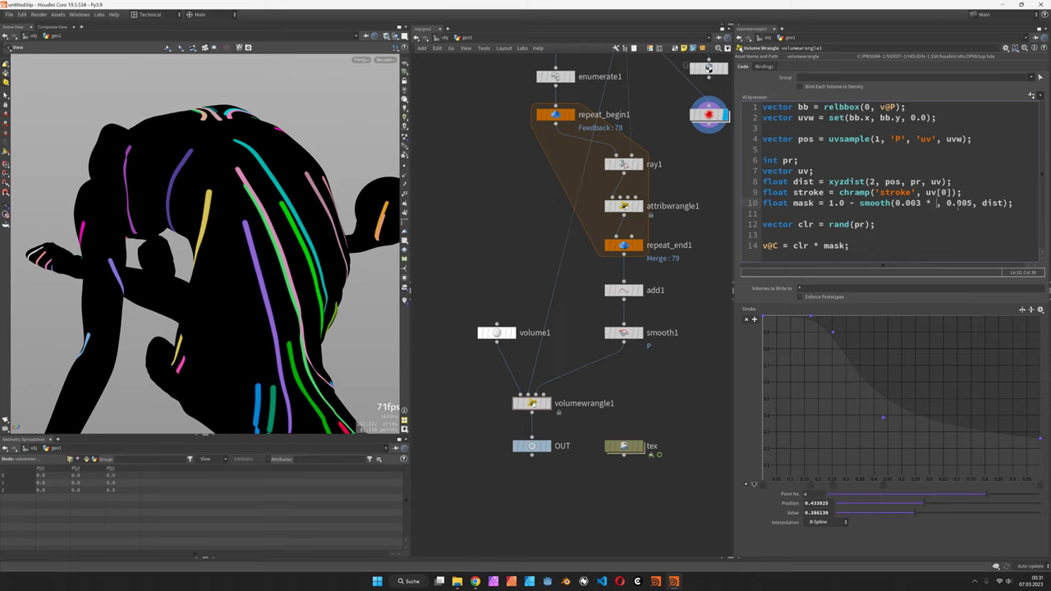
type("stroke")
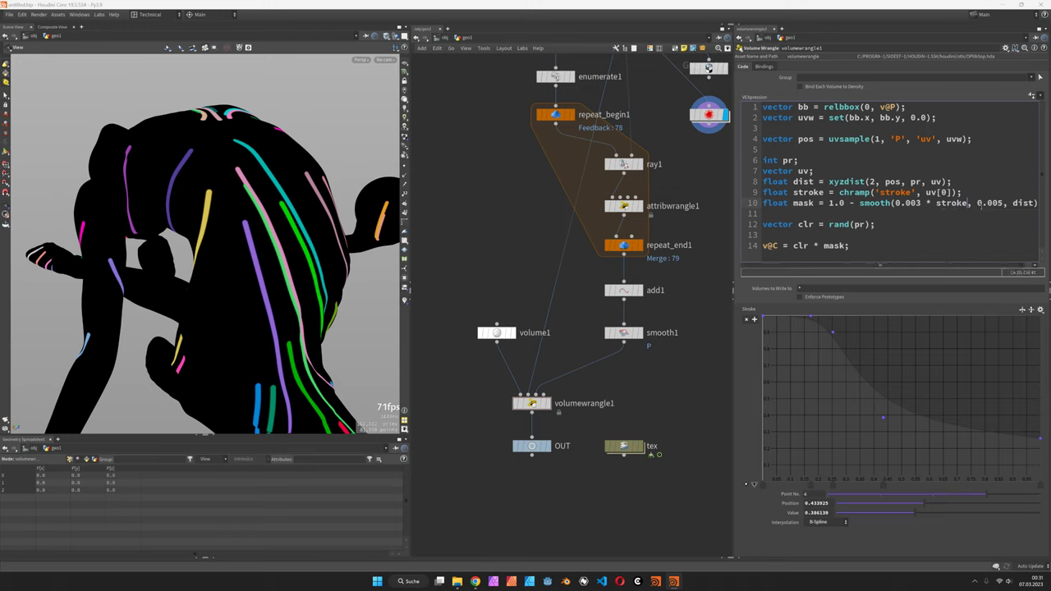